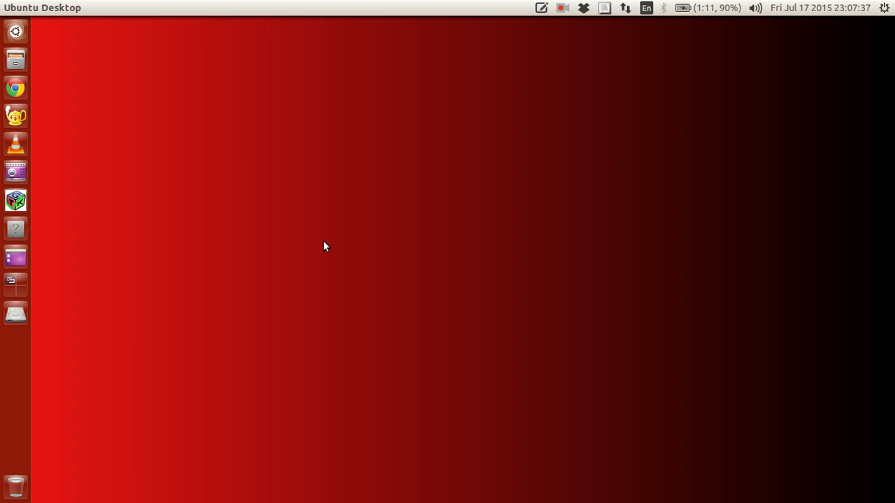
Step: Search the Dash for 'sky' to launch Ubuntu Software Center
{"action": "type", "text": "sky"}
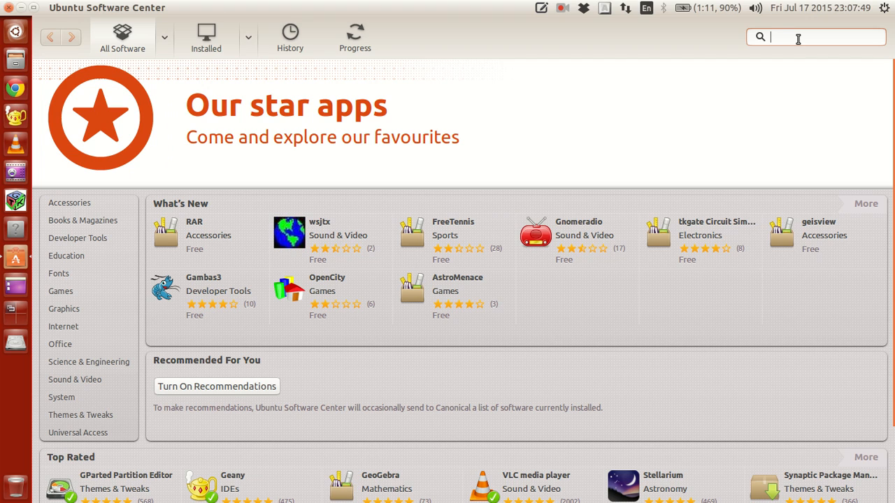
Step: Search for 'tex-live', accept the 'texlive' suggestion, and select the TeX Live result
{"action": "type", "text": "tex"}
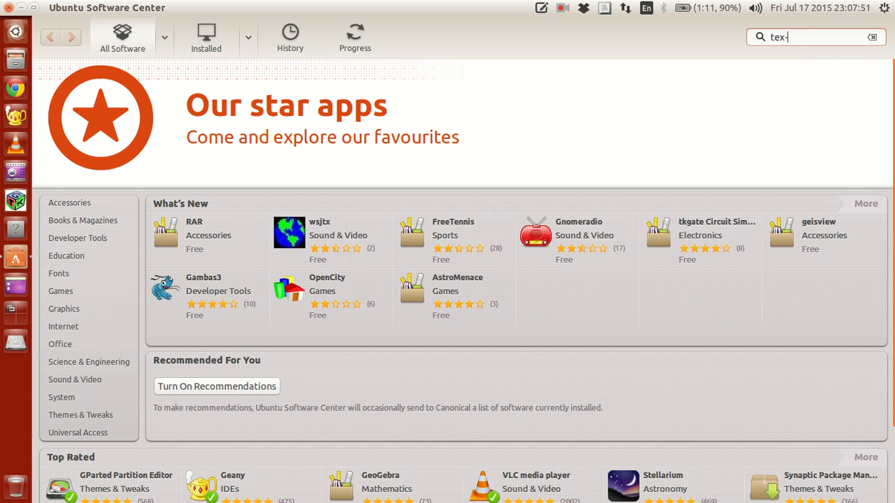
{"action": "type", "text": "-live"}
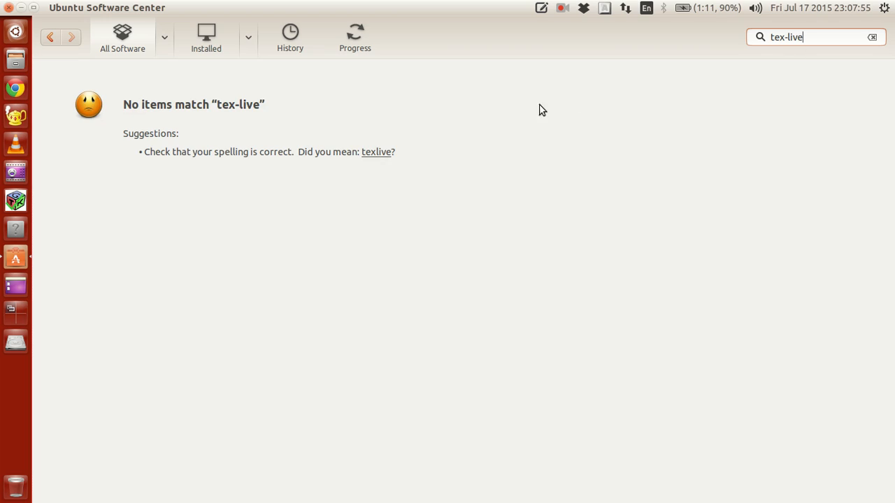
{"action": "left_click", "coordinate": [376, 151]}
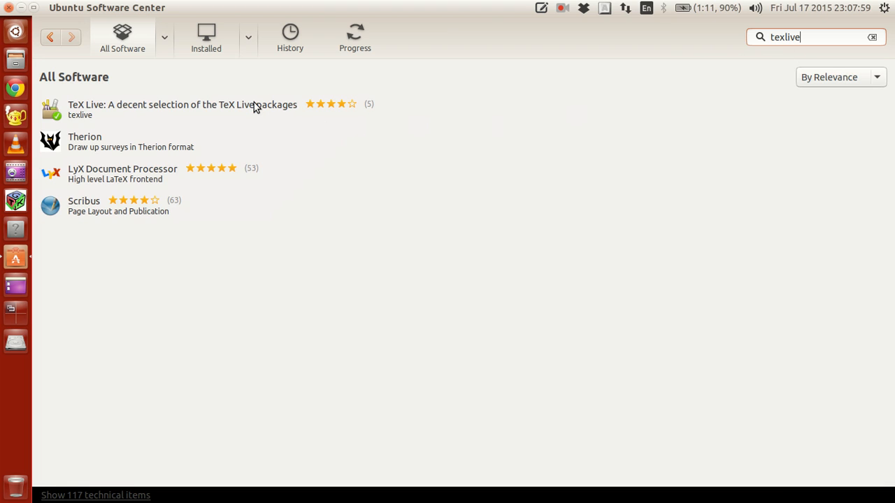
{"action": "left_click", "coordinate": [181, 109]}
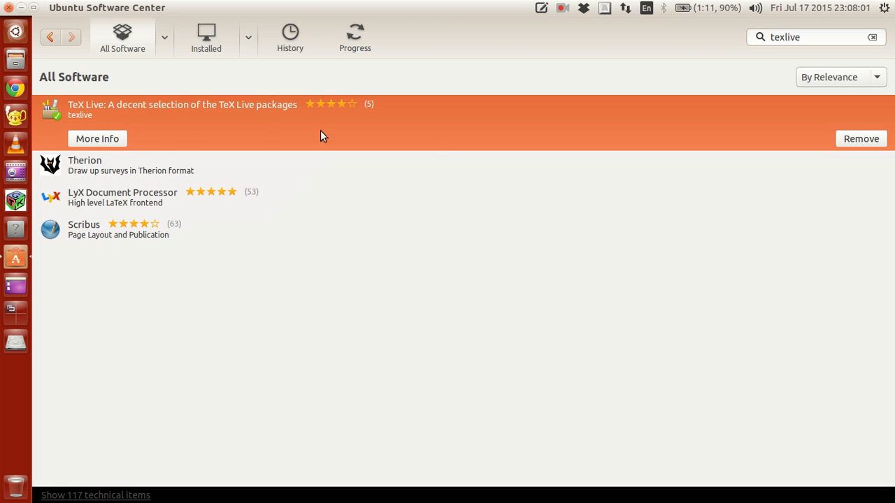
{"action": "mouse_move", "coordinate": [98, 139]}
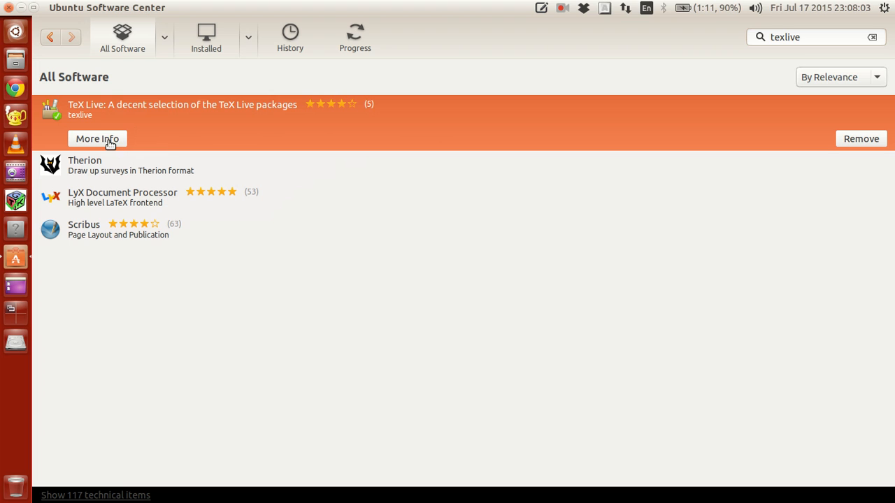
Step: Review TeX Live's full details page, then return to the texlive results
{"action": "left_click", "coordinate": [97, 139]}
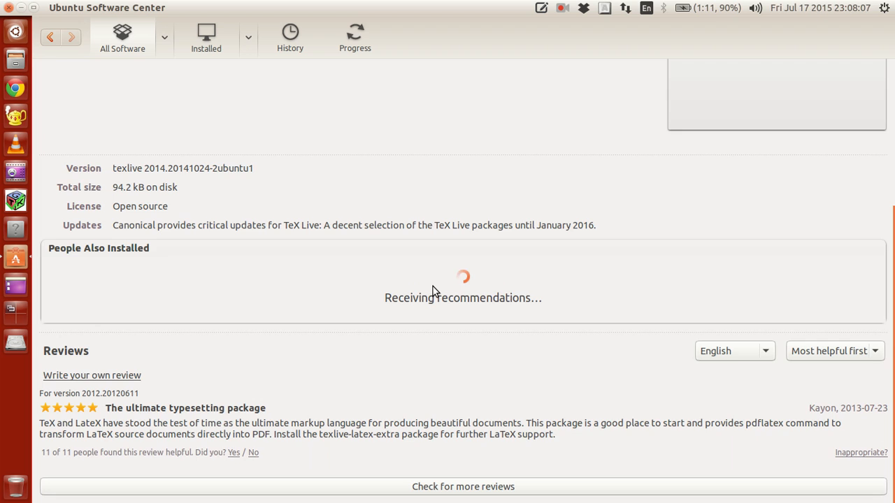
{"action": "scroll", "scroll_direction": "up", "scroll_amount": 3}
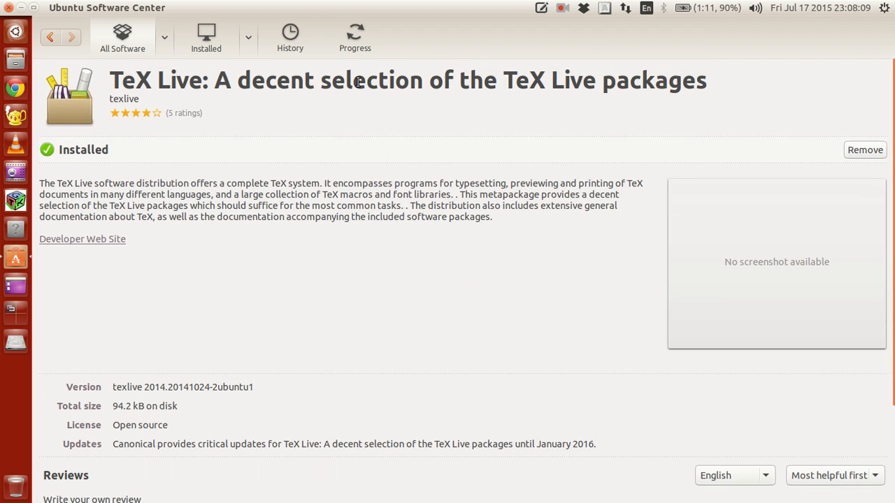
{"action": "scroll", "scroll_direction": "down", "scroll_amount": 3}
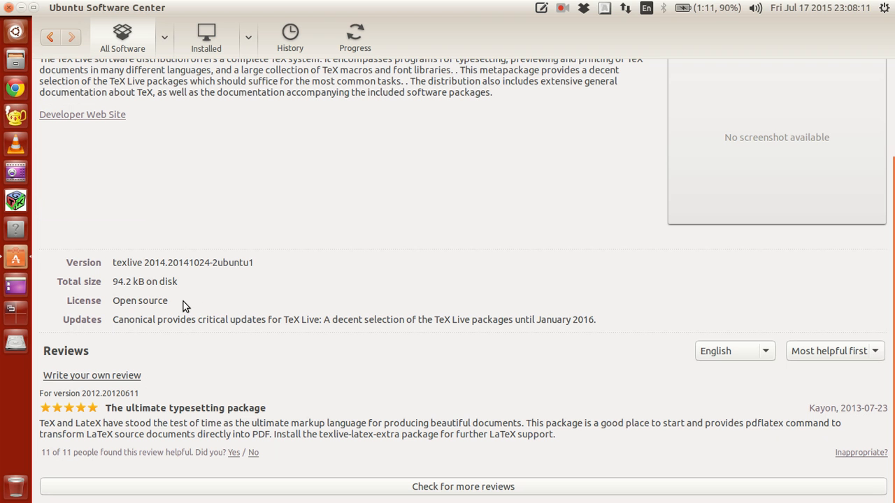
{"action": "scroll", "scroll_direction": "up", "scroll_amount": 3}
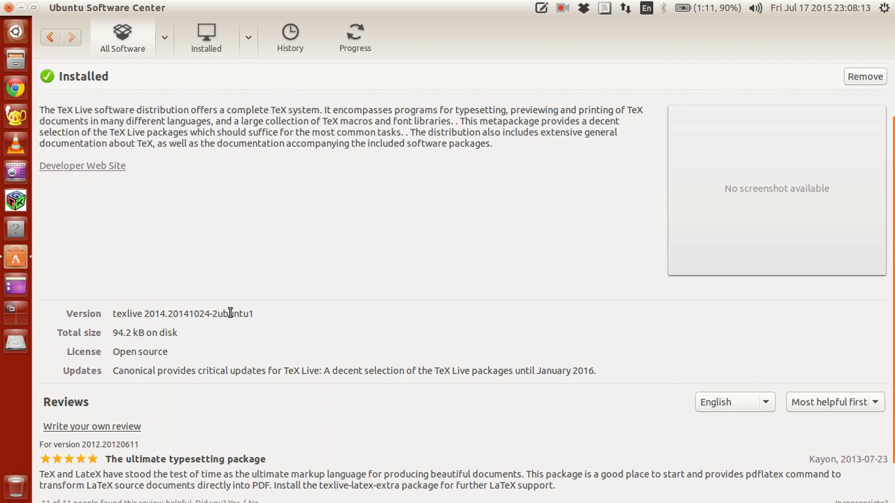
{"action": "scroll", "scroll_direction": "up", "scroll_amount": 3}
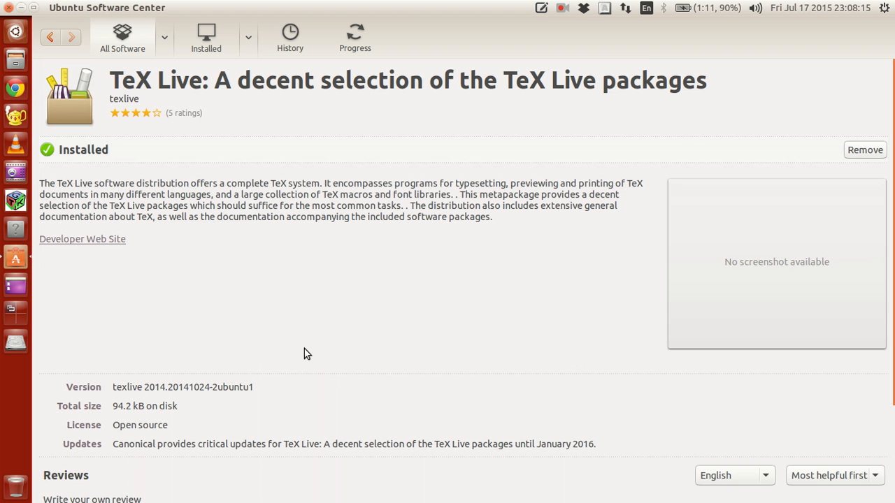
{"action": "left_click", "coordinate": [50, 37]}
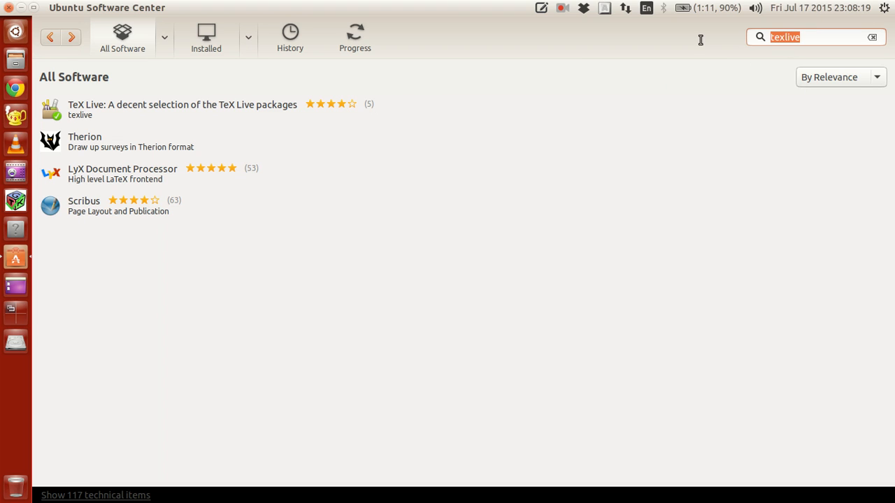
{"action": "mouse_move", "coordinate": [703, 43]}
{"action": "type", "text": "te"}
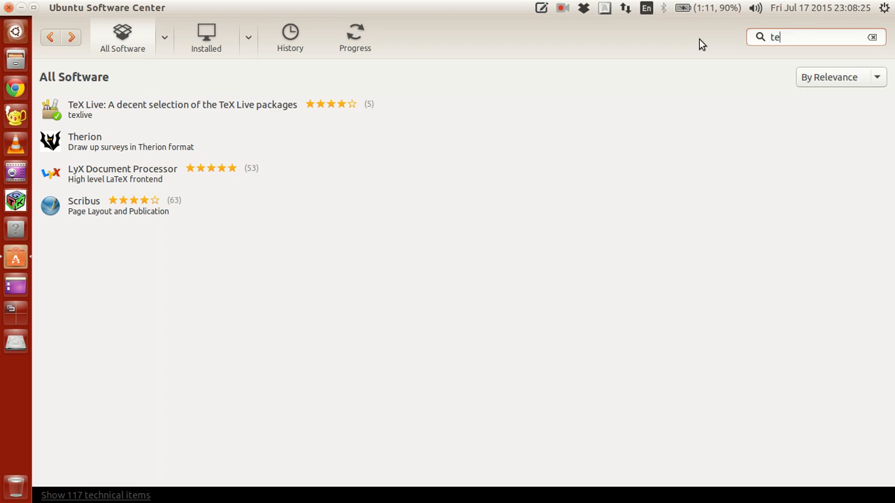
Step: Change the search to 'texmaker' and expand the Texmaker result
{"action": "type", "text": "xmaker"}
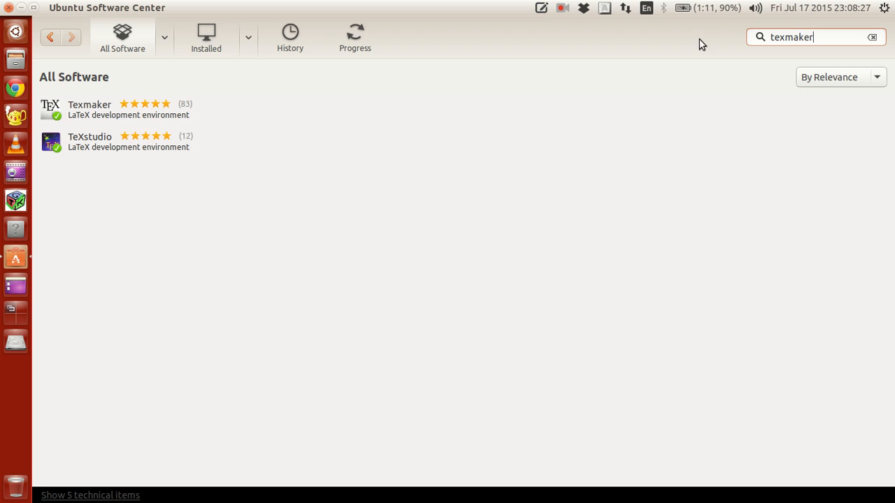
{"action": "mouse_move", "coordinate": [132, 138]}
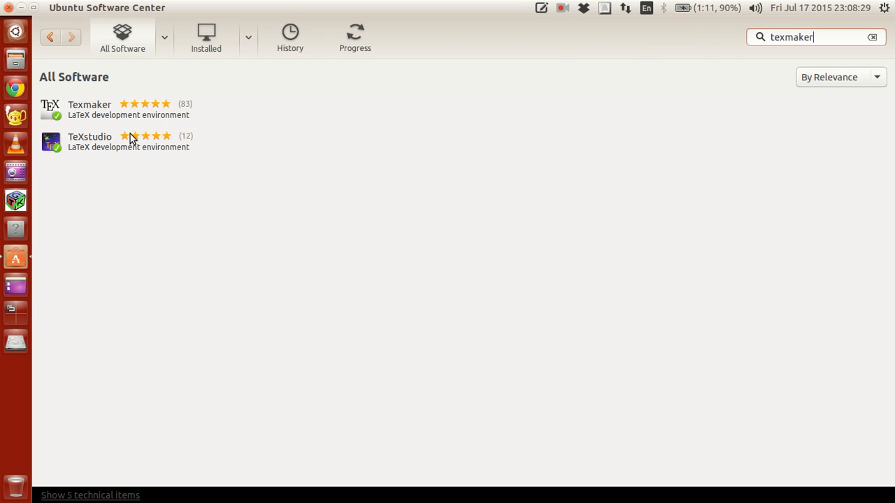
{"action": "mouse_move", "coordinate": [144, 120]}
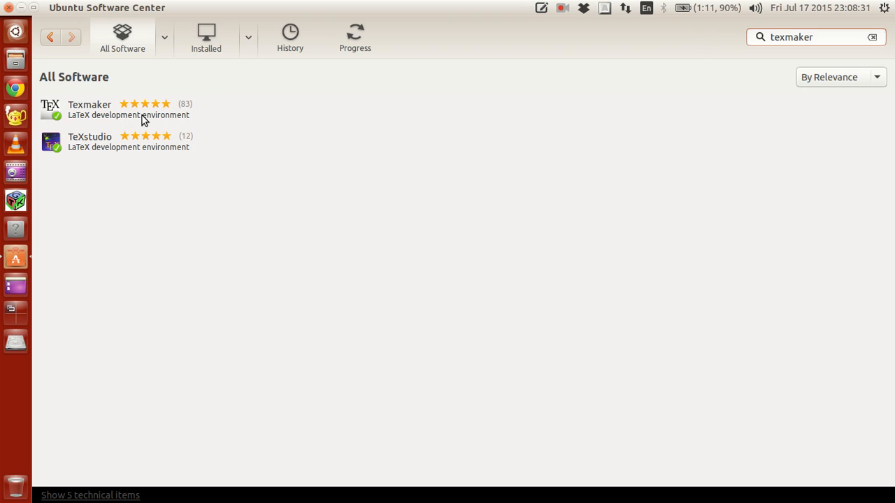
{"action": "left_click", "coordinate": [126, 109]}
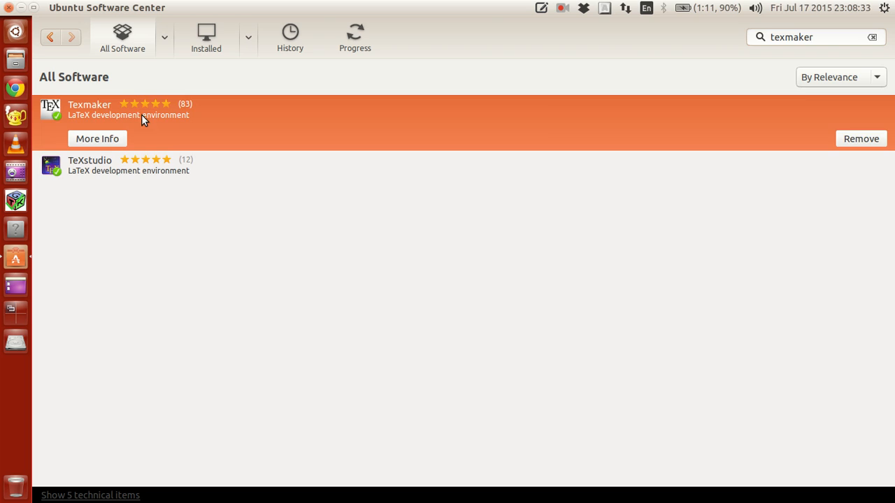
{"action": "mouse_move", "coordinate": [104, 147]}
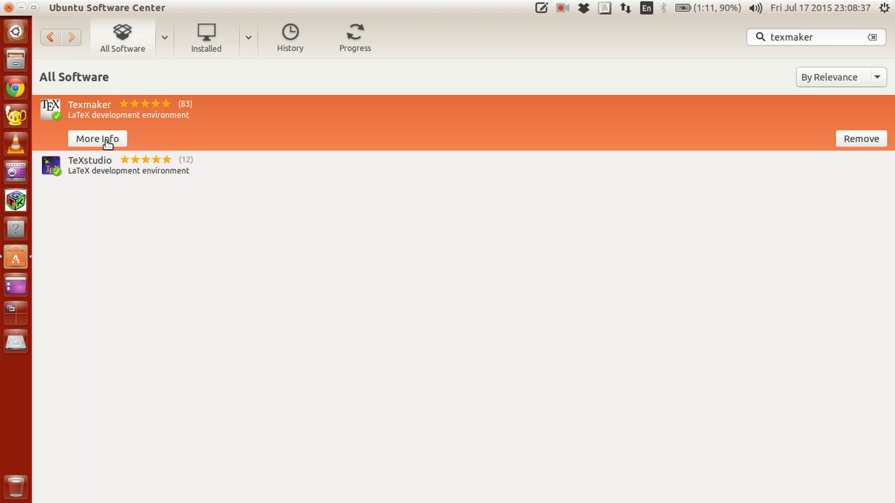
Step: Review Texmaker's details (version 4.4.1-1, installed 2015-05-08, 6.8 MB), then go back
{"action": "left_click", "coordinate": [97, 139]}
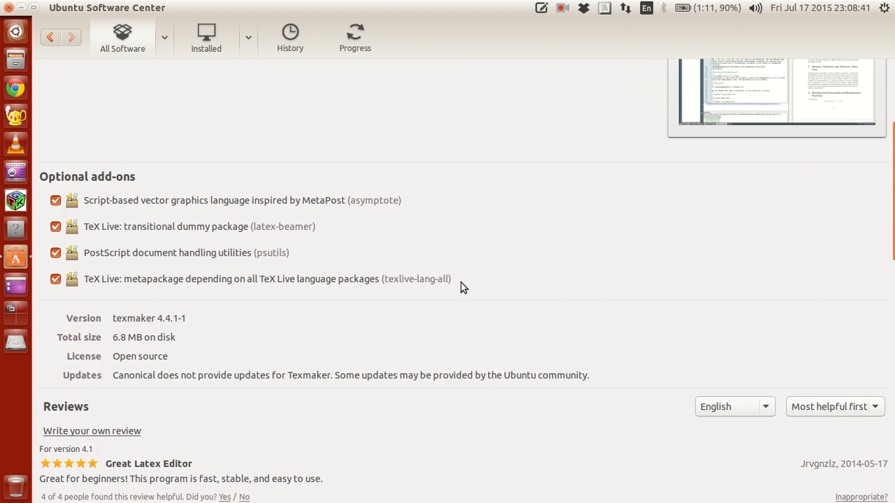
{"action": "scroll", "scroll_direction": "down", "scroll_amount": 3}
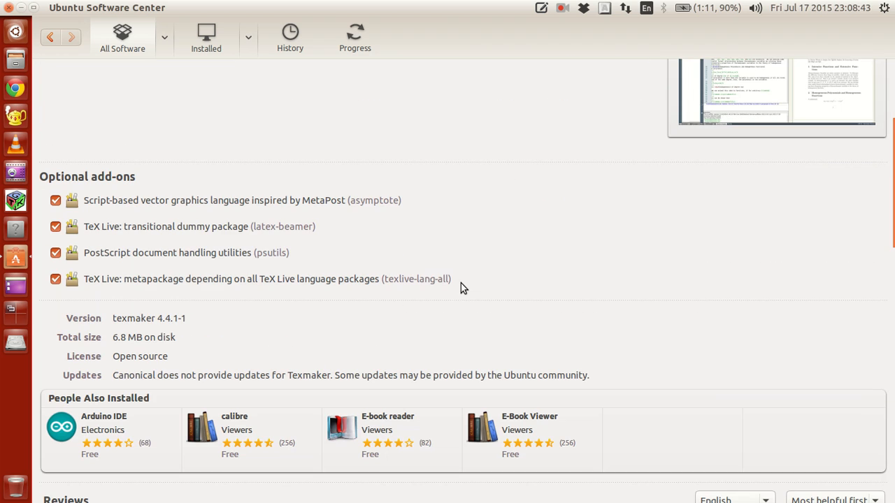
{"action": "scroll", "scroll_direction": "up", "scroll_amount": 3}
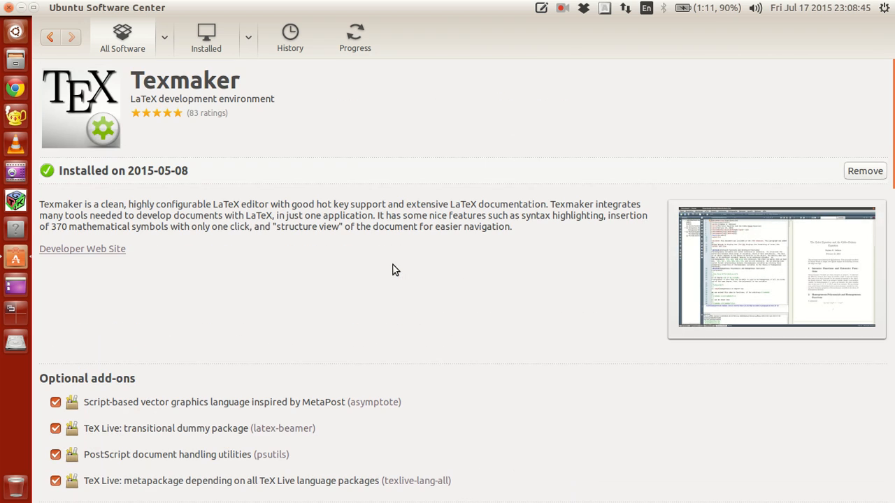
{"action": "mouse_move", "coordinate": [252, 185]}
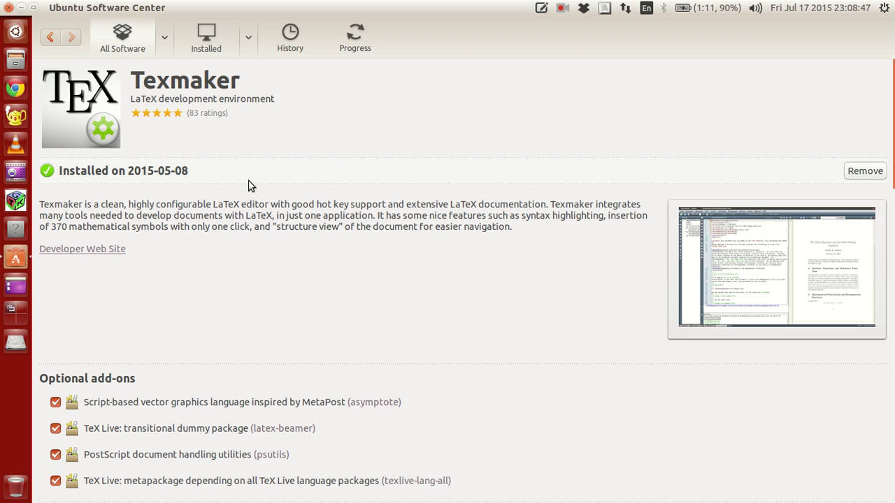
{"action": "mouse_move", "coordinate": [865, 171]}
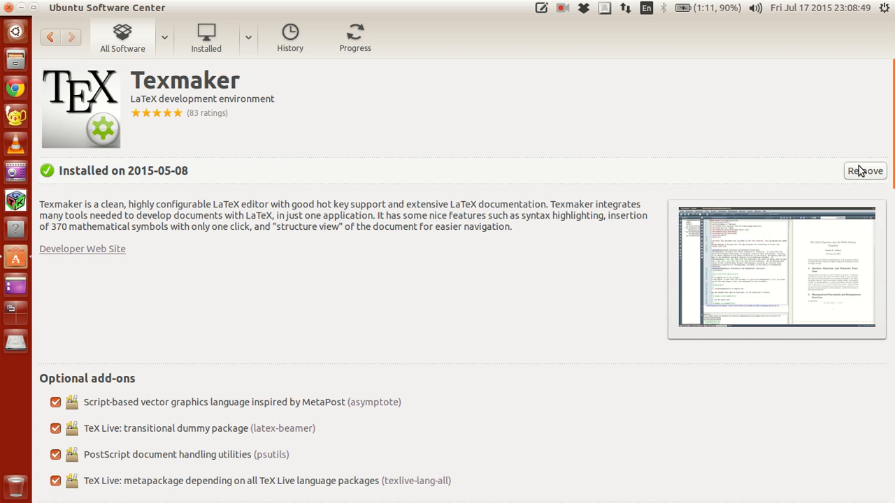
{"action": "scroll", "scroll_direction": "down", "scroll_amount": 3}
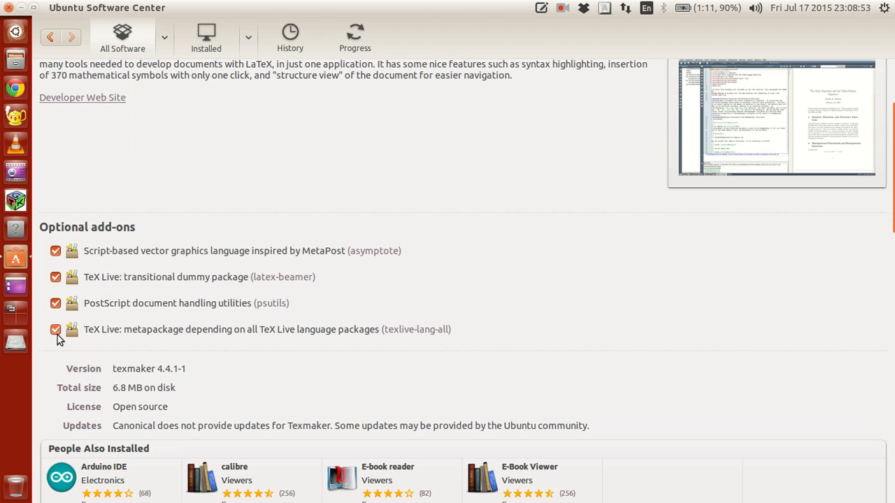
{"action": "mouse_move", "coordinate": [56, 251]}
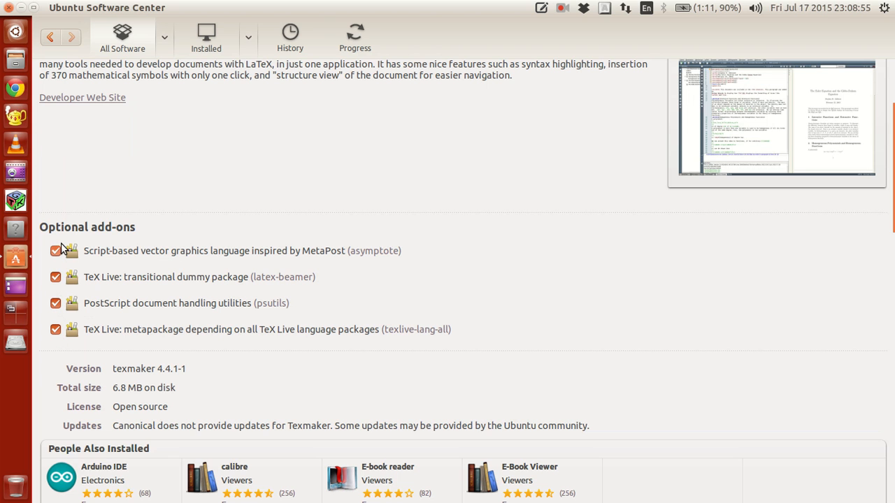
{"action": "scroll", "scroll_direction": "up", "scroll_amount": 3}
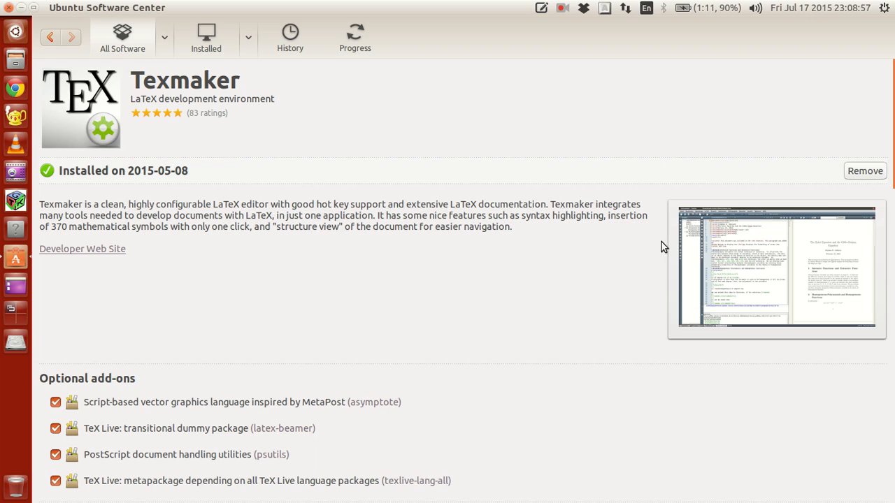
{"action": "mouse_move", "coordinate": [548, 182]}
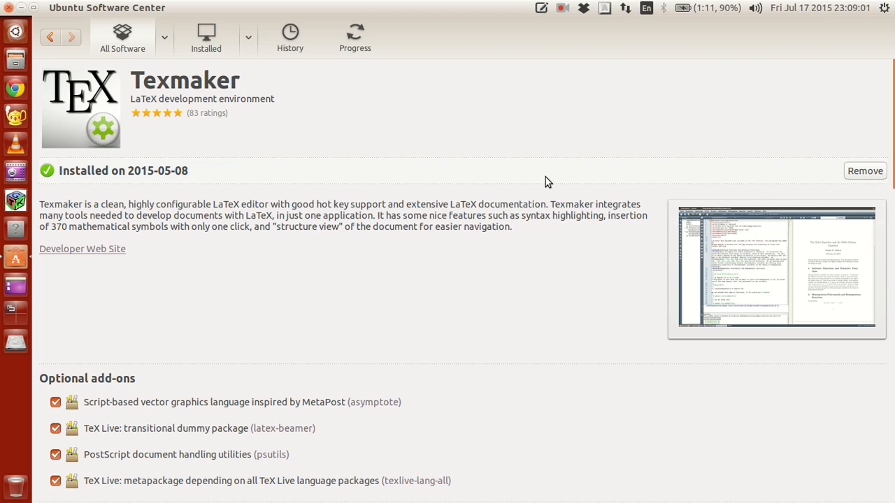
{"action": "mouse_move", "coordinate": [631, 173]}
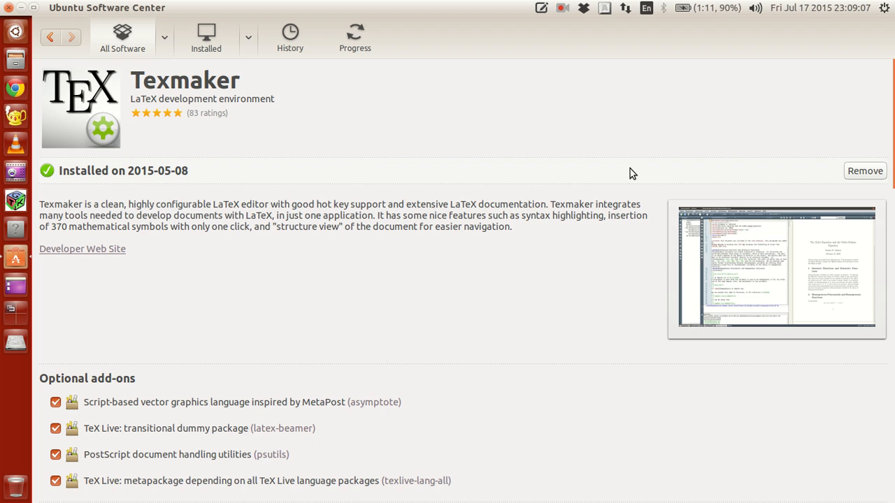
{"action": "scroll", "scroll_direction": "down", "scroll_amount": 3}
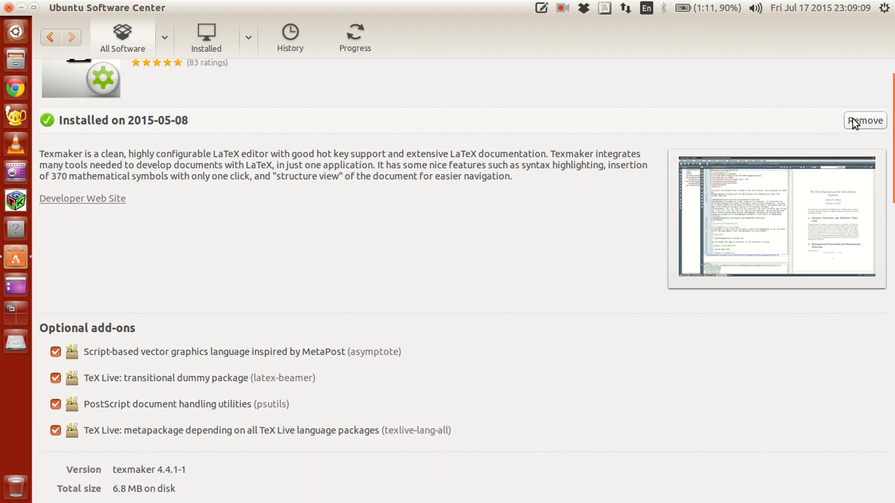
{"action": "scroll", "scroll_direction": "down", "scroll_amount": 3}
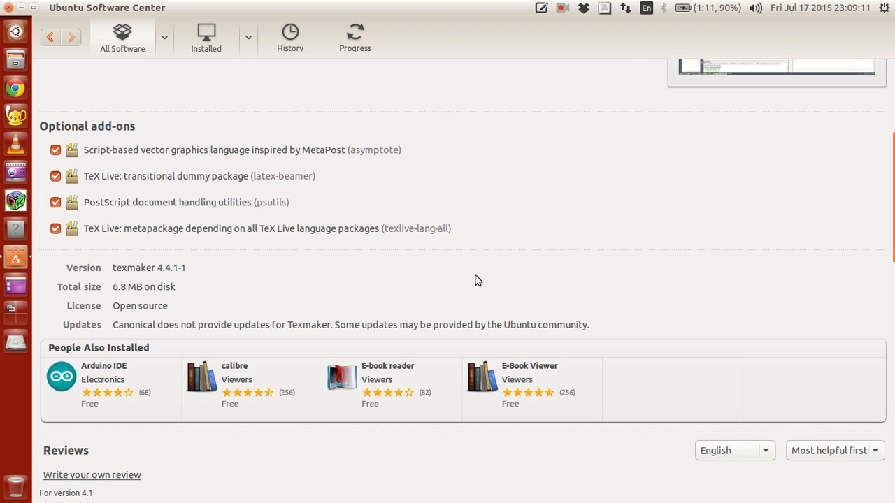
{"action": "scroll", "scroll_direction": "up", "scroll_amount": 3}
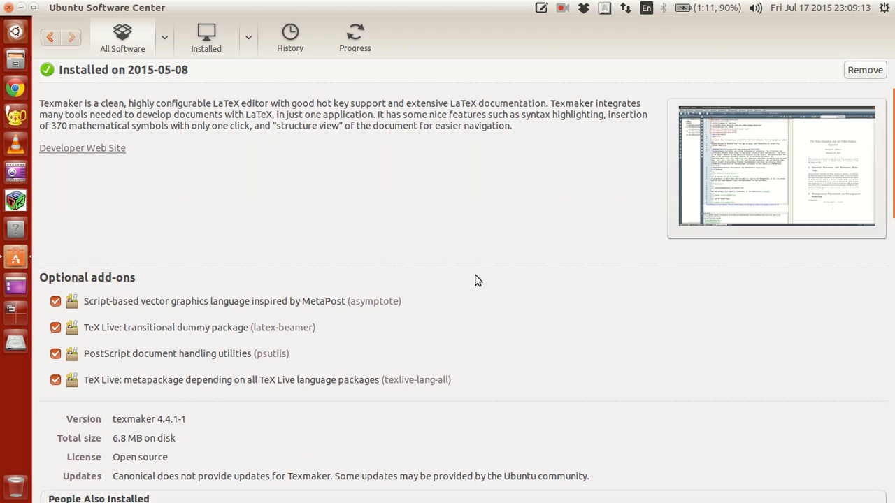
{"action": "mouse_move", "coordinate": [725, 190]}
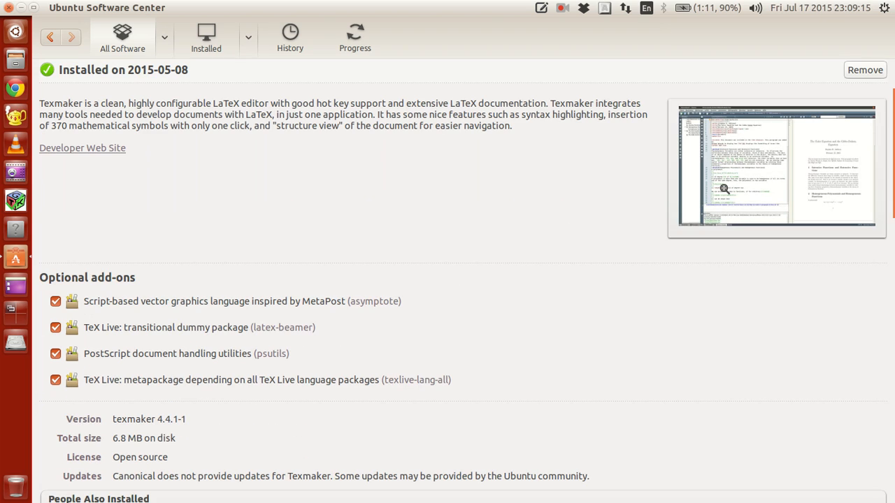
{"action": "mouse_move", "coordinate": [430, 266]}
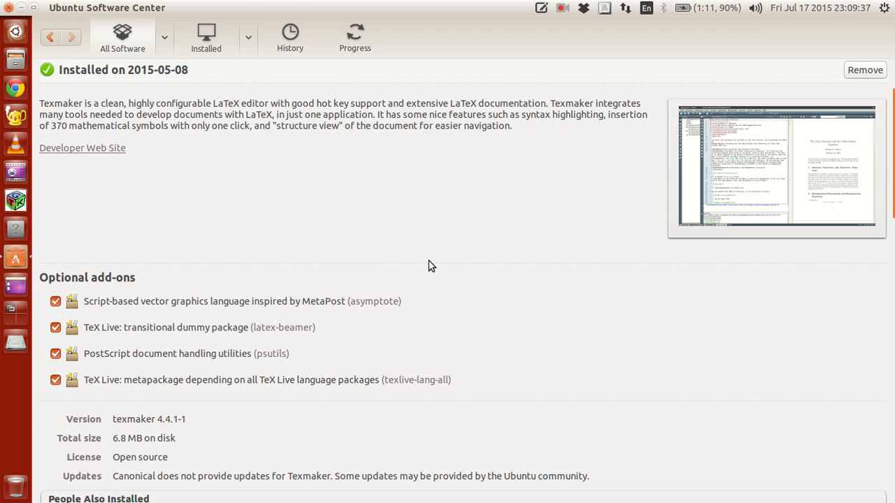
{"action": "scroll", "scroll_direction": "up", "scroll_amount": 3}
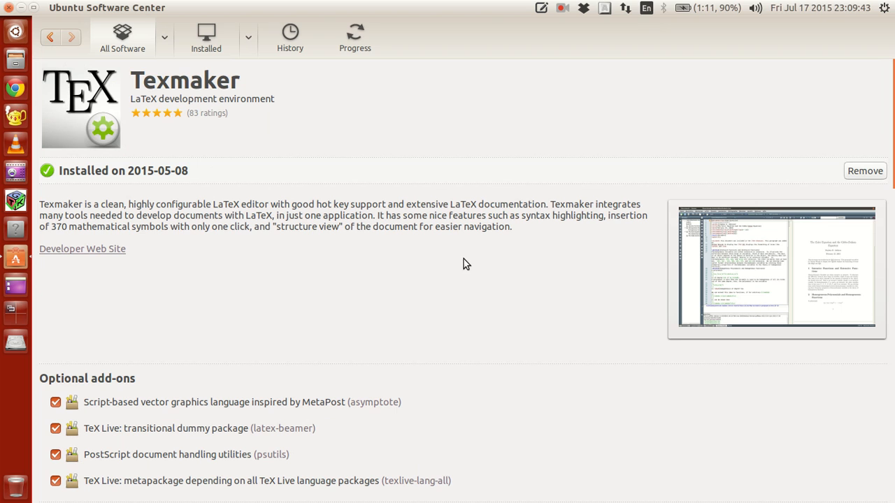
{"action": "scroll", "scroll_direction": "down", "scroll_amount": 3}
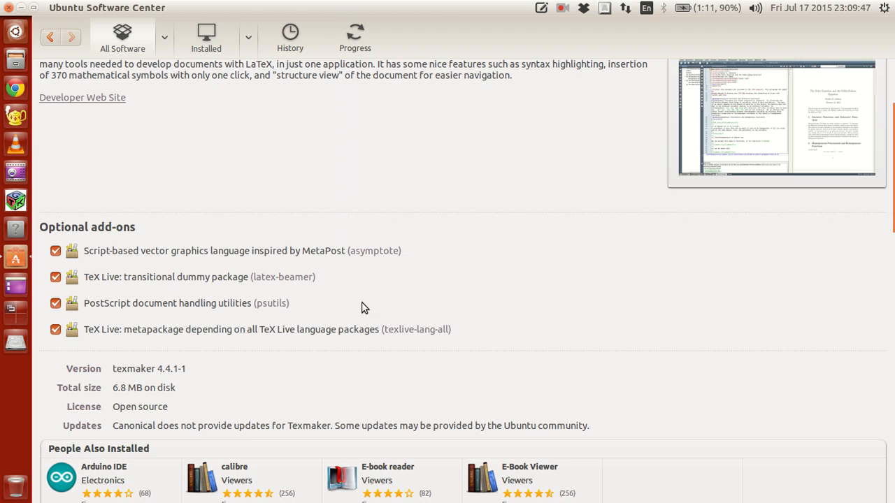
{"action": "scroll", "scroll_direction": "up", "scroll_amount": 3}
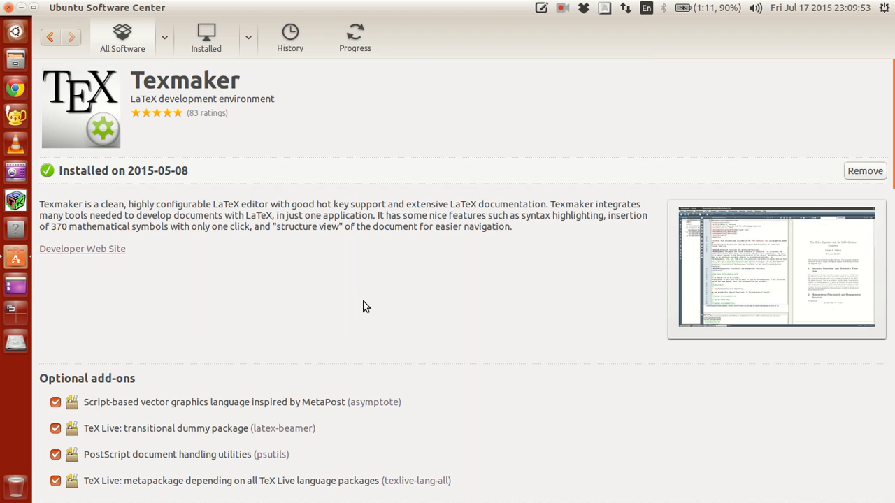
{"action": "mouse_move", "coordinate": [179, 130]}
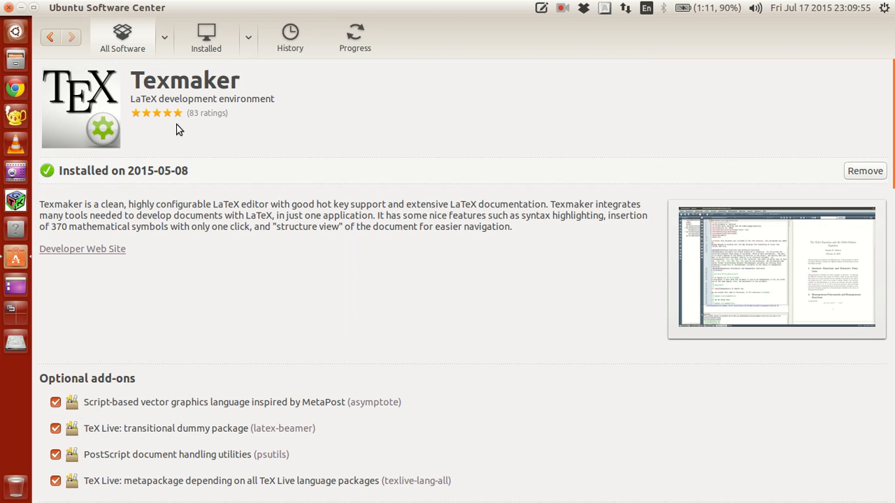
{"action": "mouse_move", "coordinate": [374, 237]}
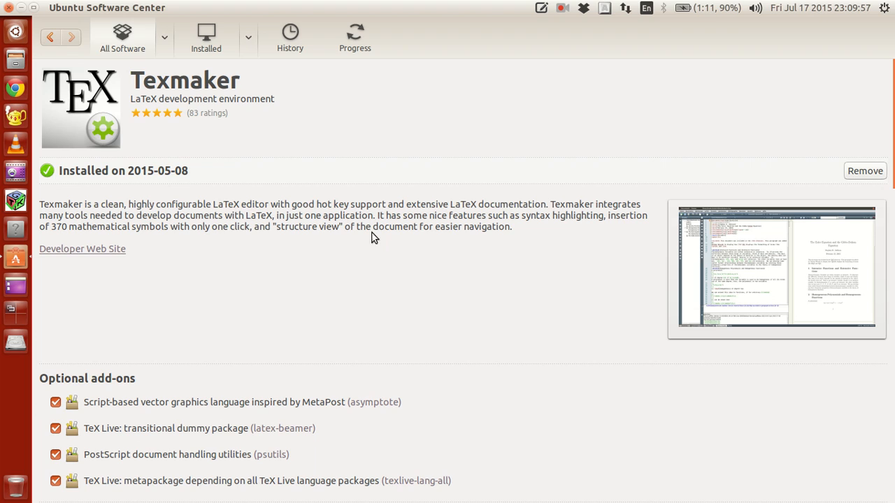
{"action": "left_click", "coordinate": [49, 37]}
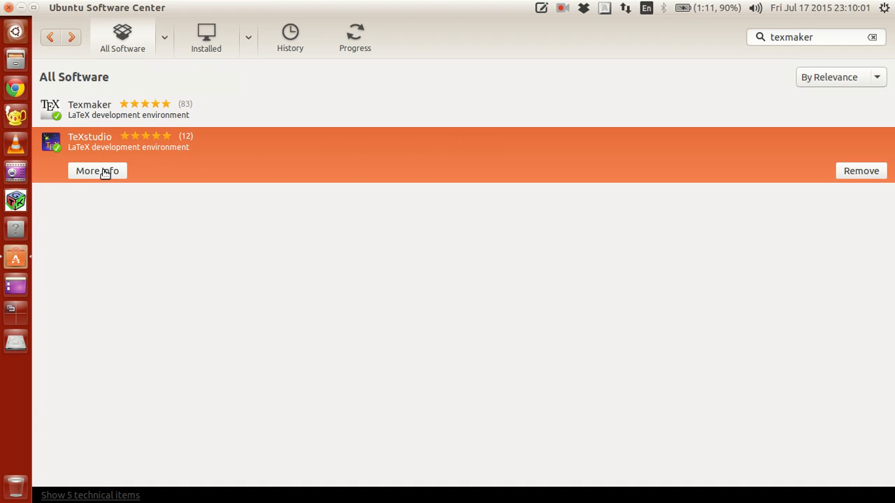
{"action": "mouse_move", "coordinate": [353, 203]}
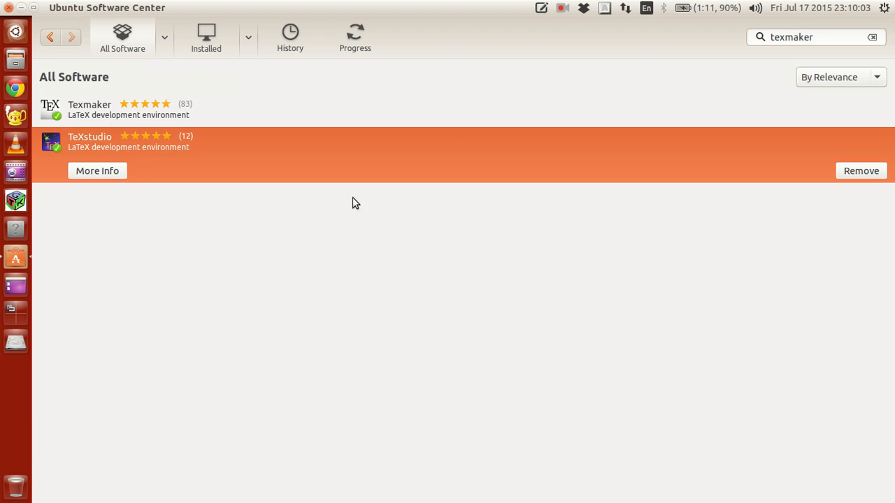
Step: Review TeXstudio's details (version 2.8.4+debian-3, 13.6 MB), then return to results
{"action": "left_click", "coordinate": [97, 171]}
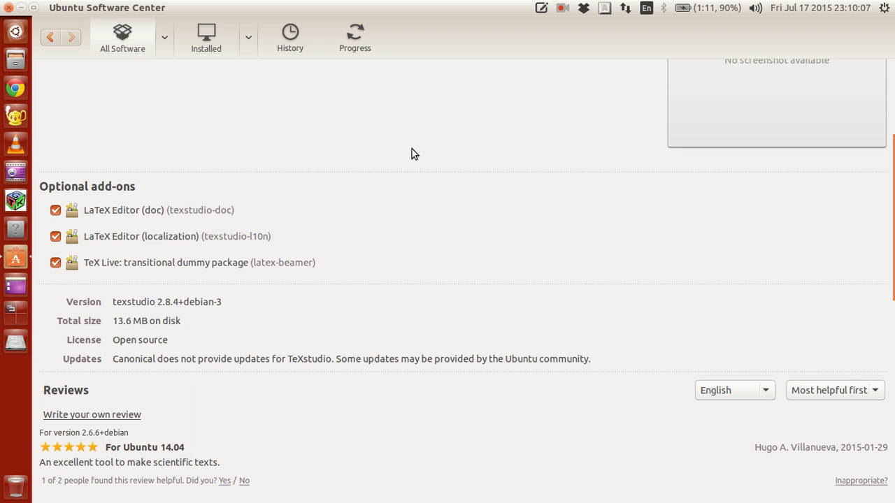
{"action": "mouse_move", "coordinate": [408, 161]}
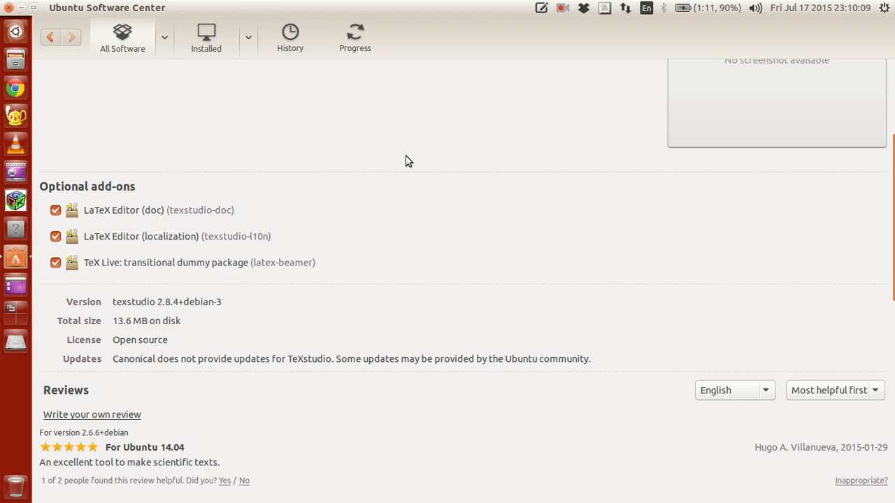
{"action": "scroll", "scroll_direction": "up", "scroll_amount": 3}
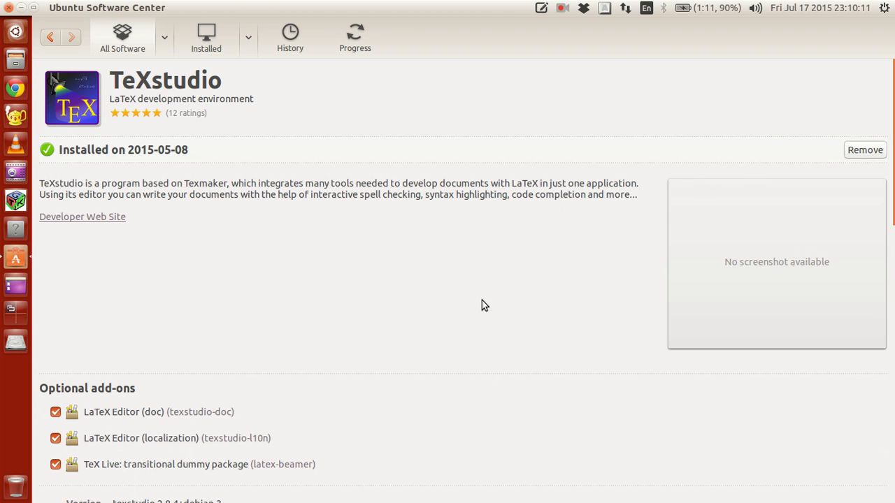
{"action": "mouse_move", "coordinate": [394, 302]}
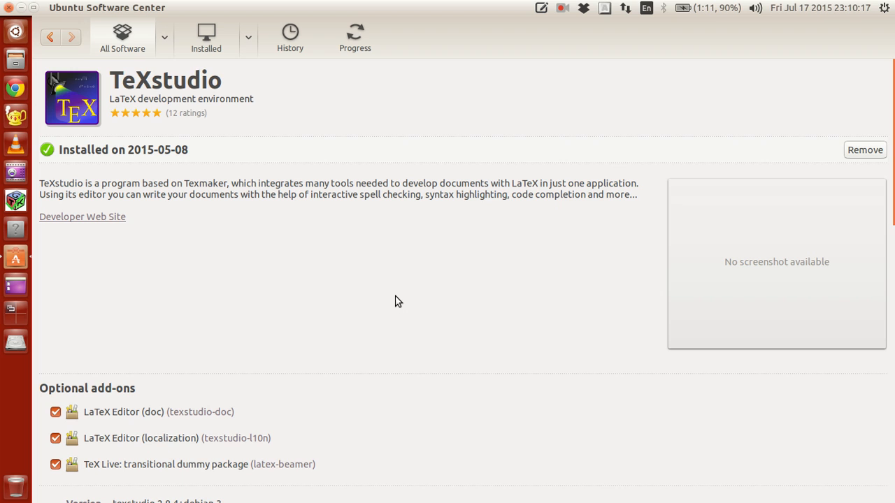
{"action": "scroll", "scroll_direction": "down", "scroll_amount": 3}
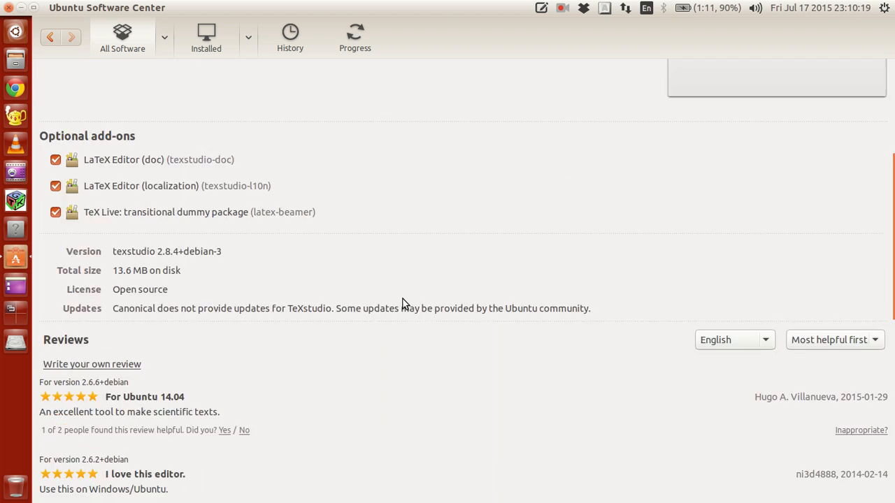
{"action": "scroll", "scroll_direction": "up", "scroll_amount": 3}
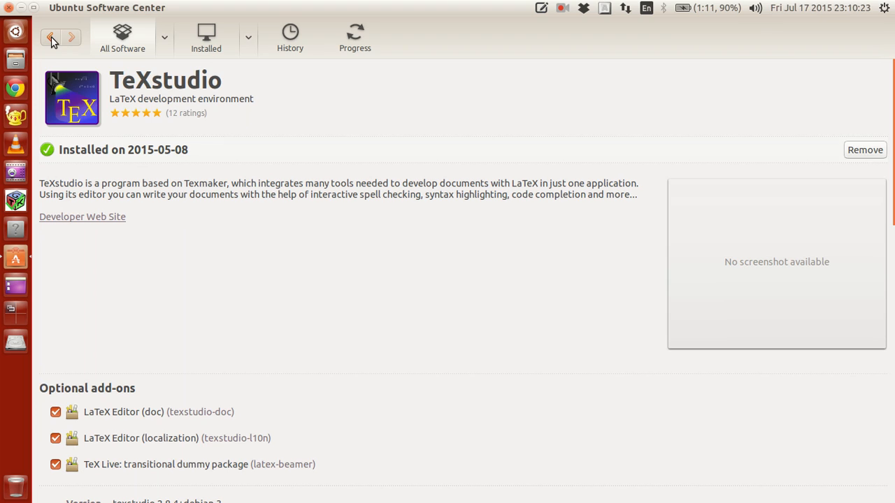
{"action": "left_click", "coordinate": [51, 37]}
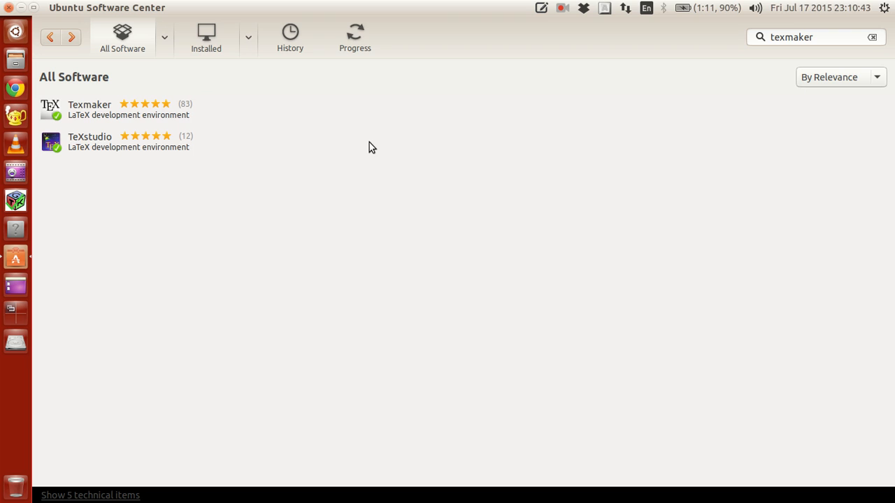
{"action": "mouse_move", "coordinate": [198, 107]}
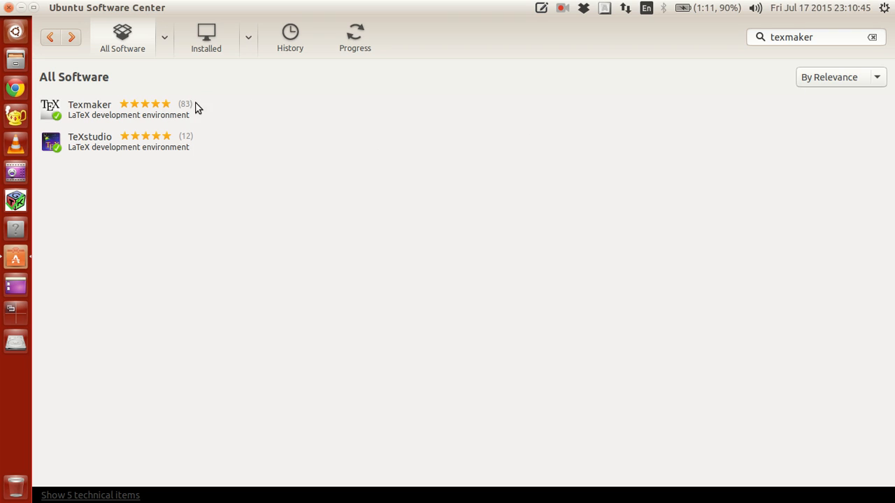
{"action": "mouse_move", "coordinate": [414, 179]}
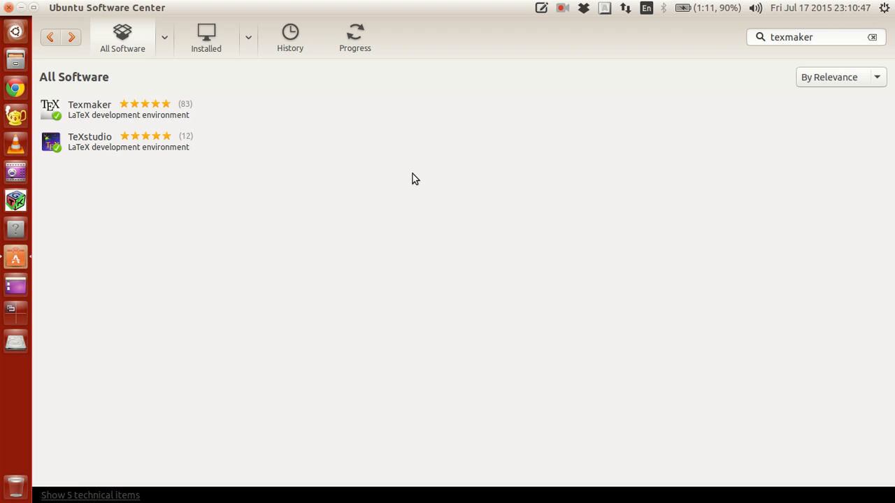
{"action": "mouse_move", "coordinate": [293, 145]}
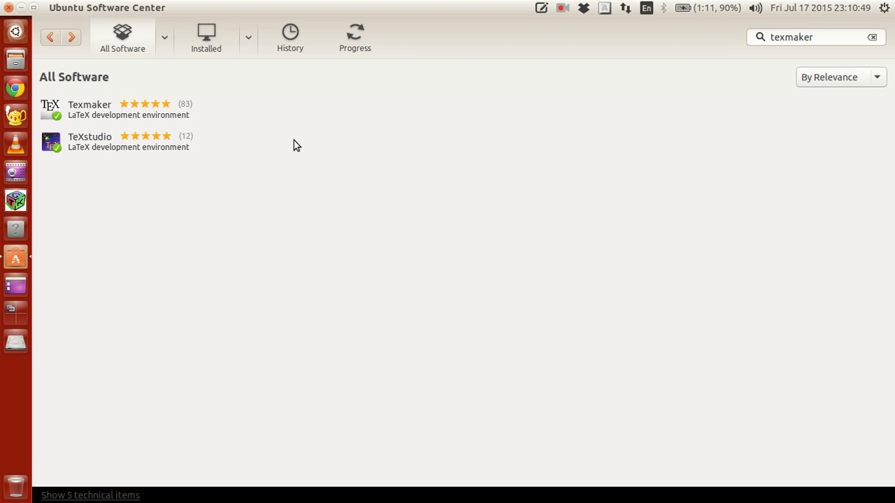
{"action": "mouse_move", "coordinate": [306, 145]}
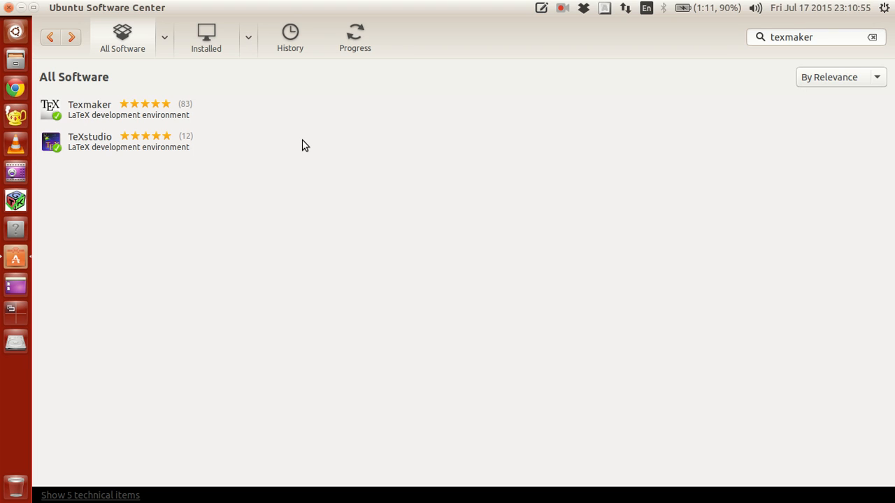
{"action": "mouse_move", "coordinate": [141, 147]}
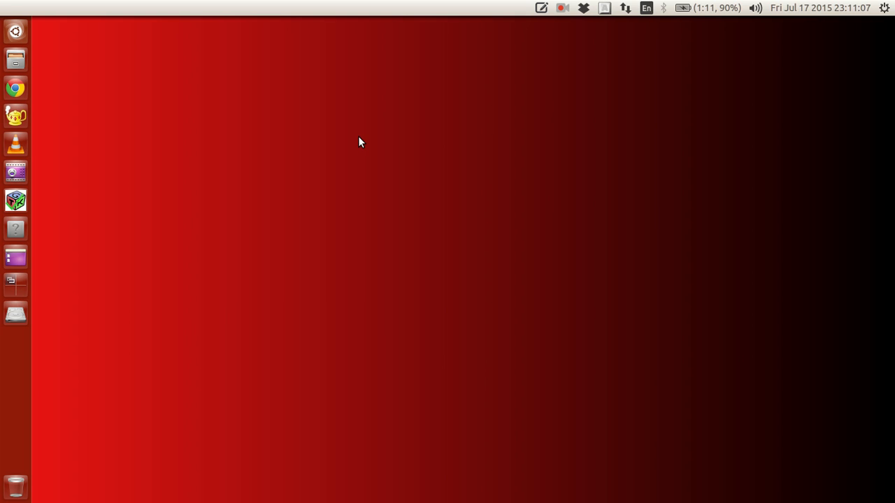
Step: Launch Chrome, search Google for 'miktex', and open the MiKTeX Project Page result
{"action": "left_click", "coordinate": [16, 89]}
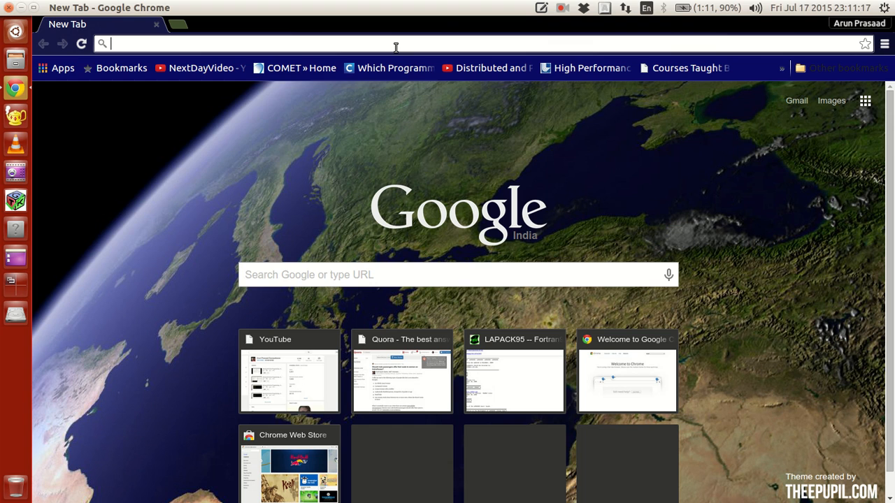
{"action": "type", "text": "miktex"}
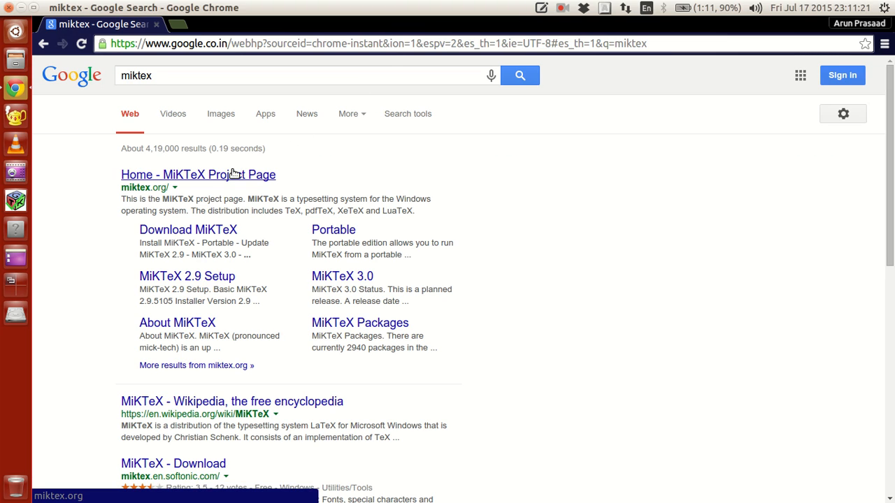
{"action": "mouse_move", "coordinate": [197, 184]}
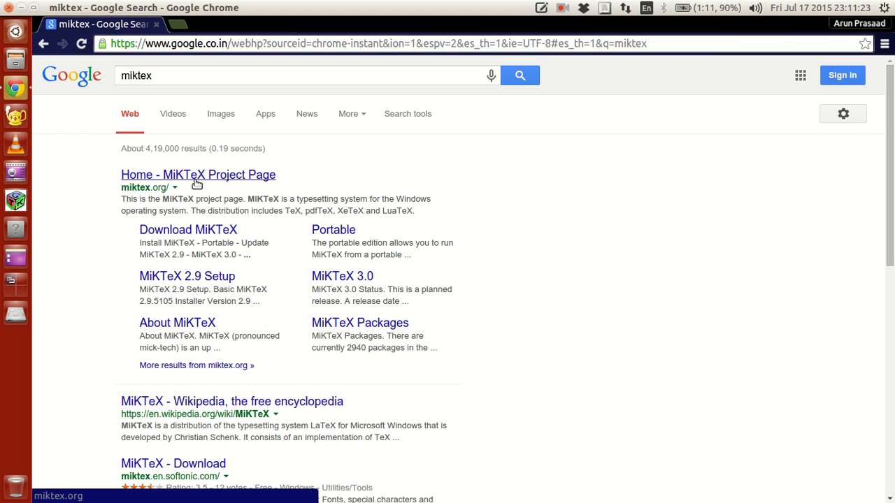
{"action": "left_click", "coordinate": [198, 174]}
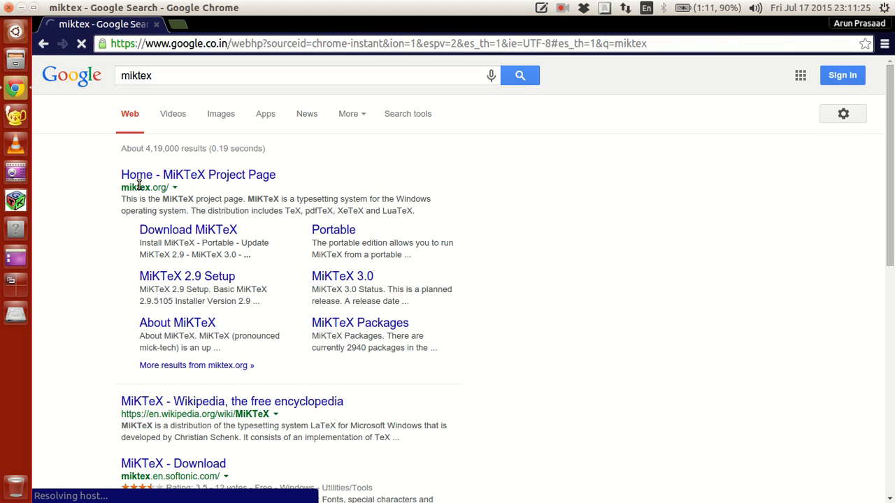
{"action": "mouse_move", "coordinate": [314, 183]}
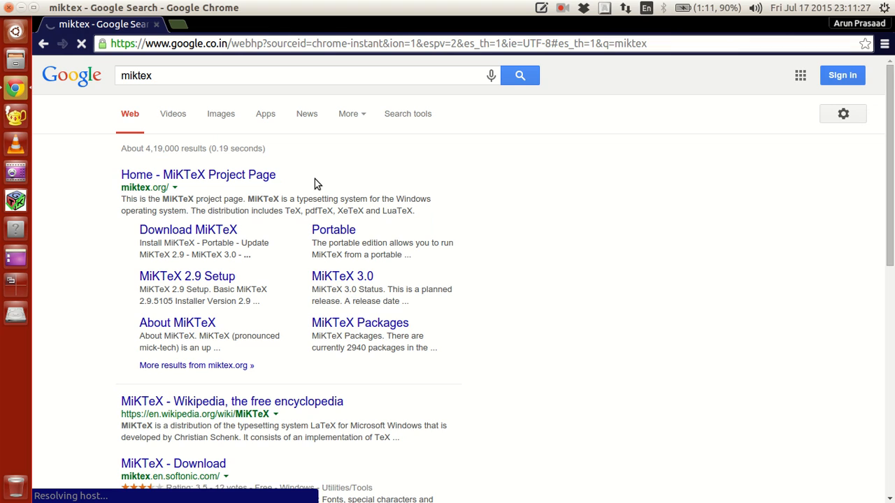
Step: Open the MiKTeX Project Page and go to its Download page
{"action": "left_click", "coordinate": [198, 174]}
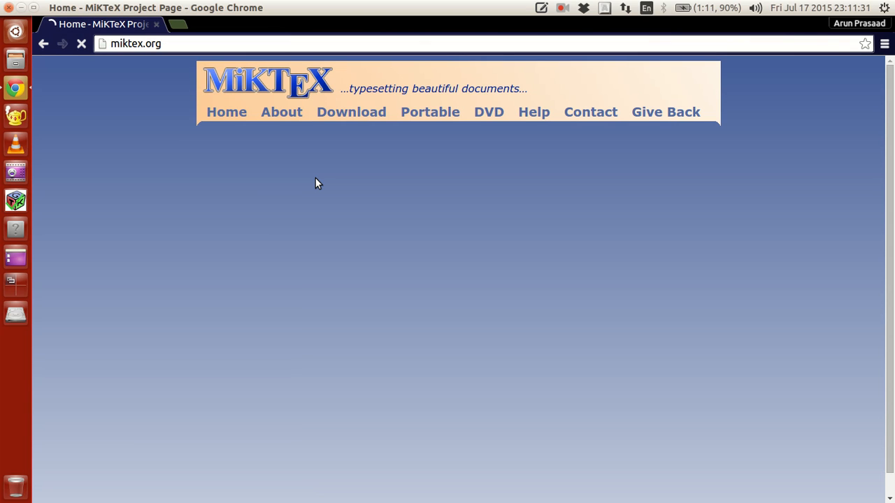
{"action": "mouse_move", "coordinate": [148, 158]}
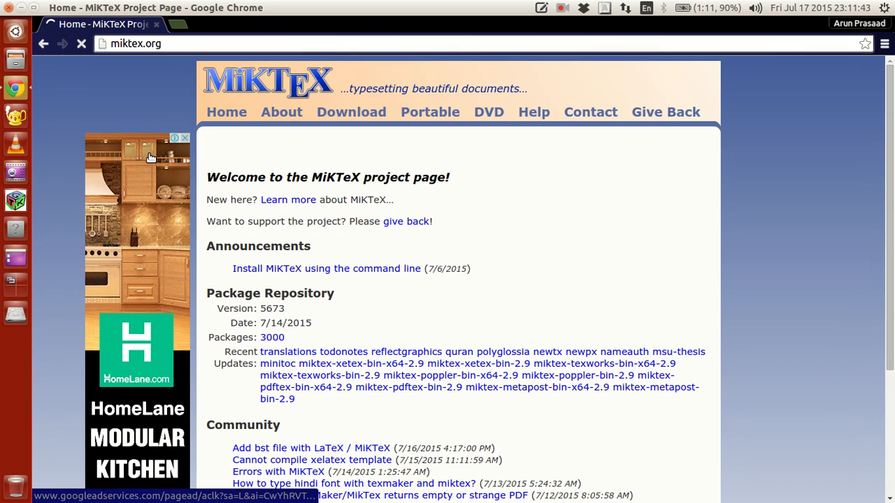
{"action": "left_click", "coordinate": [351, 112]}
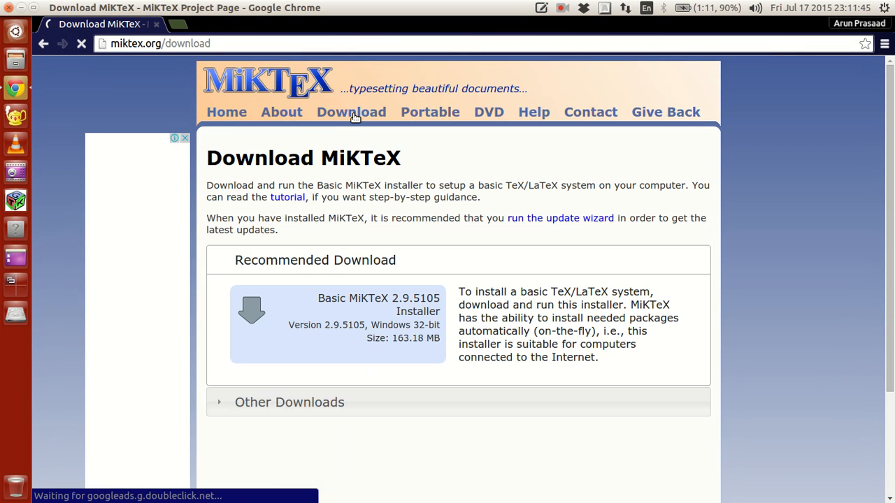
{"action": "scroll", "scroll_direction": "down", "scroll_amount": 3}
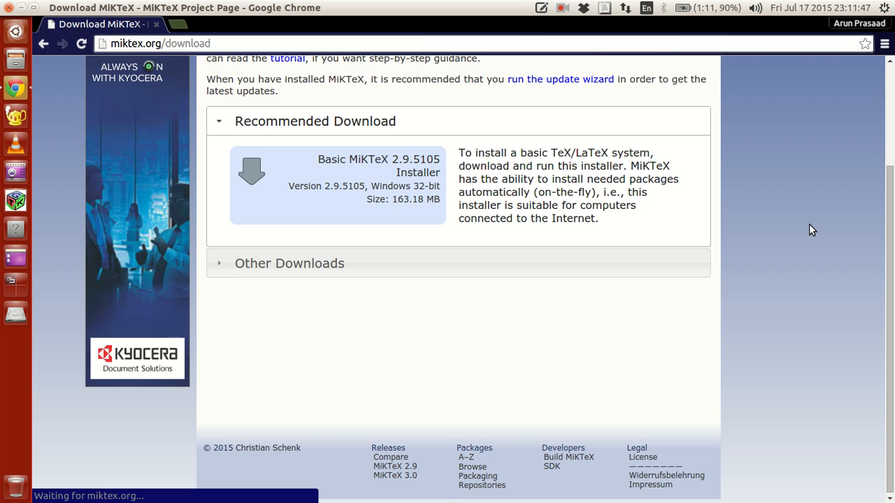
{"action": "left_click", "coordinate": [289, 264]}
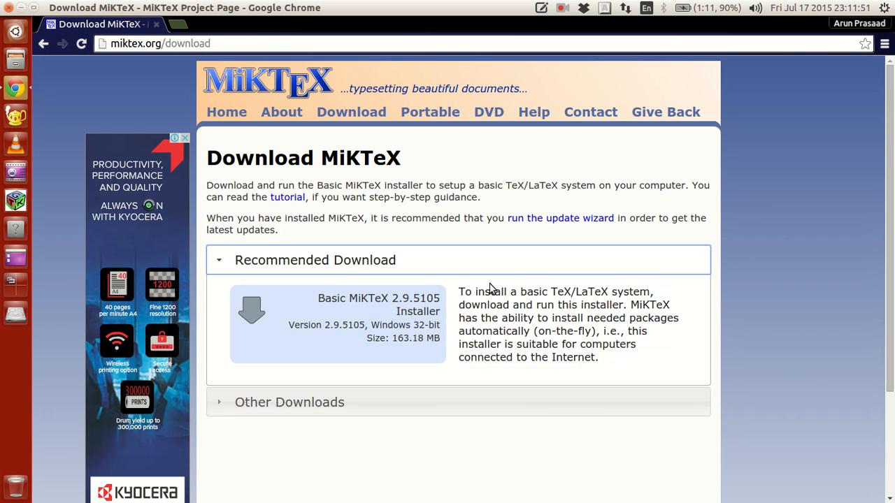
{"action": "scroll", "scroll_direction": "down", "scroll_amount": 3}
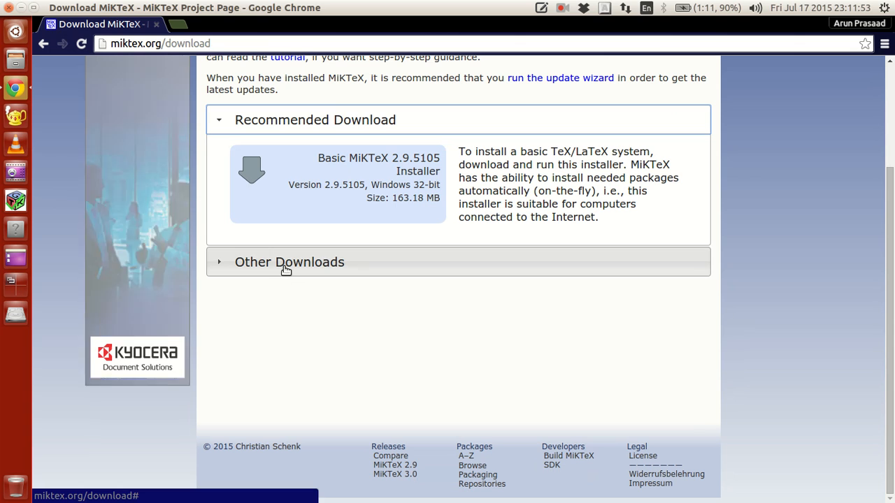
{"action": "left_click", "coordinate": [289, 261]}
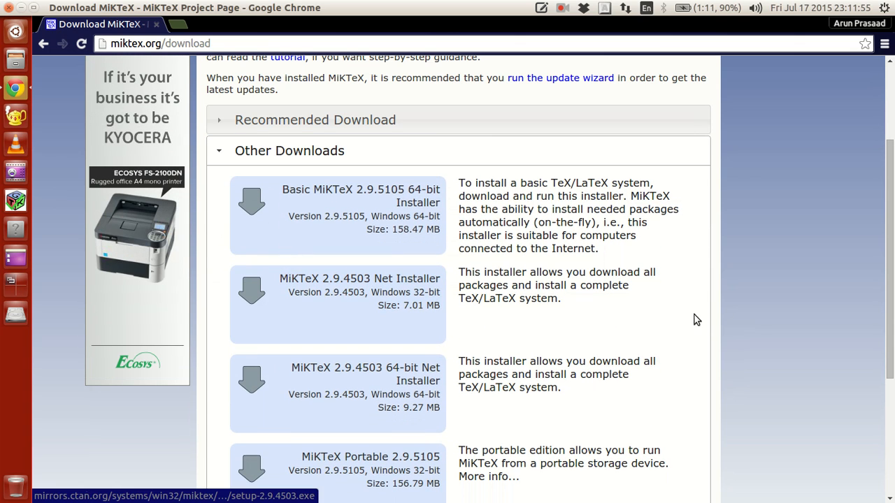
{"action": "scroll", "scroll_direction": "down", "scroll_amount": 3}
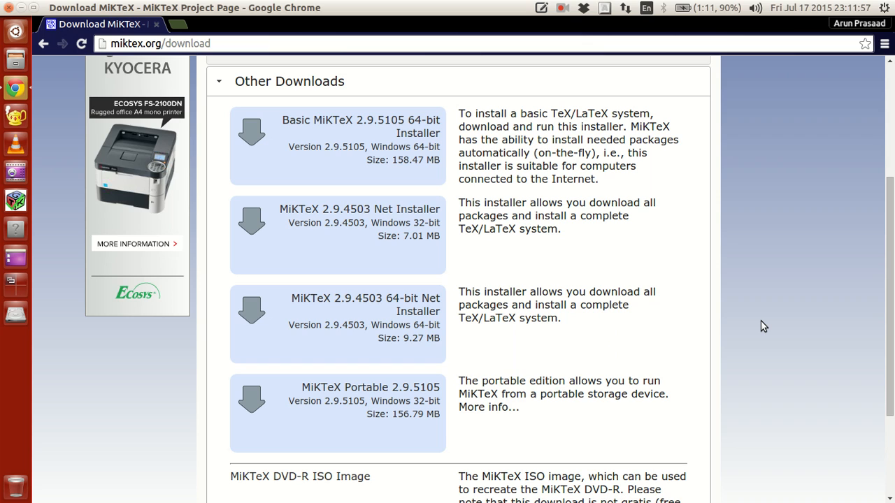
{"action": "scroll", "scroll_direction": "up", "scroll_amount": 3}
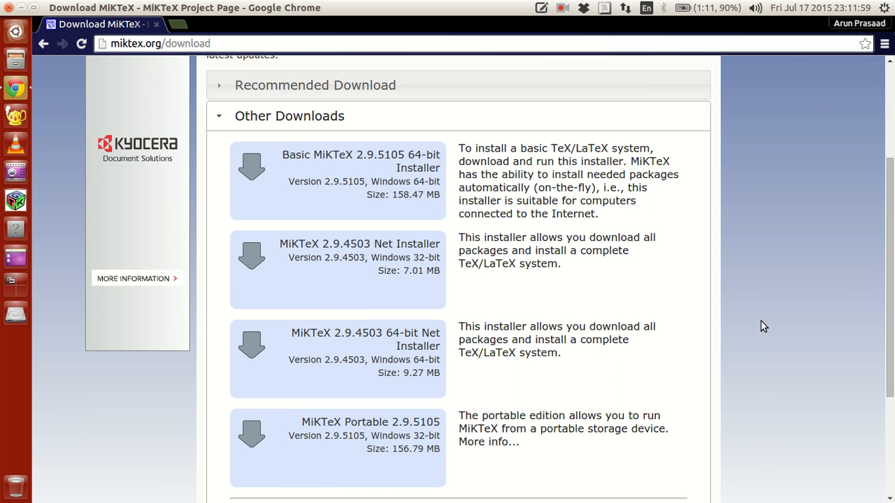
{"action": "mouse_move", "coordinate": [328, 175]}
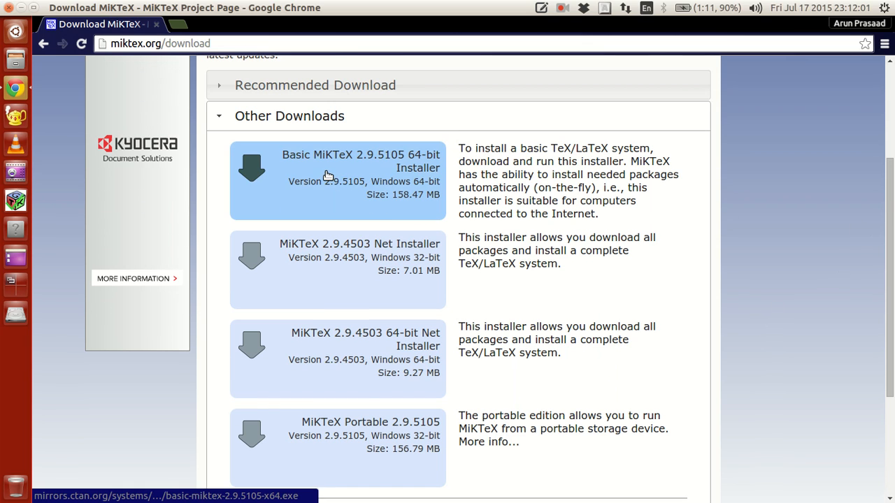
{"action": "mouse_move", "coordinate": [347, 179]}
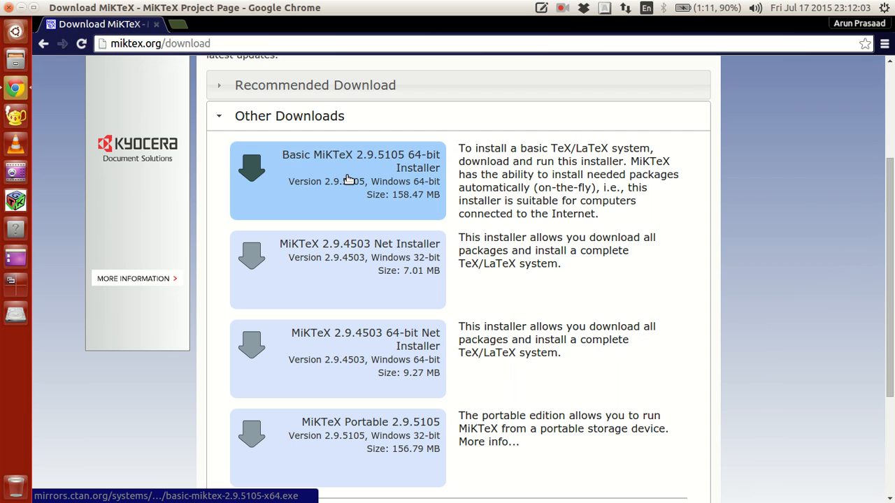
{"action": "mouse_move", "coordinate": [457, 172]}
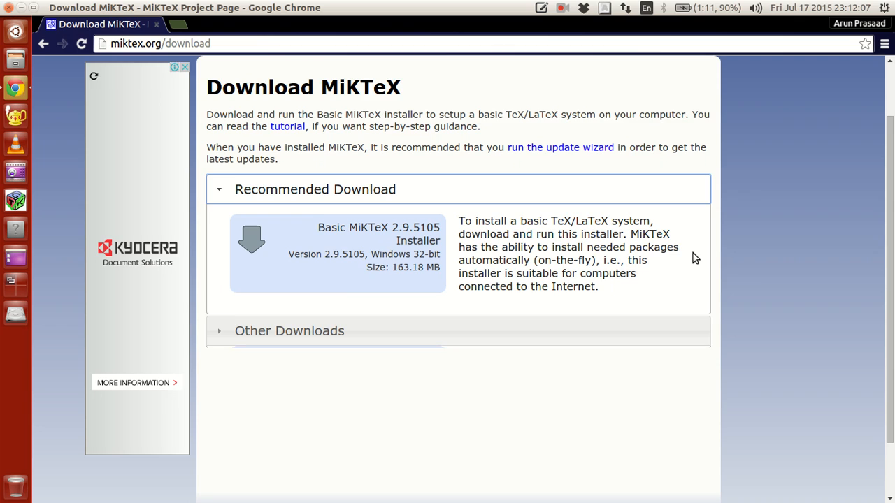
{"action": "scroll", "scroll_direction": "down", "scroll_amount": 3}
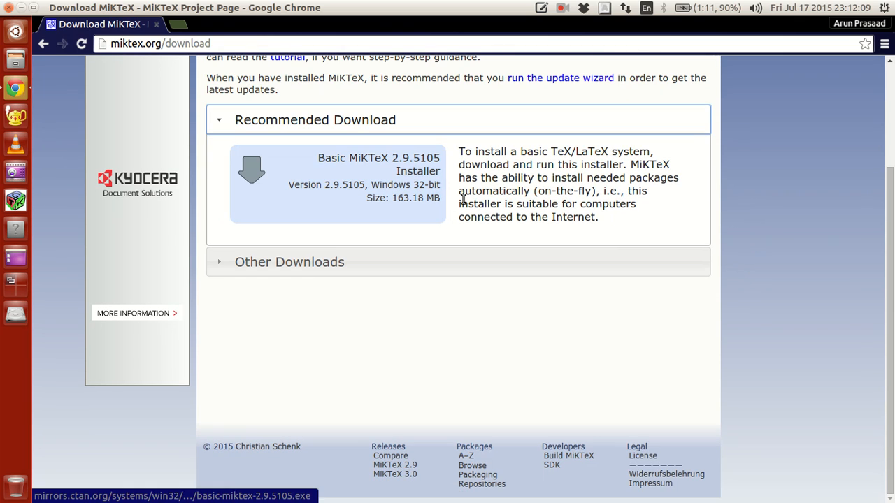
{"action": "mouse_move", "coordinate": [427, 192]}
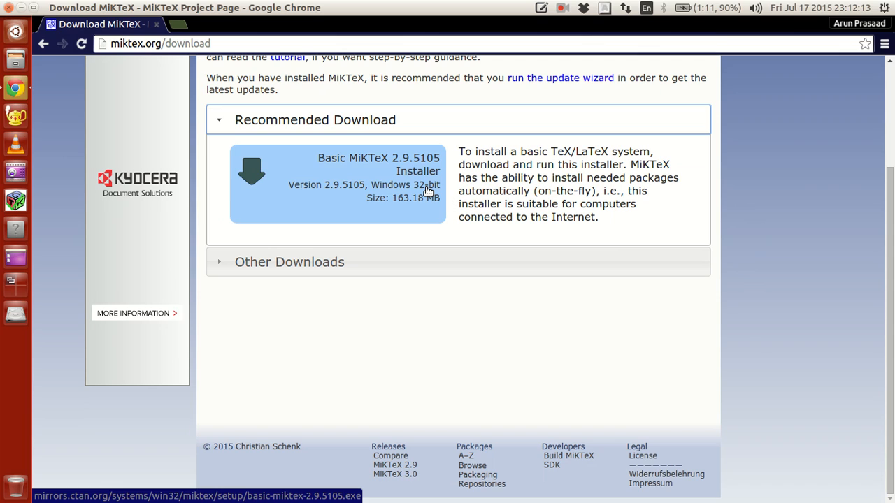
{"action": "mouse_move", "coordinate": [382, 205]}
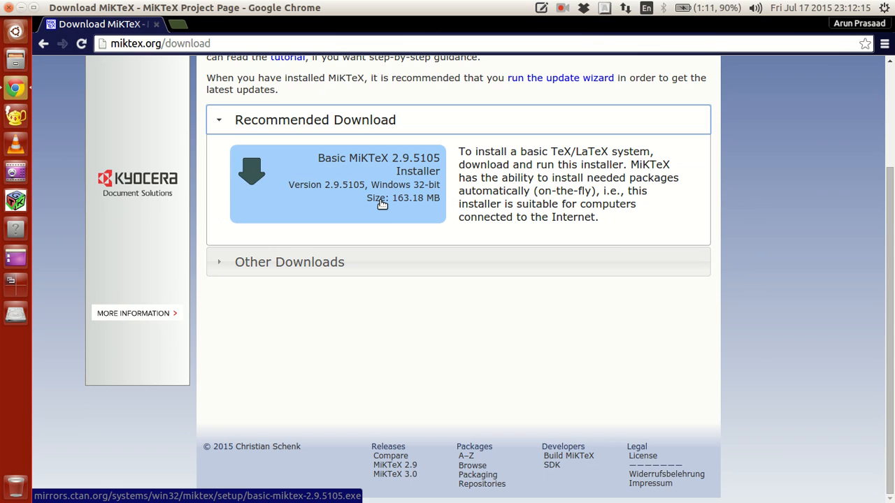
{"action": "mouse_move", "coordinate": [407, 209]}
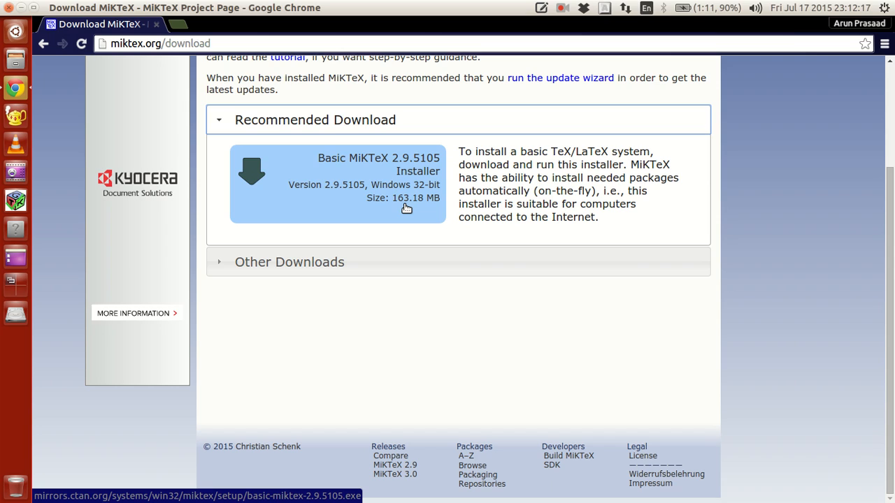
{"action": "mouse_move", "coordinate": [445, 212]}
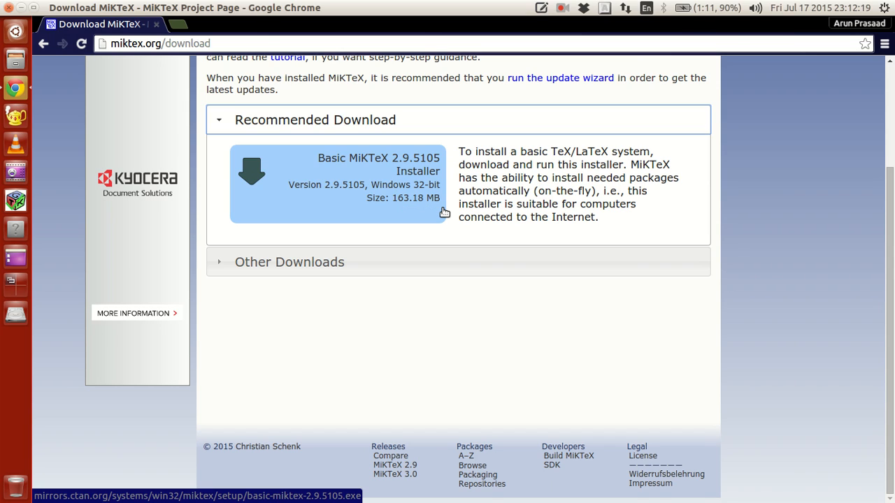
{"action": "mouse_move", "coordinate": [407, 198]}
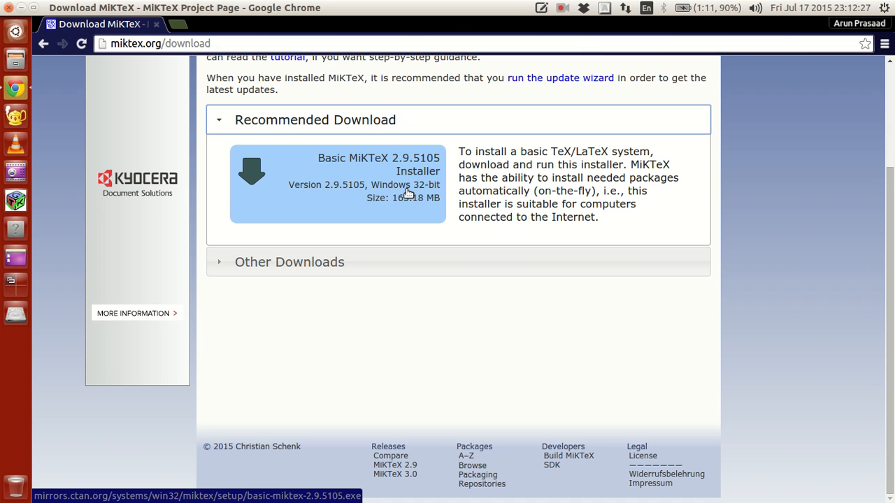
{"action": "mouse_move", "coordinate": [440, 236]}
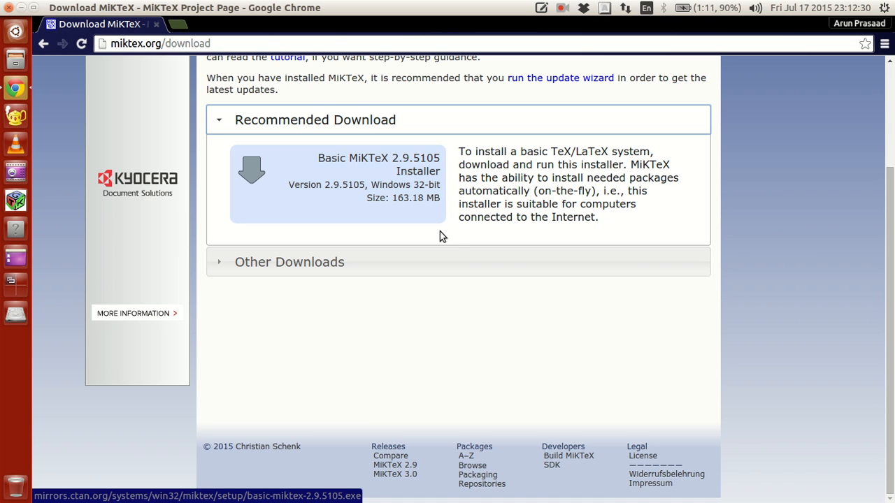
Step: Download the Basic MiKTeX 2.9.5105 64-bit installer from Other Downloads and dismiss the ad banner
{"action": "left_click", "coordinate": [288, 262]}
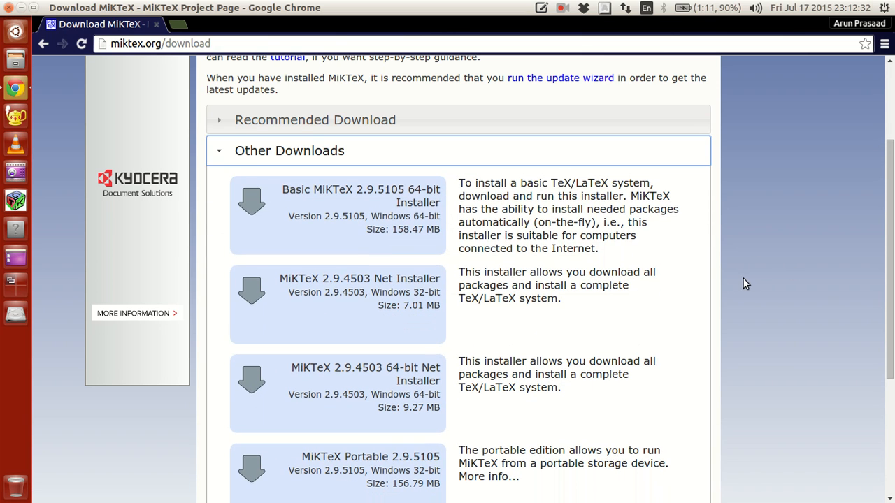
{"action": "scroll", "scroll_direction": "down", "scroll_amount": 3}
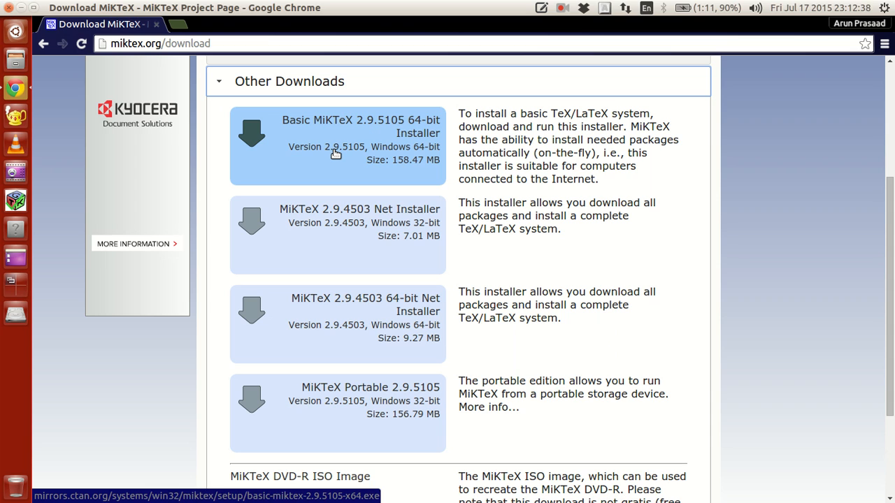
{"action": "scroll", "scroll_direction": "up", "scroll_amount": 3}
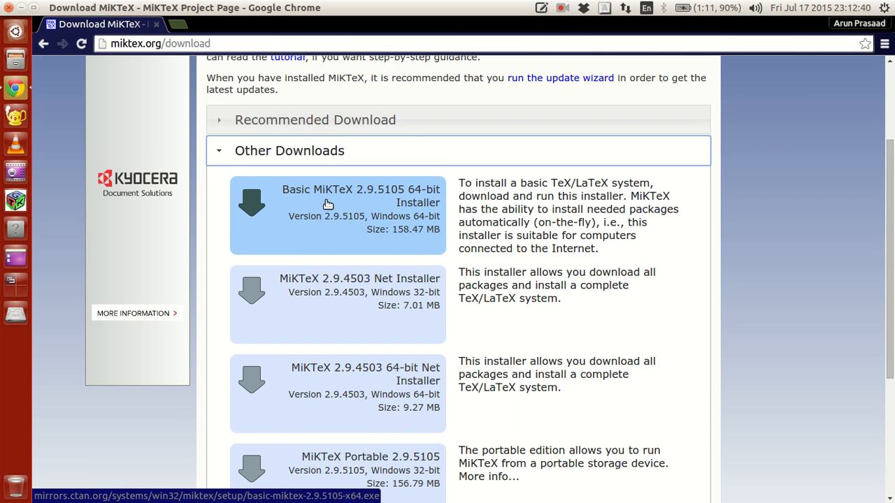
{"action": "left_click", "coordinate": [328, 196]}
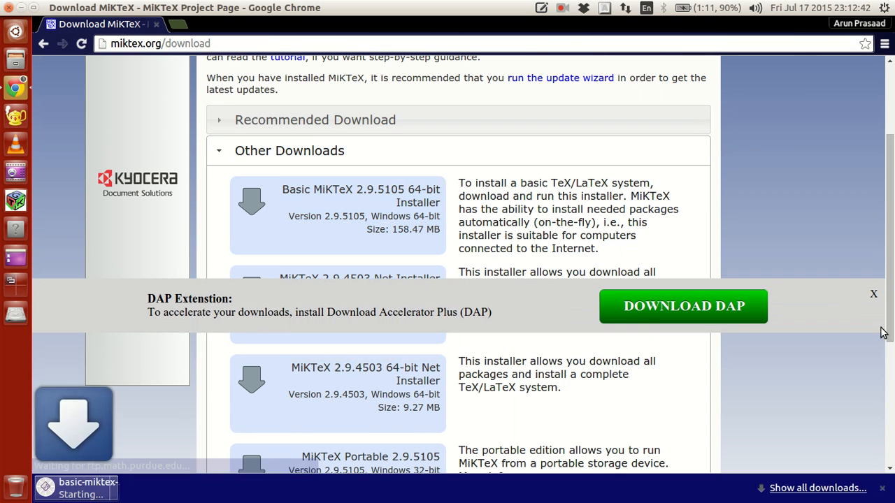
{"action": "left_click", "coordinate": [874, 293]}
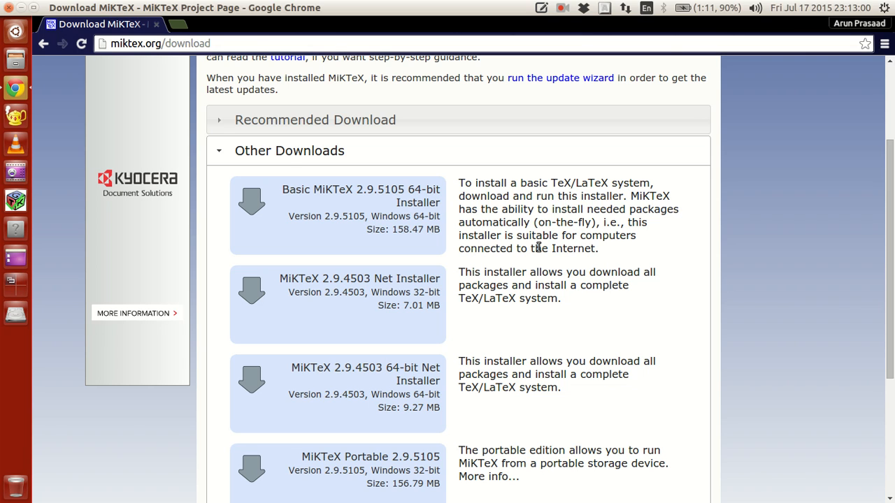
{"action": "scroll", "scroll_direction": "up", "scroll_amount": 3}
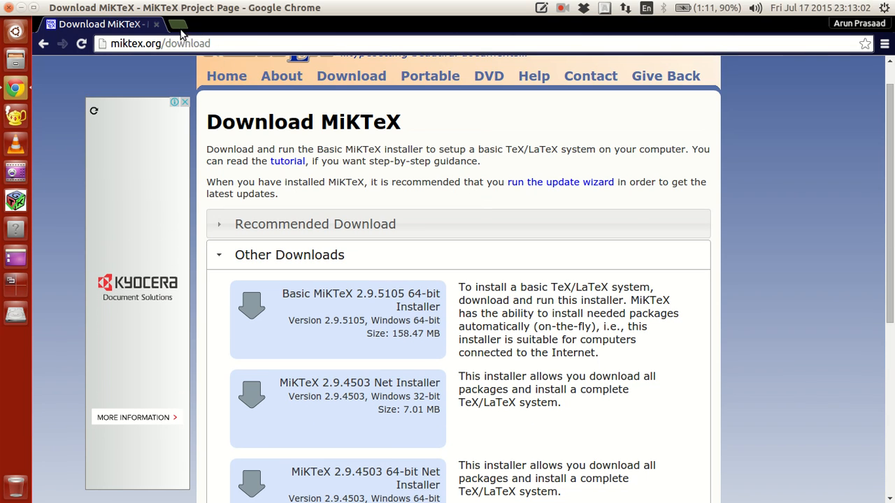
Step: In a new tab, search 'miktex installation guide', open Chapter 2, and follow the installation tutorial link
{"action": "left_click", "coordinate": [197, 24]}
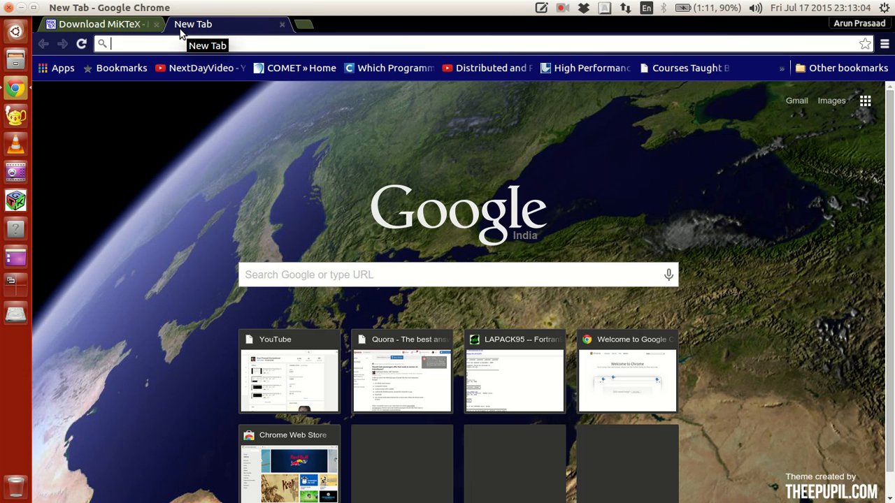
{"action": "type", "text": "miktex"}
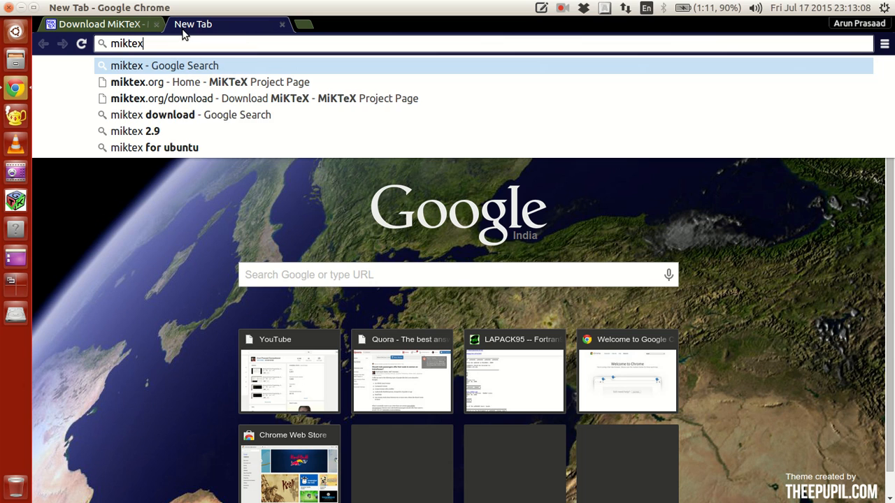
{"action": "type", "text": "installation%20guide&es_th=1"}
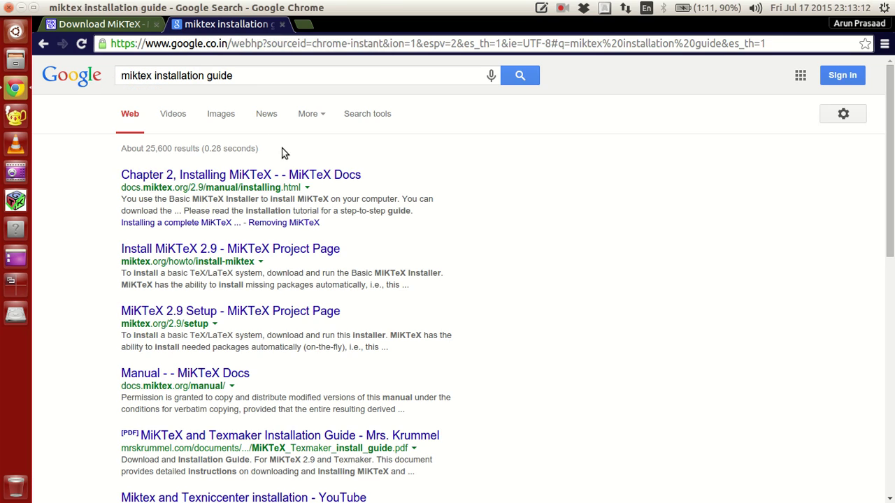
{"action": "left_click", "coordinate": [241, 174]}
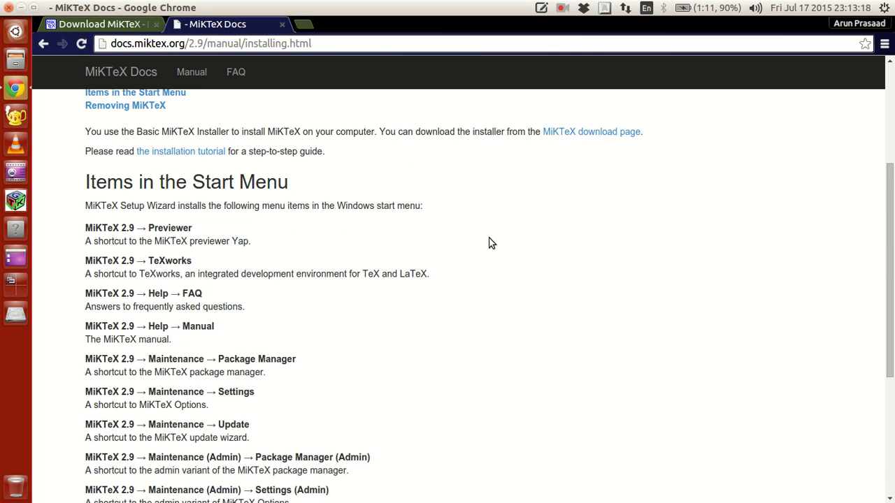
{"action": "scroll", "scroll_direction": "up", "scroll_amount": 3}
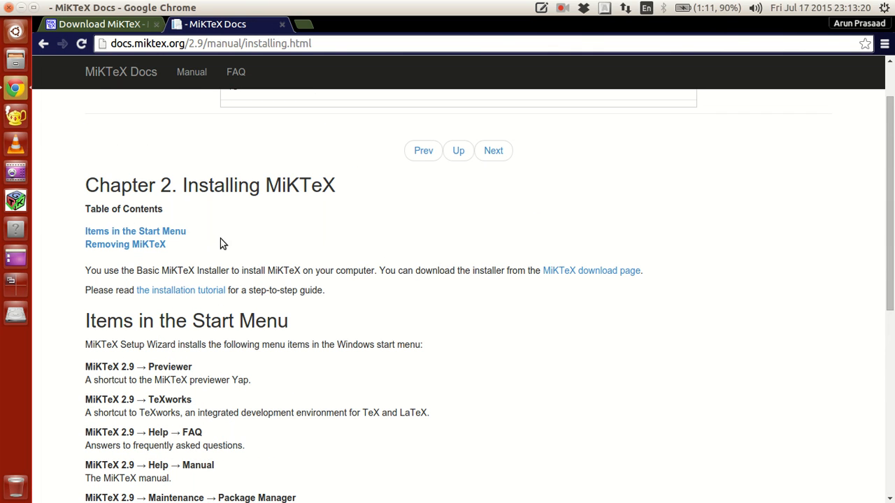
{"action": "left_click", "coordinate": [181, 290]}
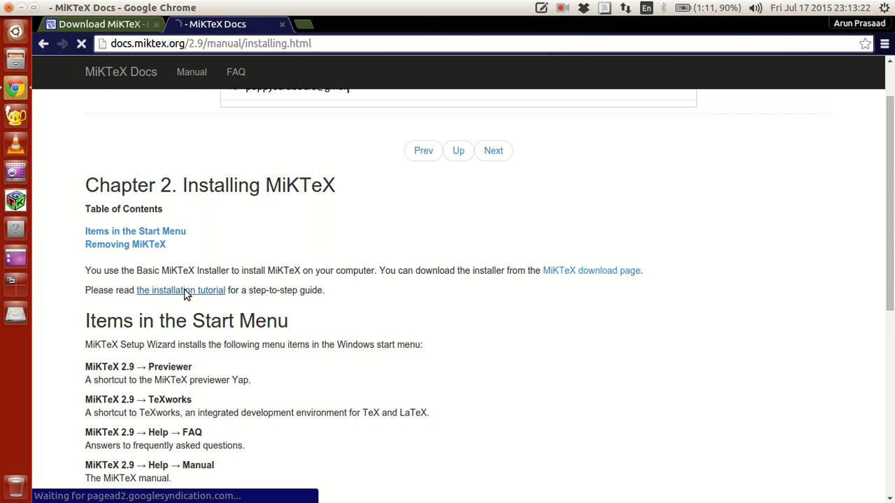
Step: Scroll the Install MiKTeX 2.9 tutorial through copying conditions to shared installation and directory steps
{"action": "left_click", "coordinate": [180, 291]}
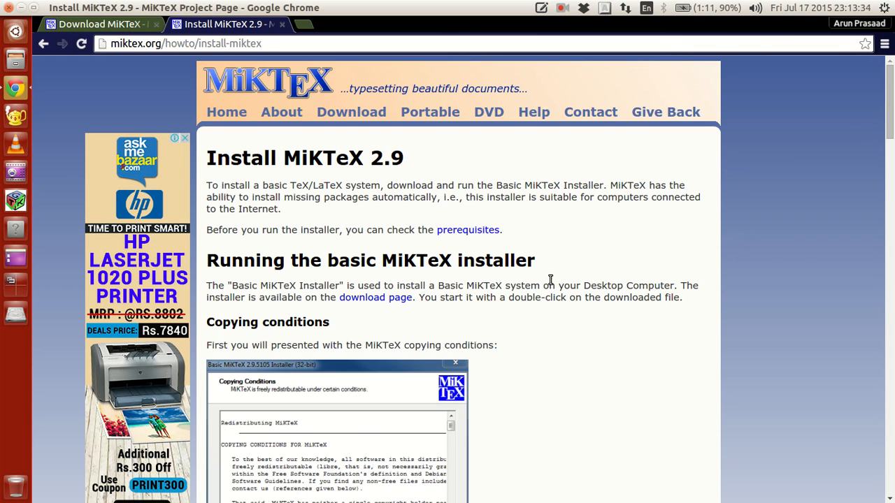
{"action": "scroll", "scroll_direction": "down", "scroll_amount": 3}
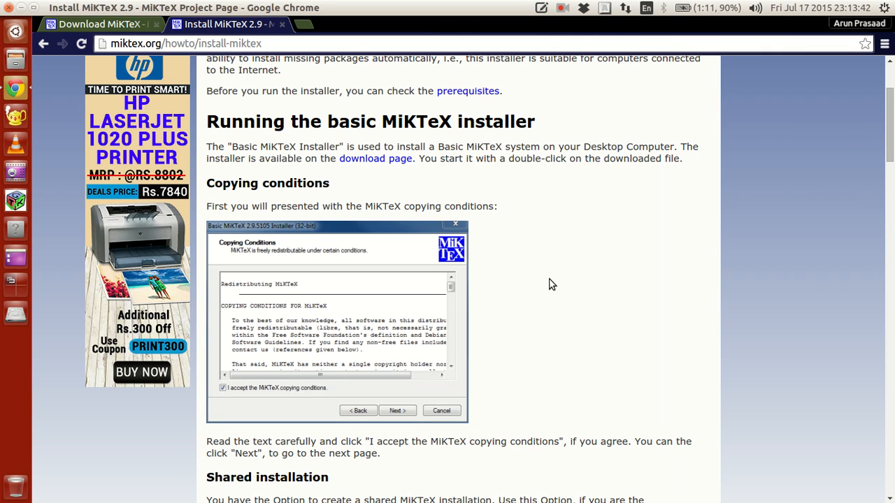
{"action": "mouse_move", "coordinate": [457, 249]}
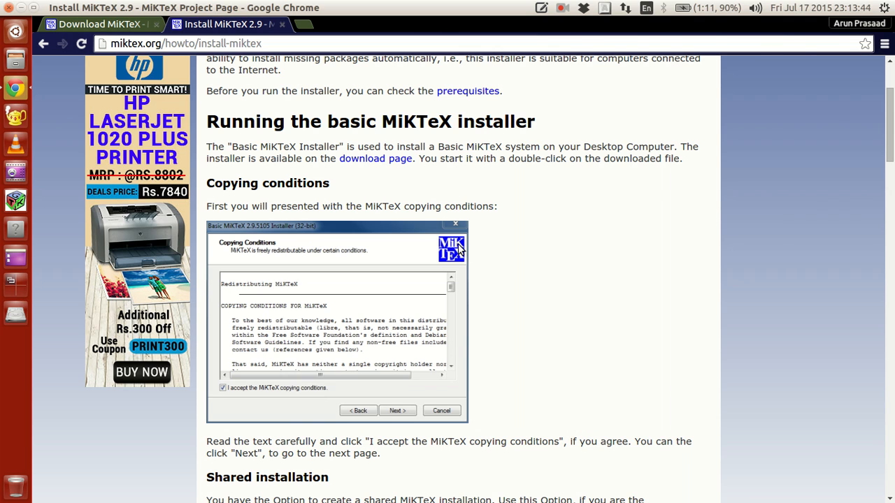
{"action": "mouse_move", "coordinate": [591, 245]}
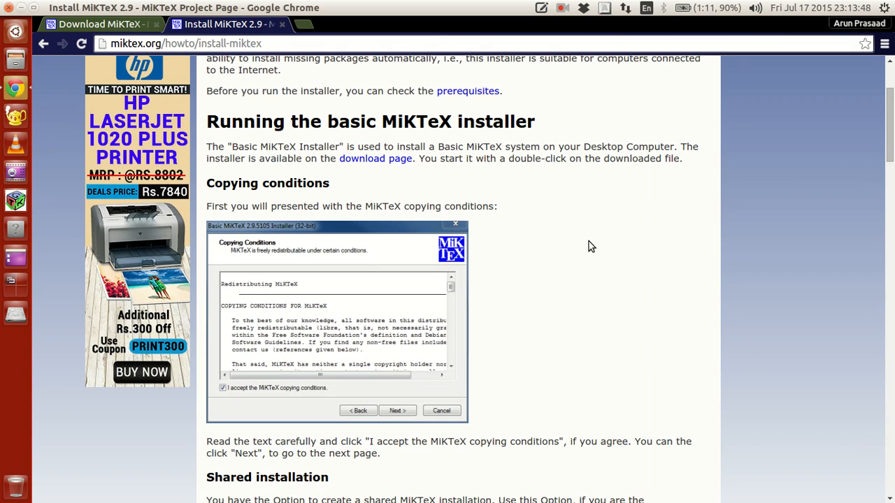
{"action": "scroll", "scroll_direction": "down", "scroll_amount": 3}
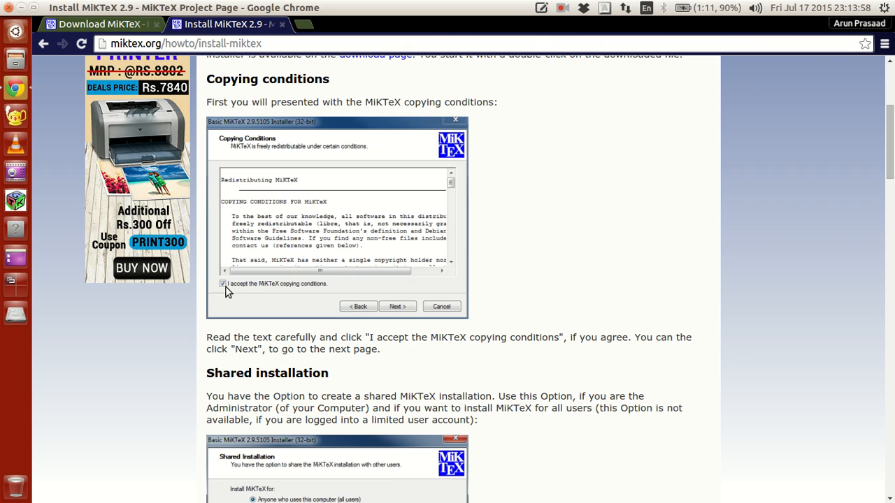
{"action": "scroll", "scroll_direction": "down", "scroll_amount": 3}
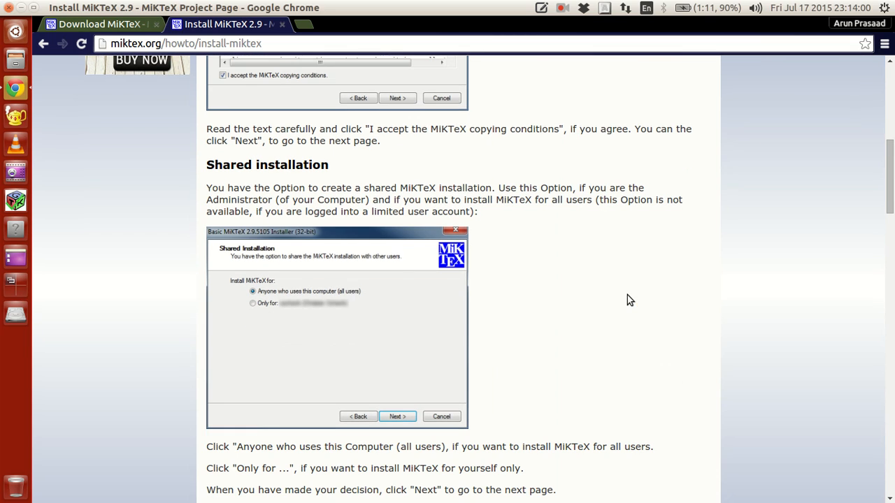
{"action": "mouse_move", "coordinate": [332, 295]}
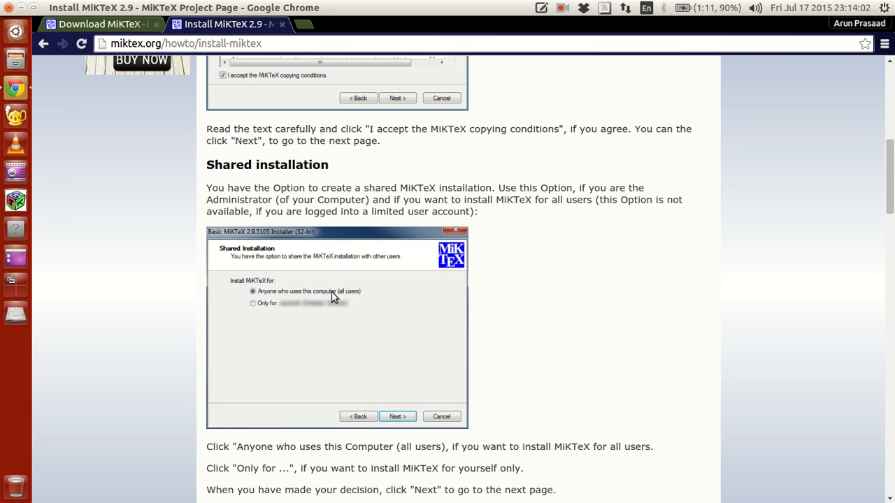
{"action": "mouse_move", "coordinate": [297, 316]}
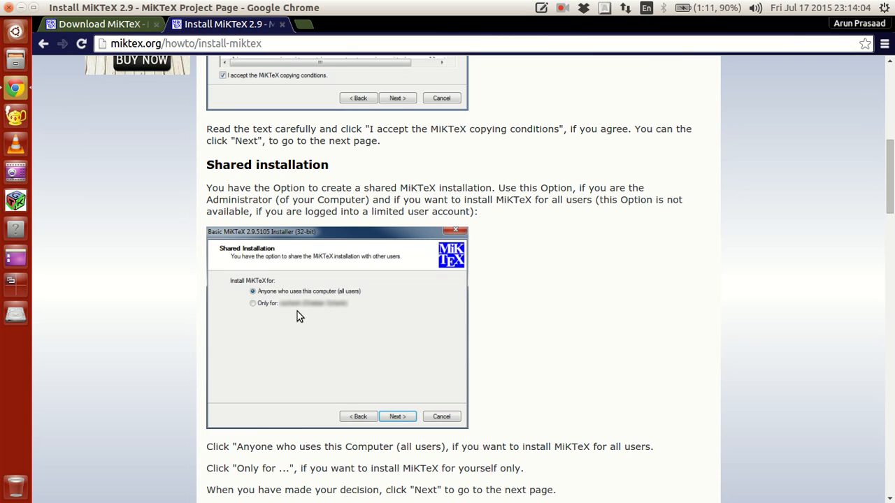
{"action": "scroll", "scroll_direction": "down", "scroll_amount": 3}
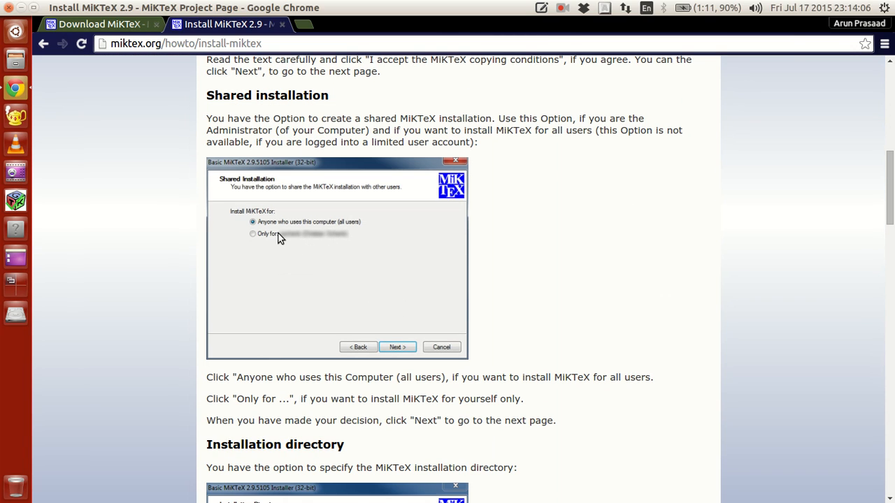
{"action": "mouse_move", "coordinate": [291, 245]}
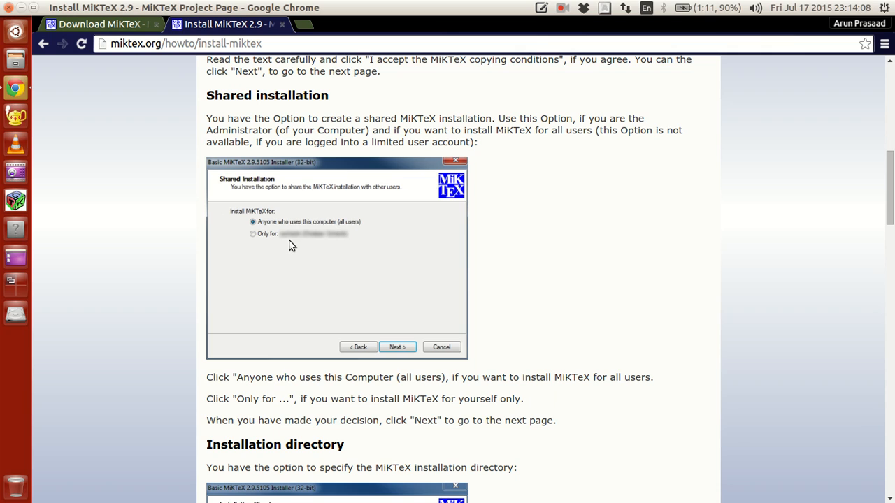
{"action": "mouse_move", "coordinate": [304, 243]}
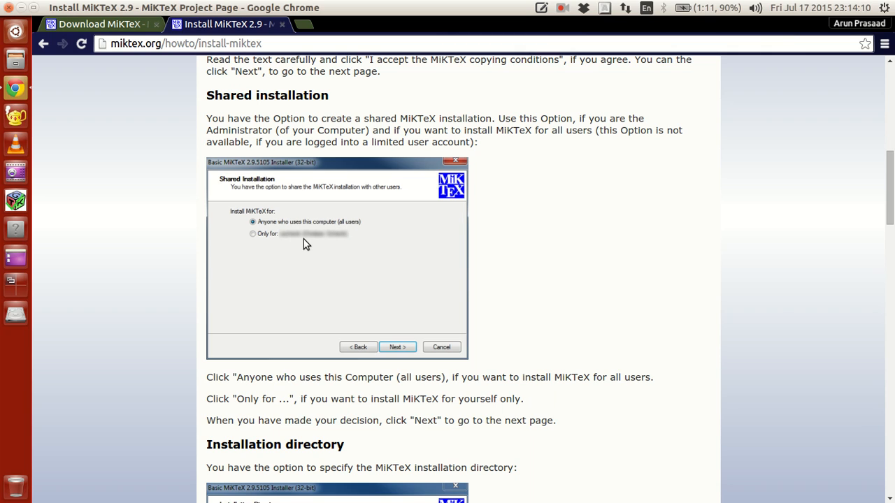
{"action": "scroll", "scroll_direction": "down", "scroll_amount": 3}
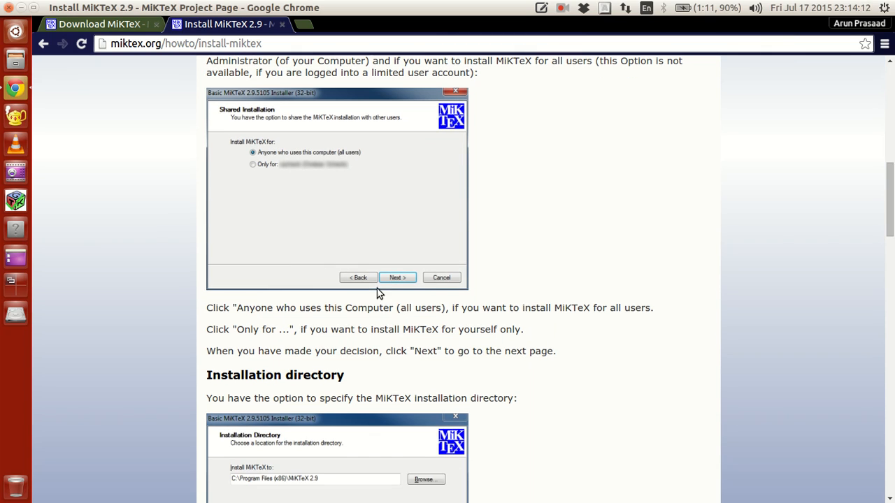
{"action": "scroll", "scroll_direction": "down", "scroll_amount": 3}
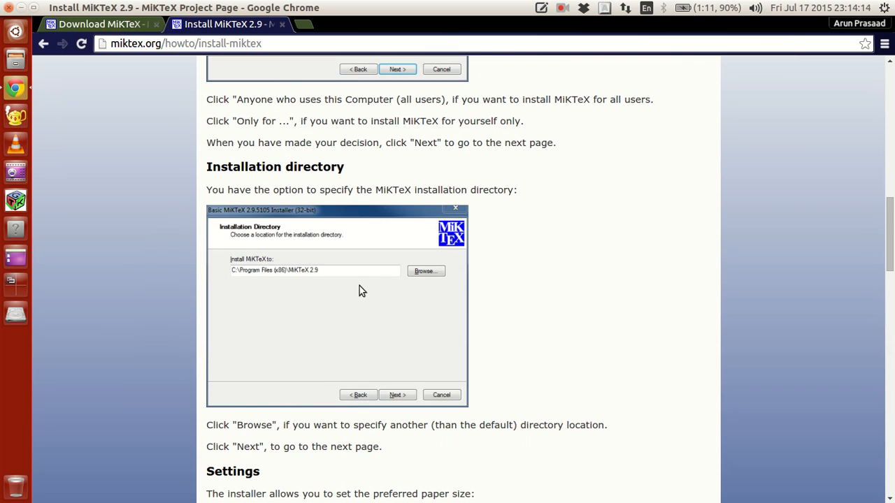
{"action": "mouse_move", "coordinate": [349, 283]}
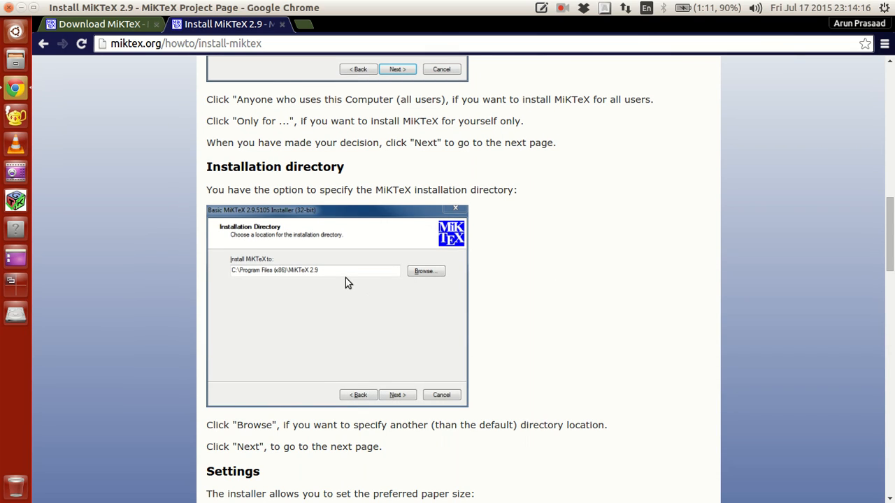
{"action": "mouse_move", "coordinate": [362, 289]}
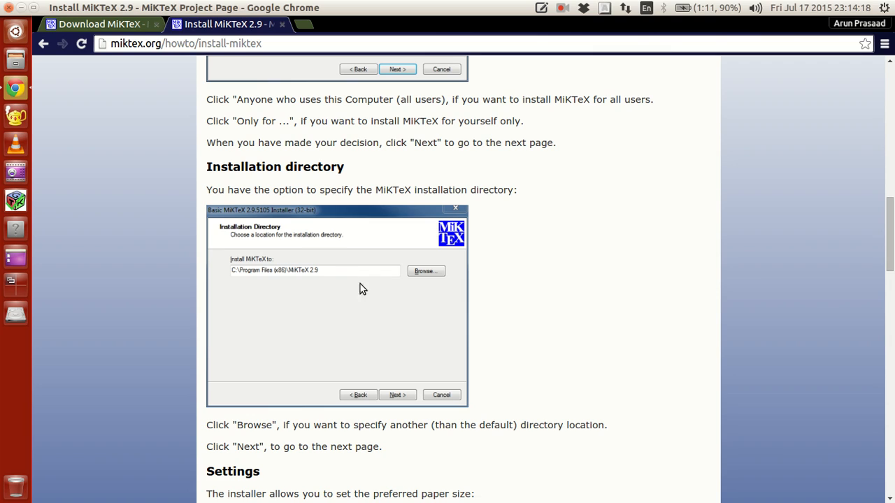
{"action": "mouse_move", "coordinate": [431, 280]}
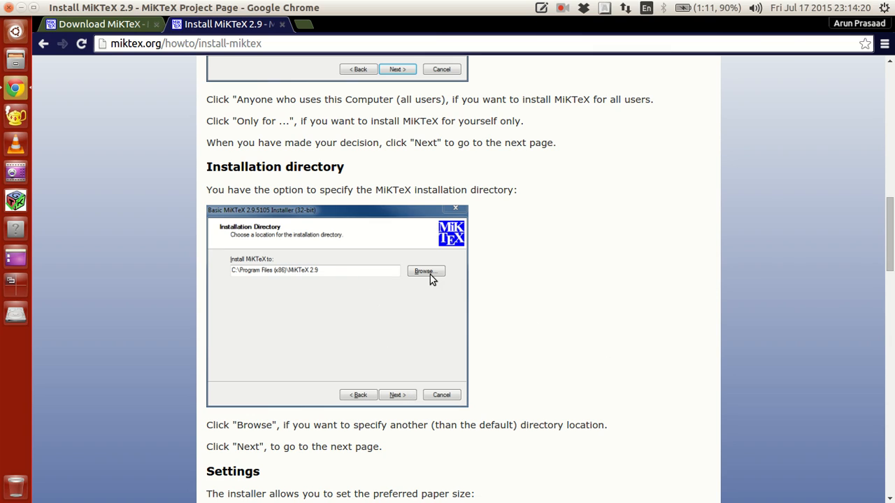
{"action": "mouse_move", "coordinate": [371, 283]}
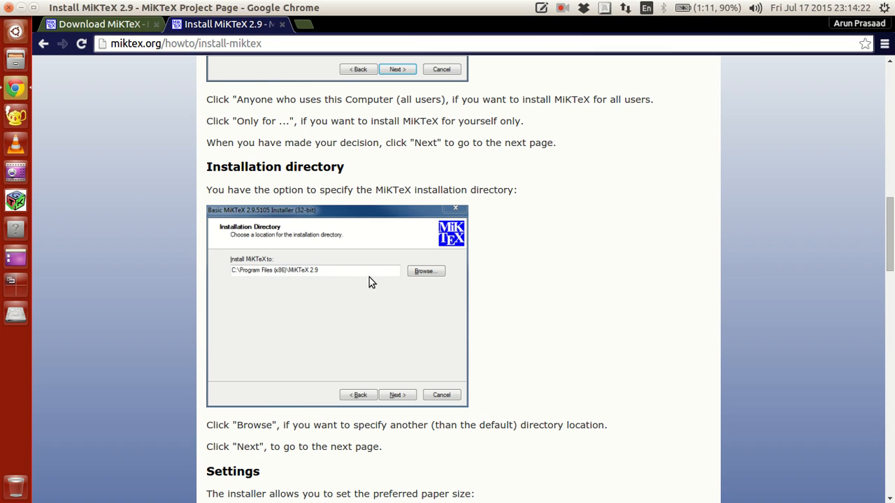
{"action": "scroll", "scroll_direction": "down", "scroll_amount": 3}
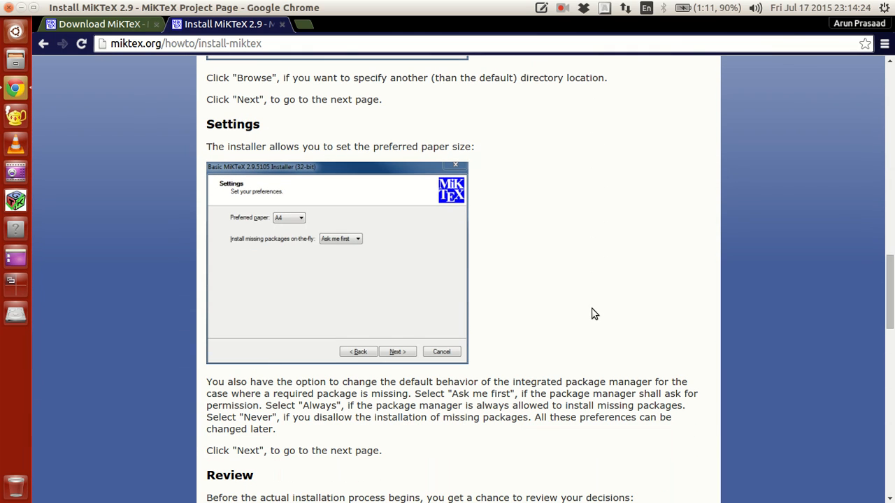
{"action": "mouse_move", "coordinate": [382, 190]}
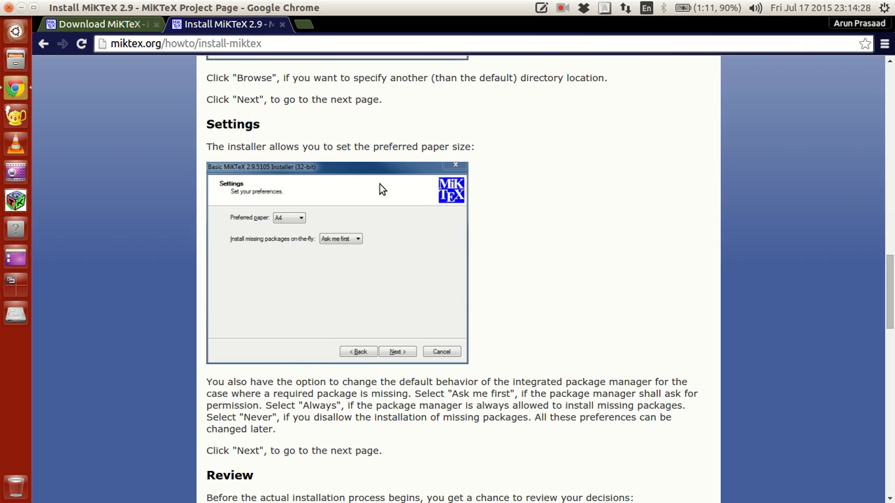
{"action": "mouse_move", "coordinate": [303, 220]}
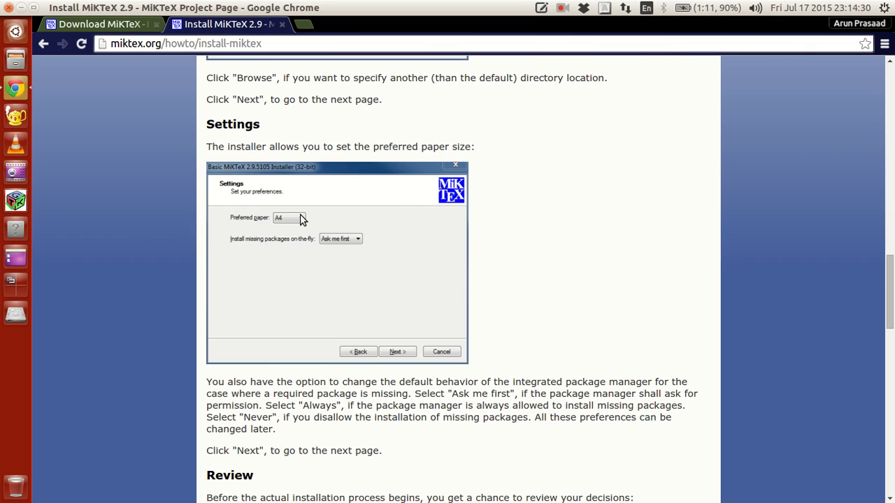
{"action": "mouse_move", "coordinate": [300, 223]}
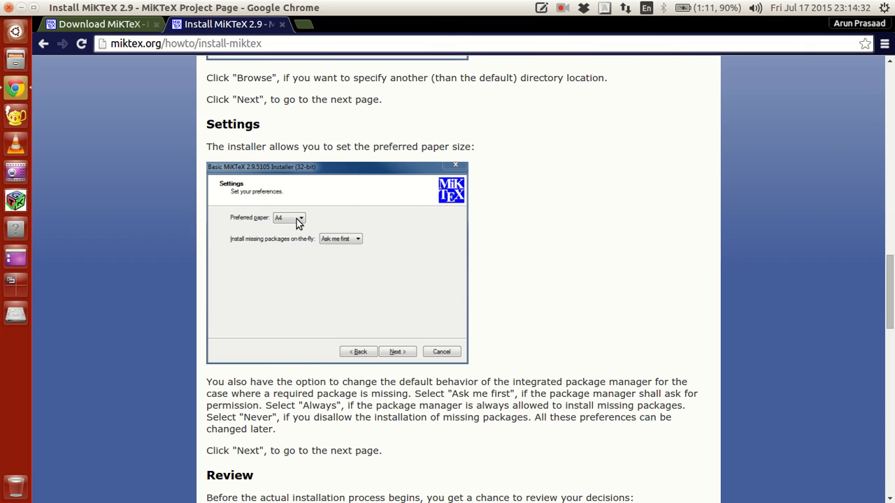
{"action": "mouse_move", "coordinate": [232, 256]}
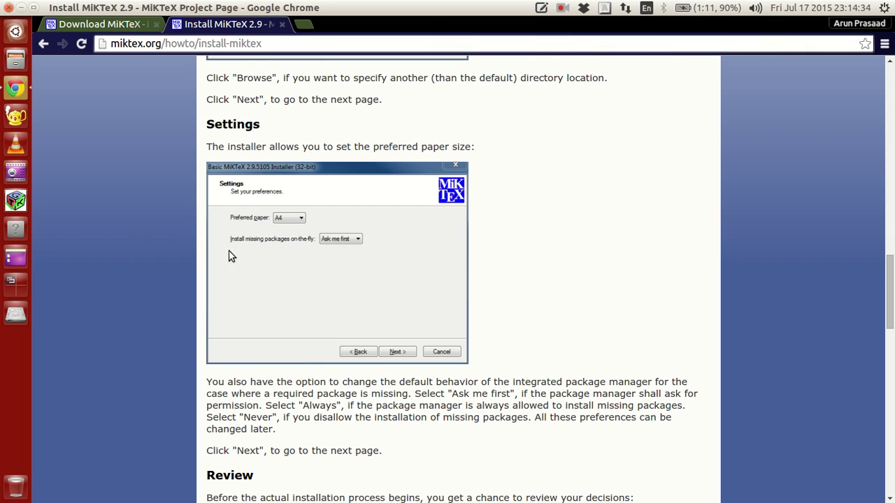
{"action": "mouse_move", "coordinate": [329, 271]}
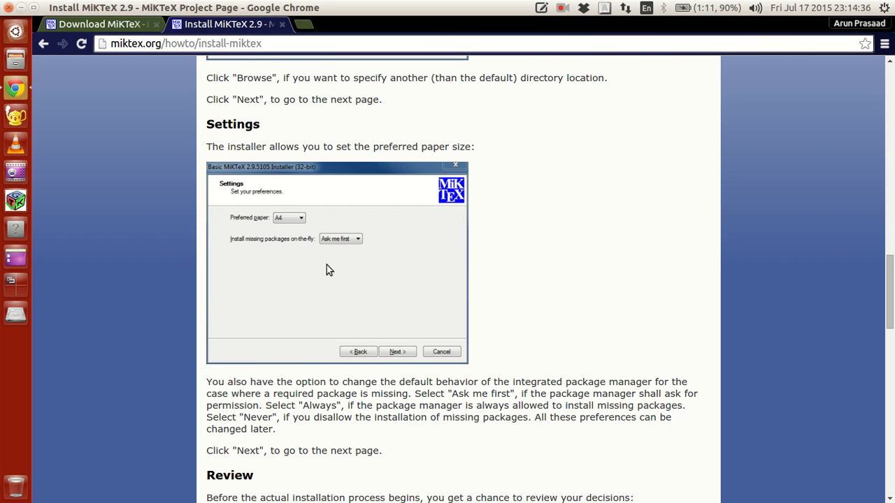
{"action": "mouse_move", "coordinate": [343, 246]}
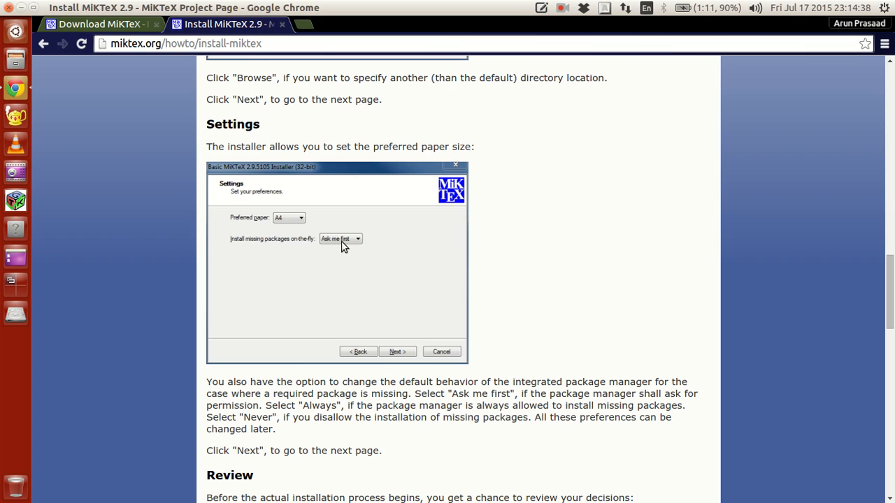
{"action": "mouse_move", "coordinate": [368, 249]}
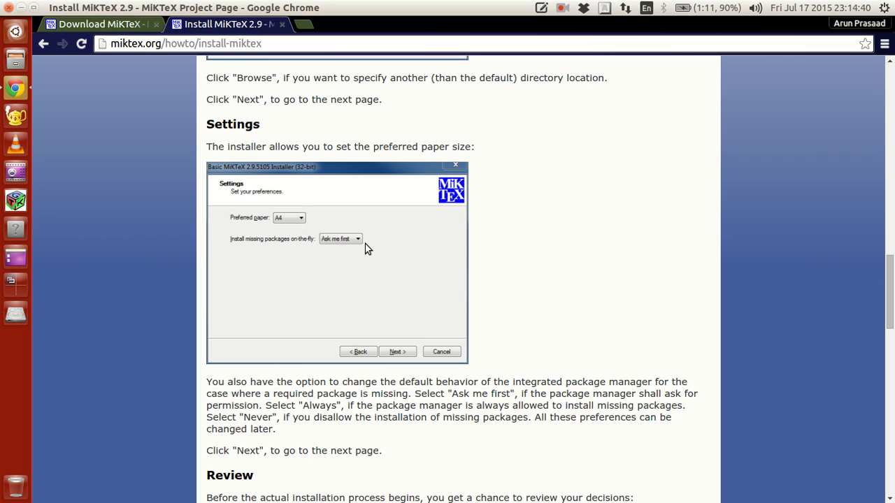
{"action": "mouse_move", "coordinate": [415, 240]}
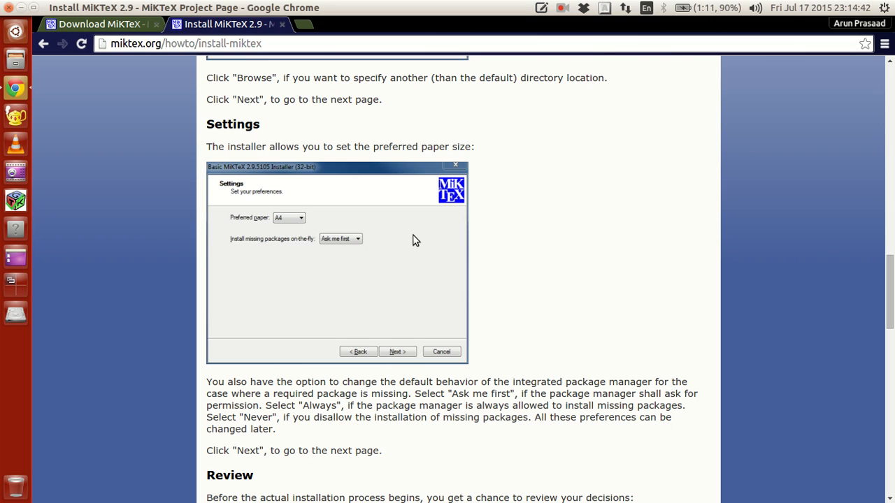
{"action": "mouse_move", "coordinate": [352, 249]}
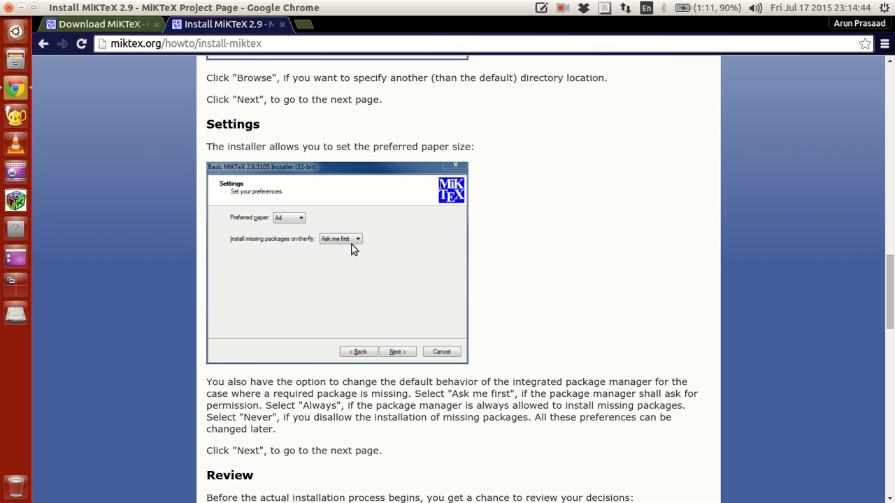
{"action": "mouse_move", "coordinate": [333, 250]}
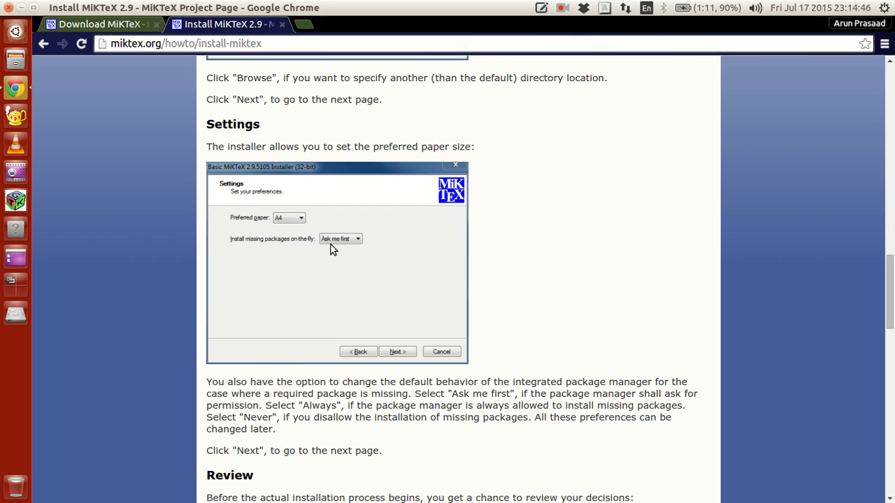
{"action": "mouse_move", "coordinate": [419, 251]}
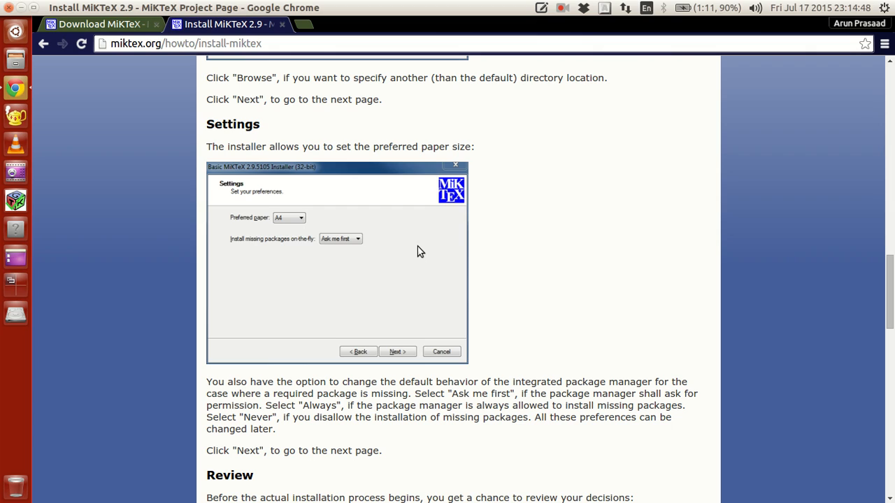
{"action": "mouse_move", "coordinate": [357, 242]}
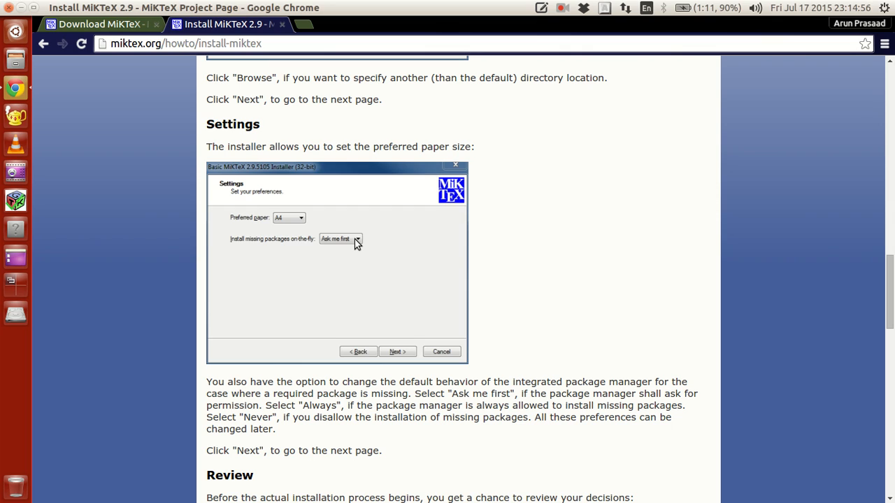
Step: Scroll the MiKTeX install guide through Review and Installation progress to the Finish page
{"action": "scroll", "scroll_direction": "down", "scroll_amount": 3}
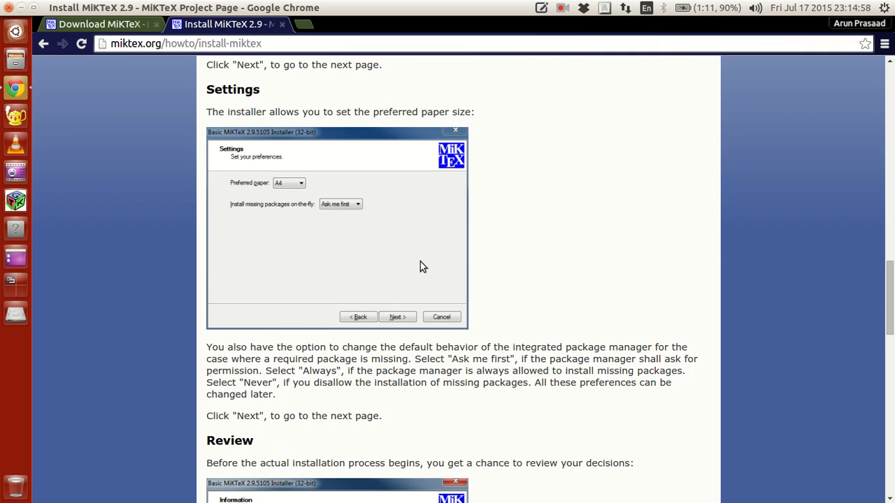
{"action": "mouse_move", "coordinate": [276, 194]}
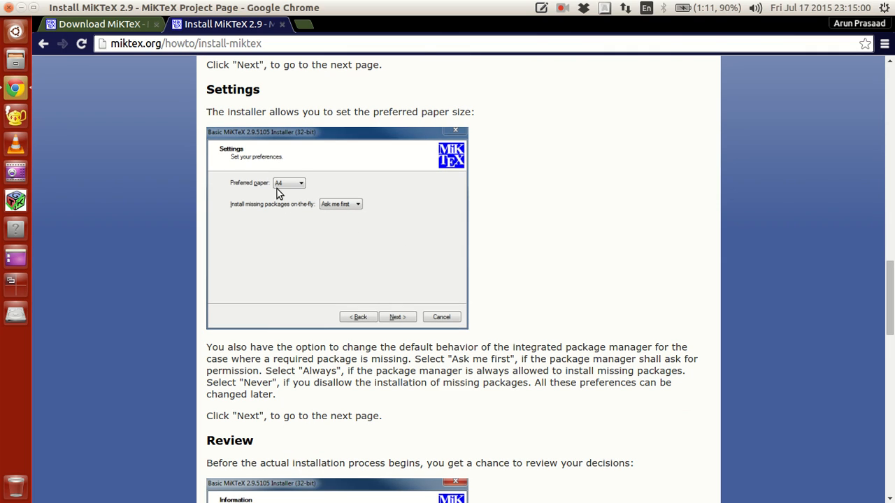
{"action": "scroll", "scroll_direction": "down", "scroll_amount": 3}
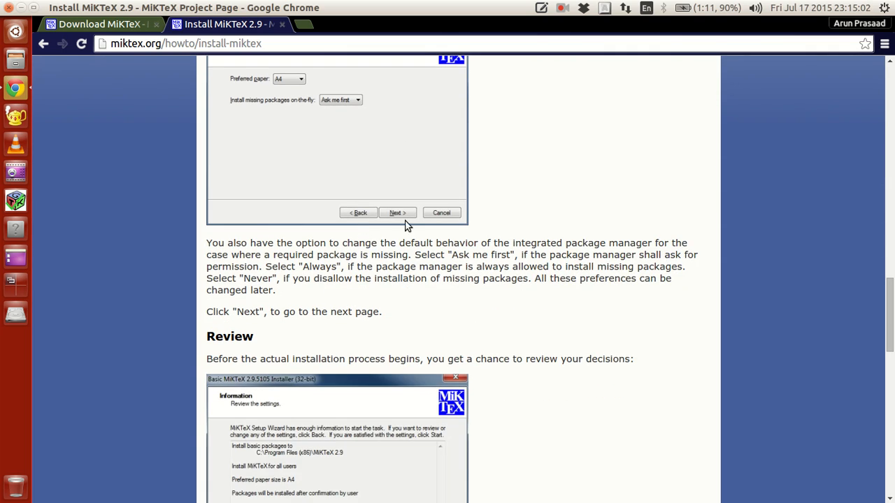
{"action": "scroll", "scroll_direction": "down", "scroll_amount": 3}
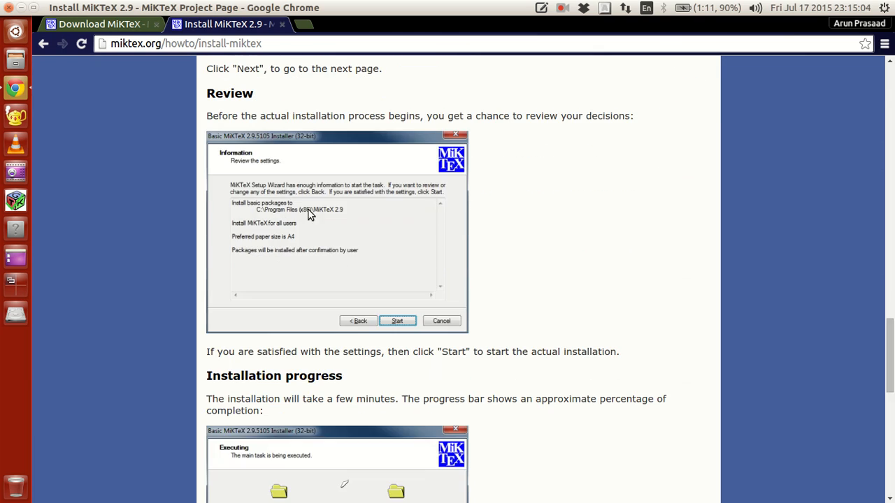
{"action": "mouse_move", "coordinate": [278, 223]}
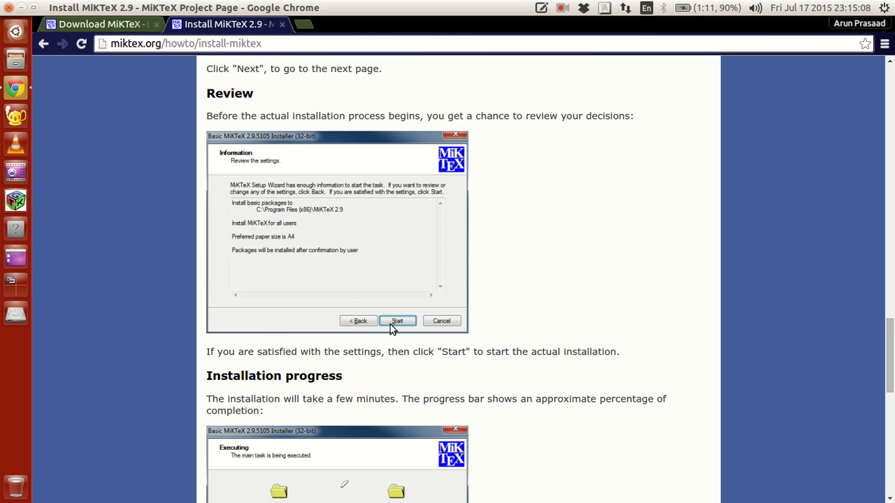
{"action": "scroll", "scroll_direction": "down", "scroll_amount": 3}
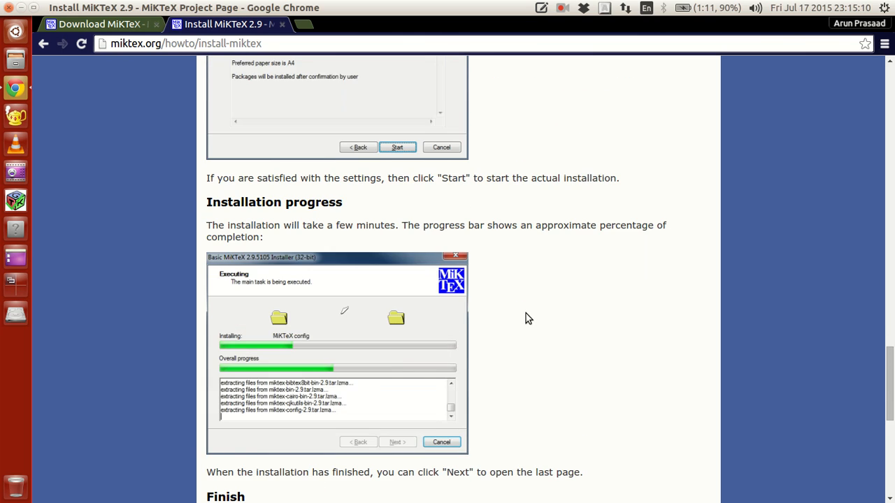
{"action": "scroll", "scroll_direction": "down", "scroll_amount": 3}
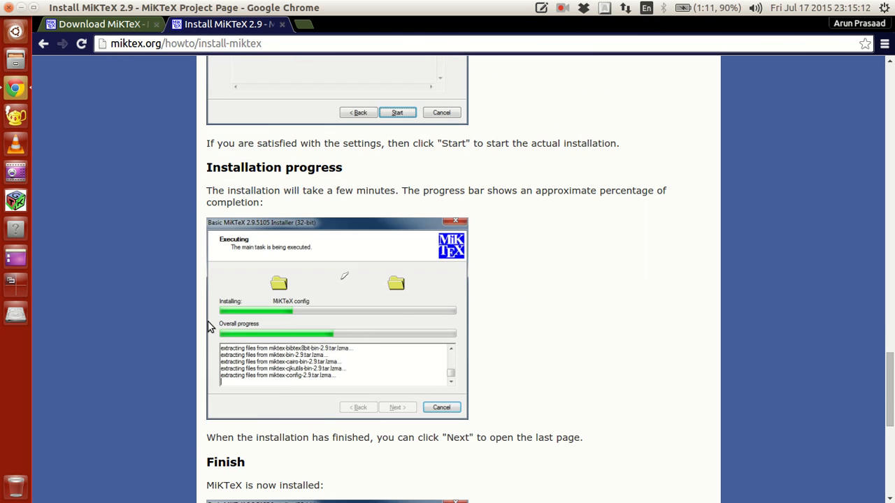
{"action": "mouse_move", "coordinate": [219, 329]}
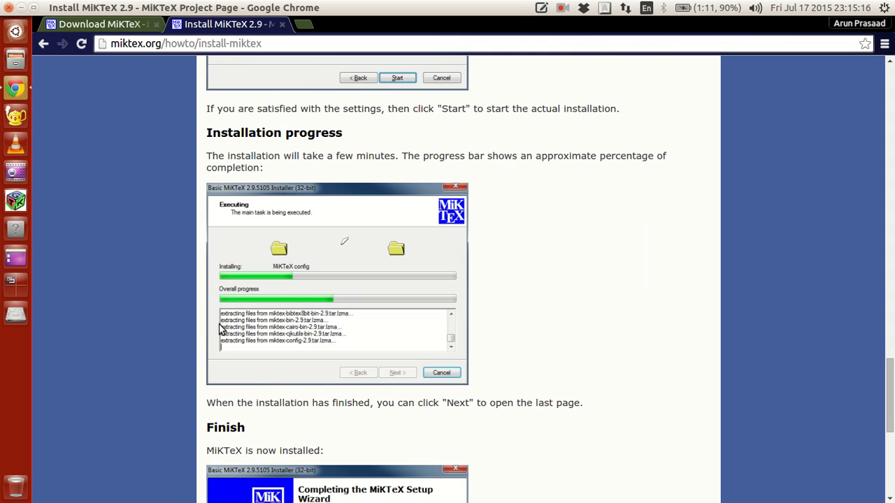
{"action": "mouse_move", "coordinate": [452, 277]}
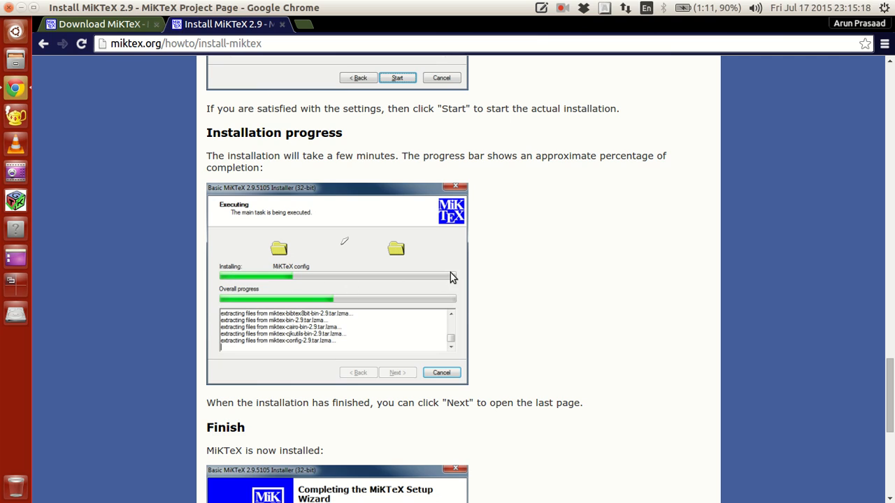
{"action": "mouse_move", "coordinate": [218, 282]}
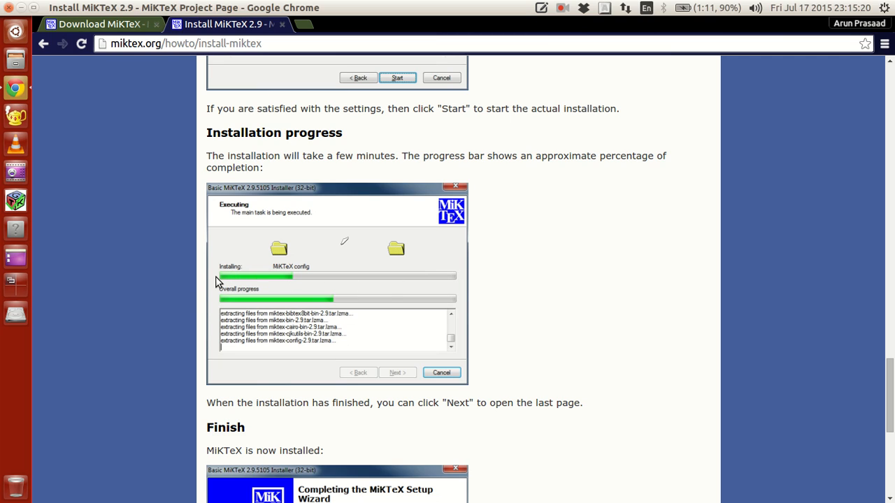
{"action": "mouse_move", "coordinate": [329, 286]}
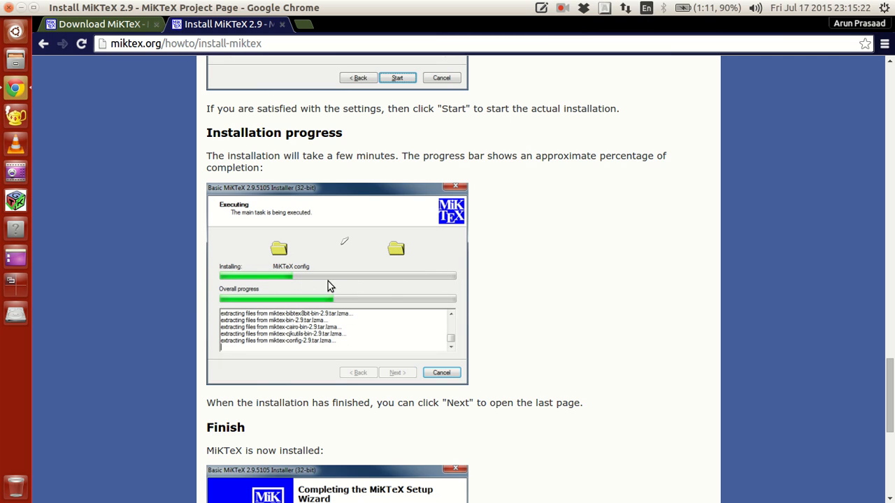
{"action": "mouse_move", "coordinate": [447, 283]}
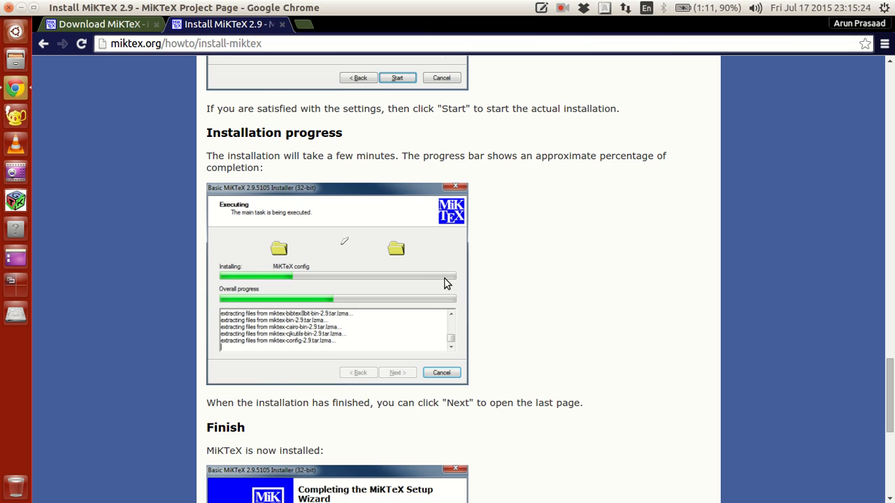
{"action": "mouse_move", "coordinate": [302, 302]}
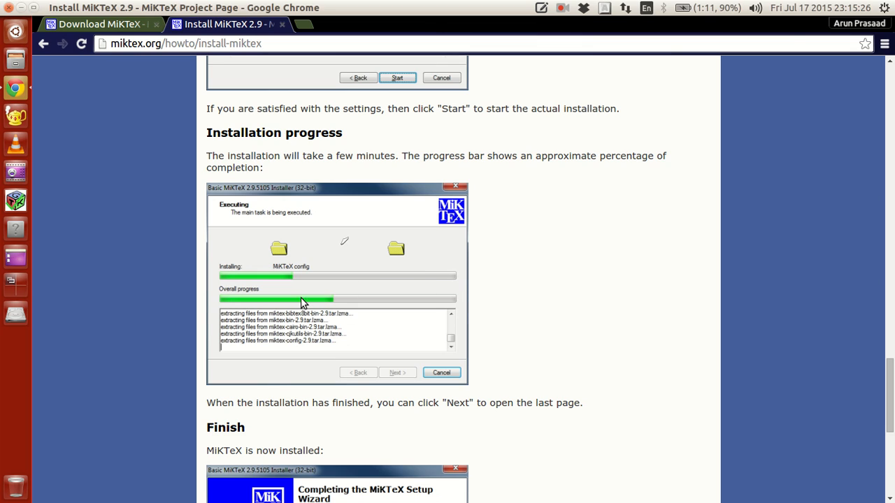
{"action": "mouse_move", "coordinate": [293, 313]}
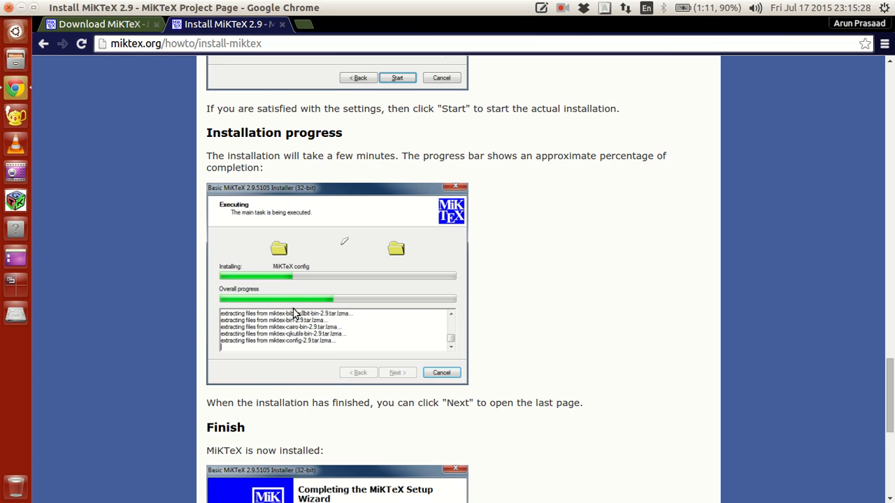
{"action": "mouse_move", "coordinate": [453, 306]}
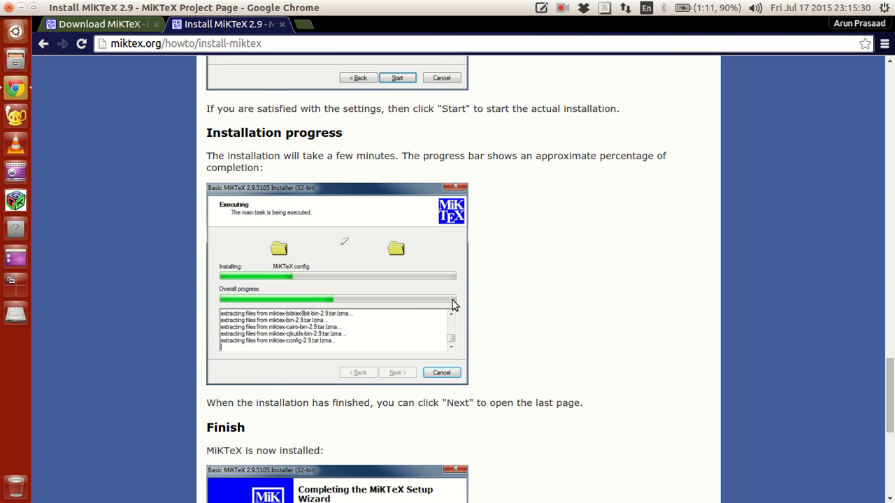
{"action": "scroll", "scroll_direction": "down", "scroll_amount": 3}
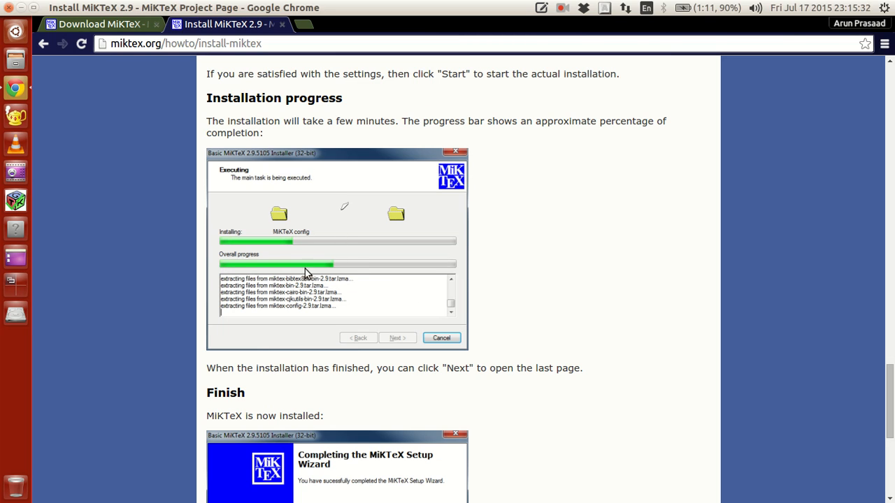
{"action": "mouse_move", "coordinate": [454, 272]}
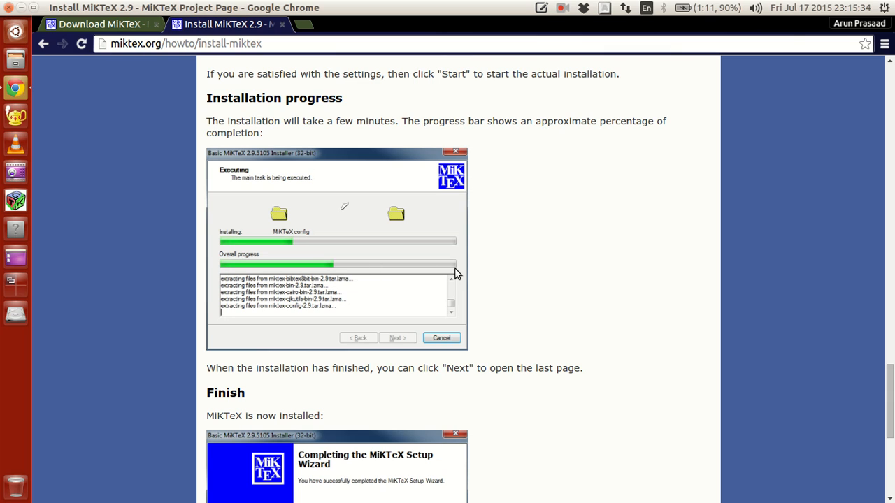
{"action": "mouse_move", "coordinate": [412, 271]}
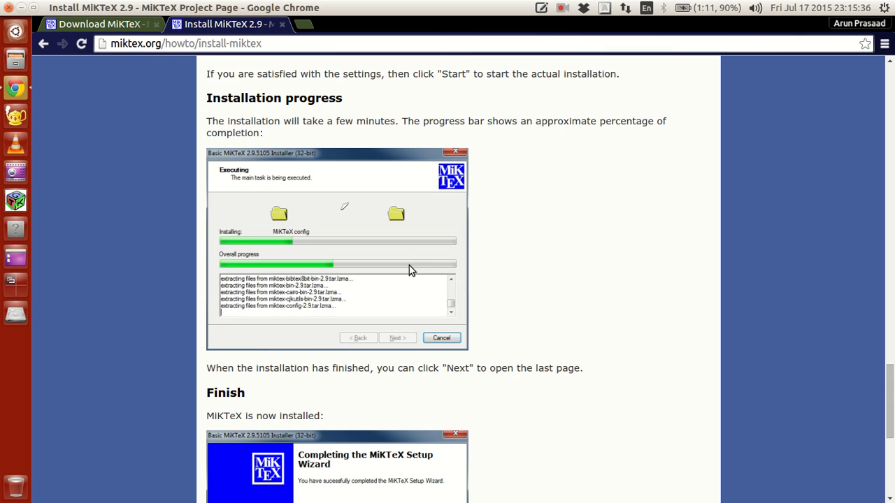
{"action": "scroll", "scroll_direction": "down", "scroll_amount": 3}
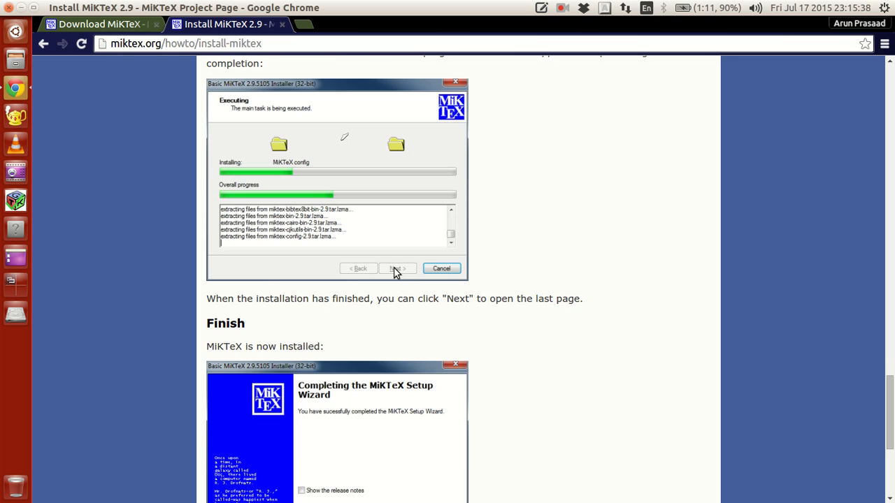
Step: Scroll down to the Getting updates section, then back up to the Review step
{"action": "scroll", "scroll_direction": "down", "scroll_amount": 3}
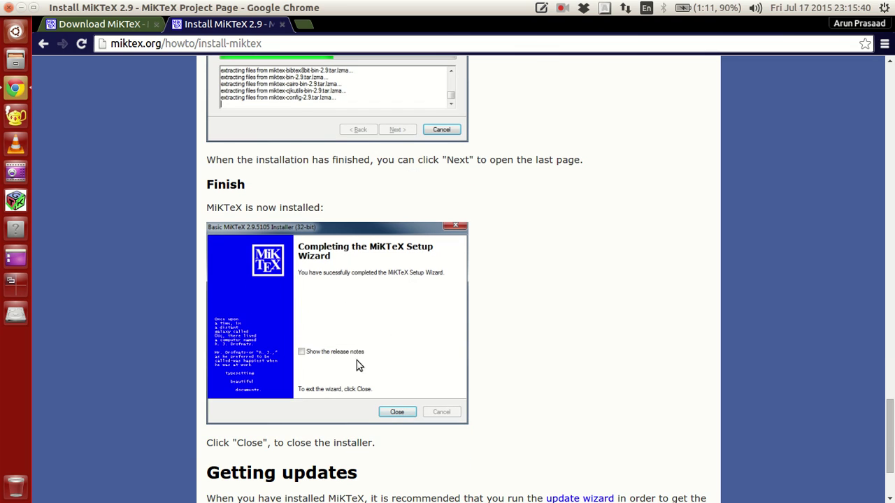
{"action": "mouse_move", "coordinate": [333, 327]}
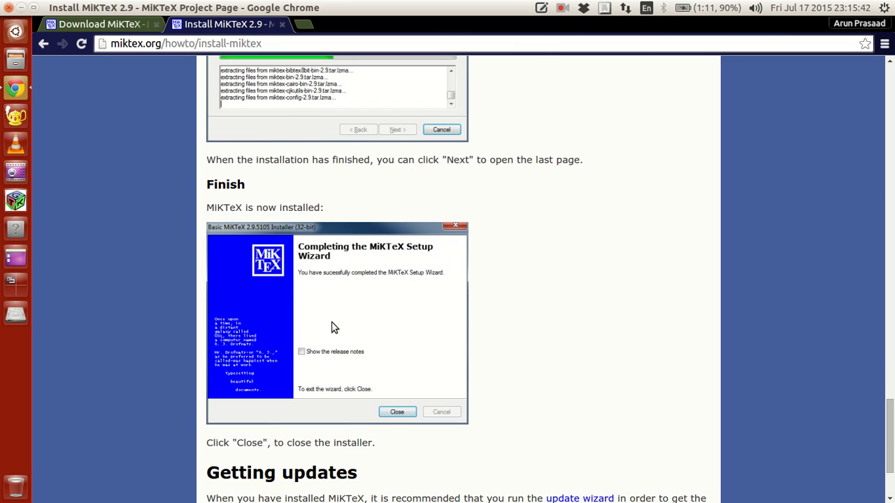
{"action": "scroll", "scroll_direction": "down", "scroll_amount": 3}
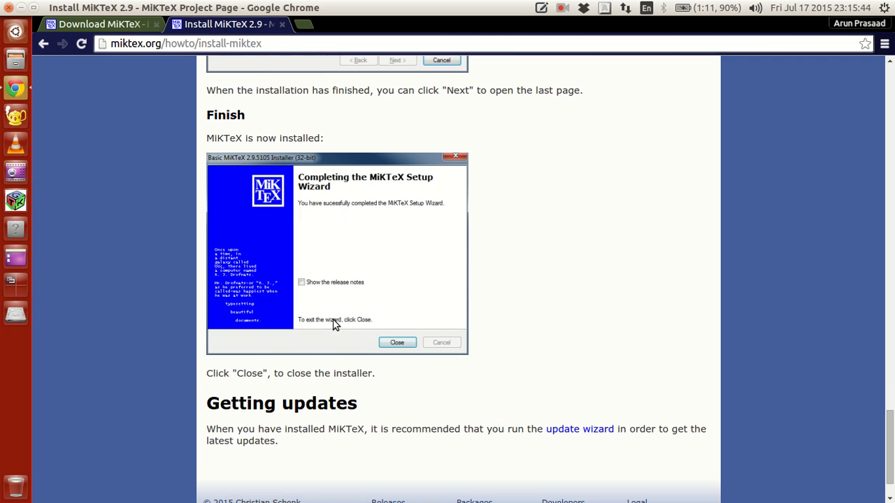
{"action": "mouse_move", "coordinate": [363, 183]}
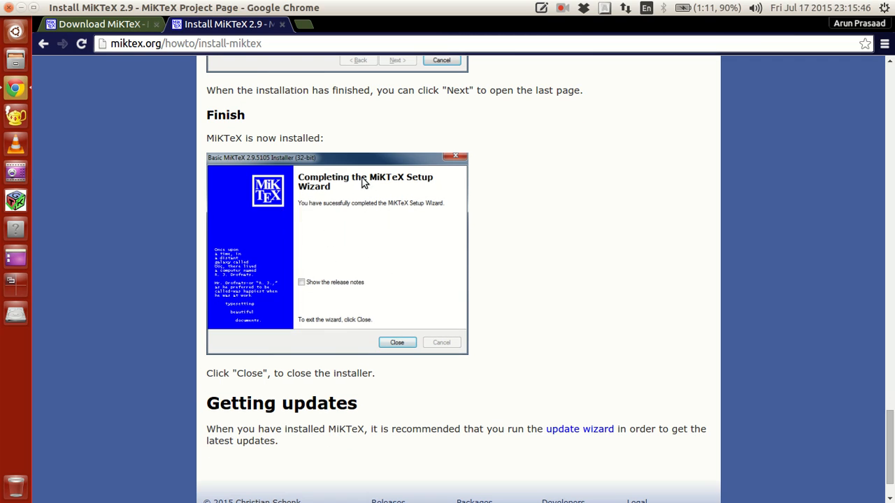
{"action": "mouse_move", "coordinate": [402, 214]}
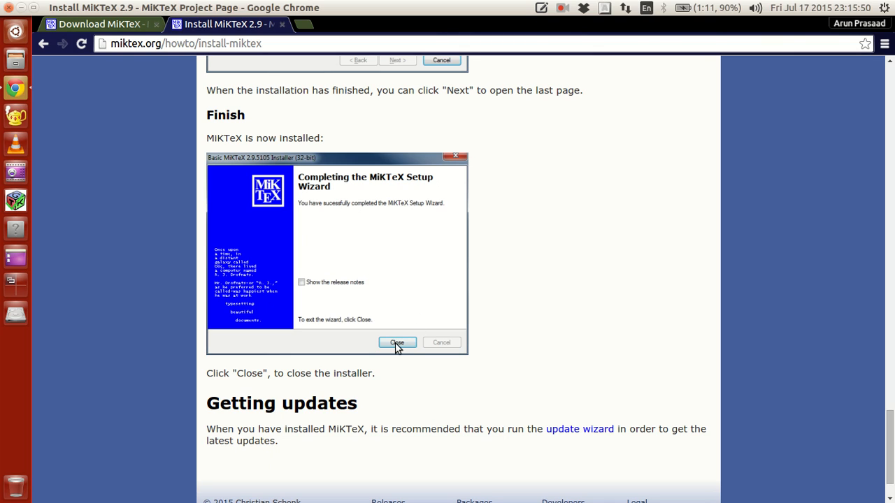
{"action": "mouse_move", "coordinate": [363, 314]}
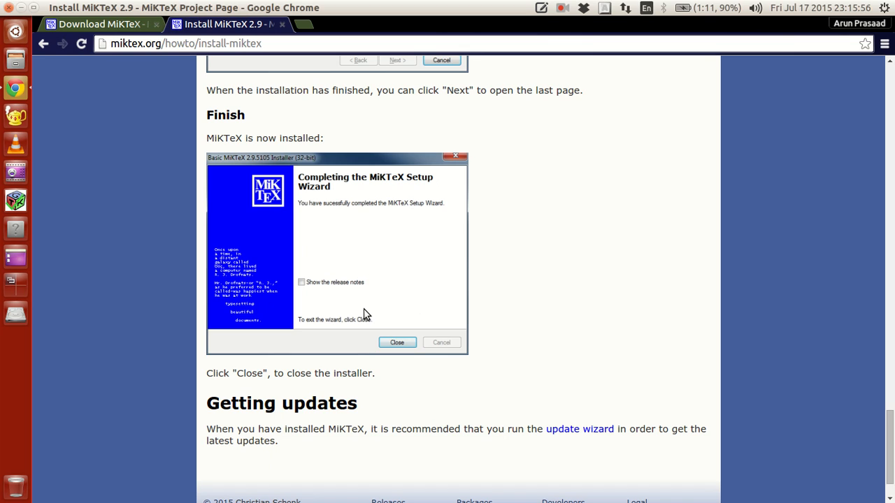
{"action": "mouse_move", "coordinate": [369, 319]}
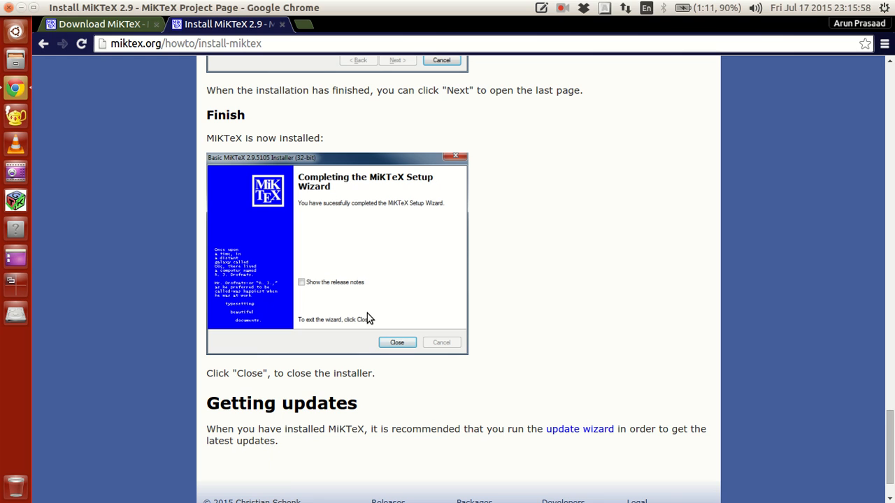
{"action": "scroll", "scroll_direction": "up", "scroll_amount": 3}
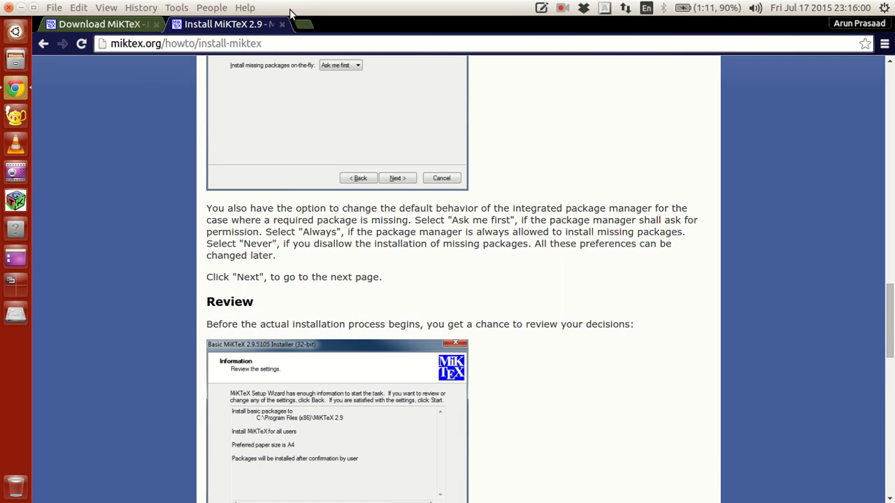
Step: Close the Install MiKTeX tab and review the four Other Downloads installers
{"action": "left_click", "coordinate": [282, 23]}
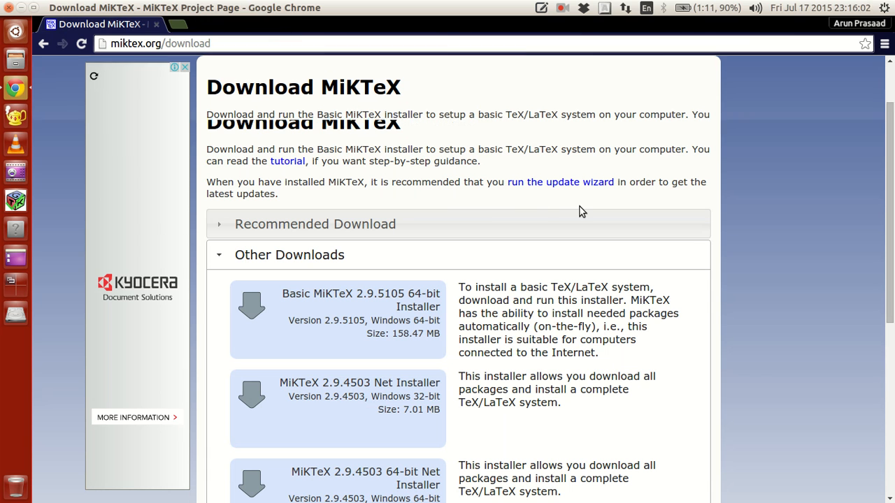
{"action": "scroll", "scroll_direction": "down", "scroll_amount": 3}
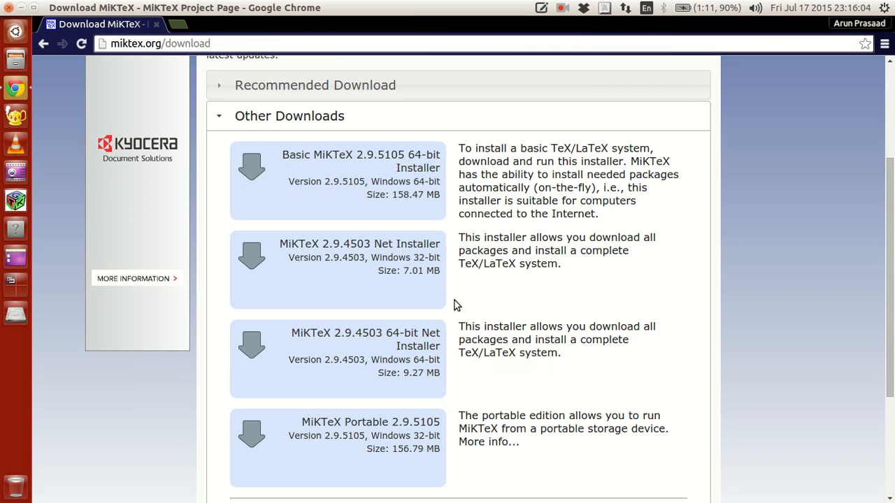
{"action": "mouse_move", "coordinate": [525, 308]}
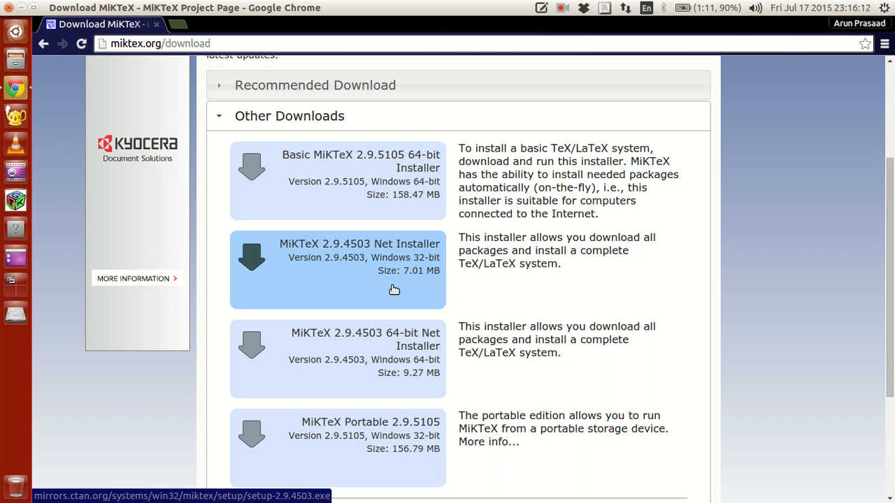
{"action": "mouse_move", "coordinate": [392, 369]}
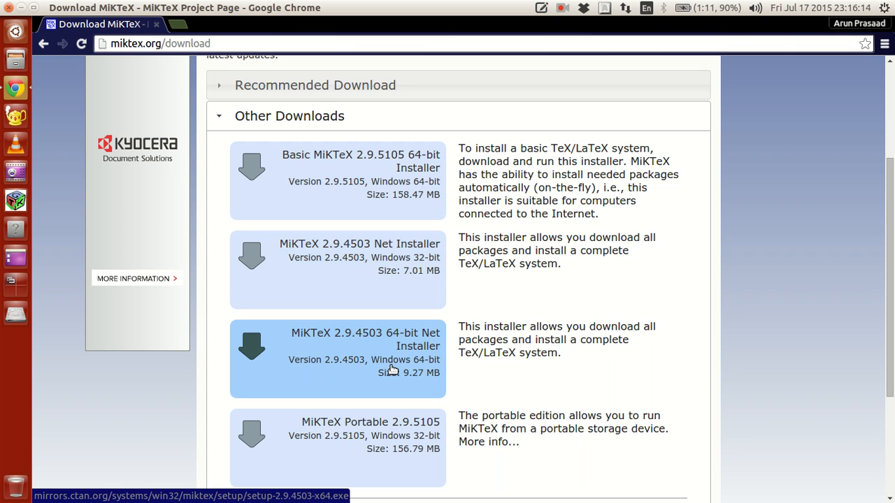
{"action": "mouse_move", "coordinate": [392, 348]}
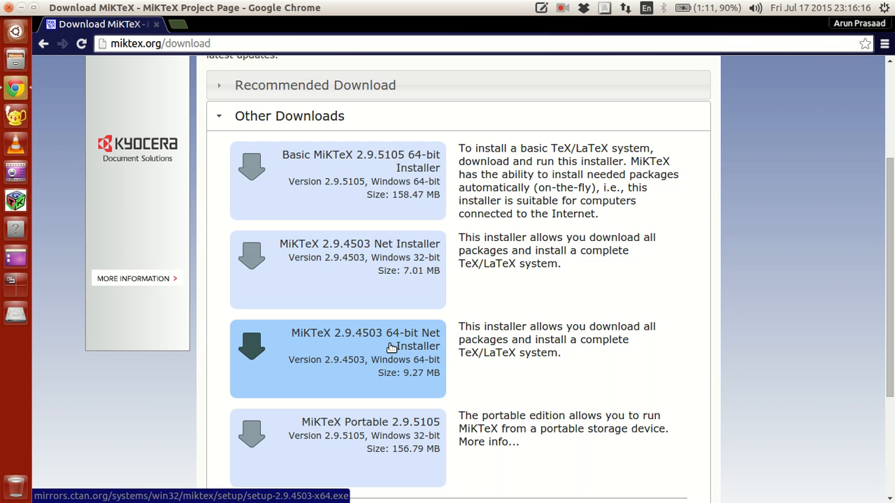
{"action": "mouse_move", "coordinate": [392, 178]}
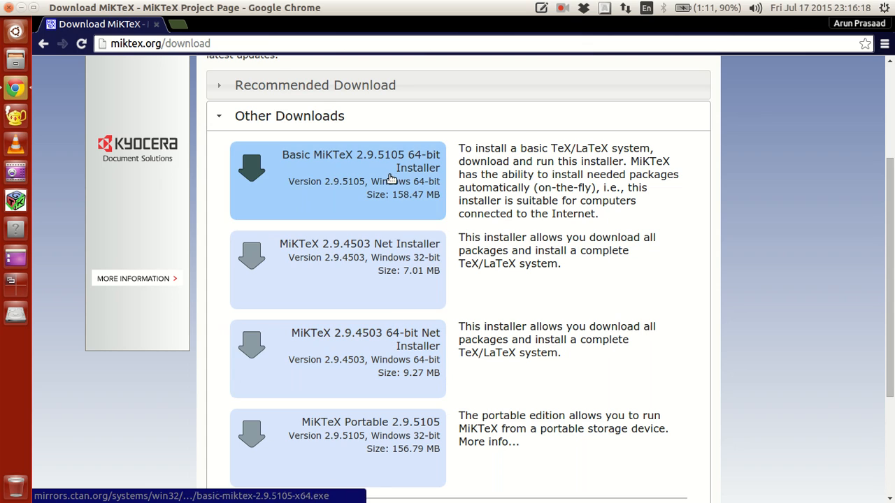
{"action": "mouse_move", "coordinate": [362, 342]}
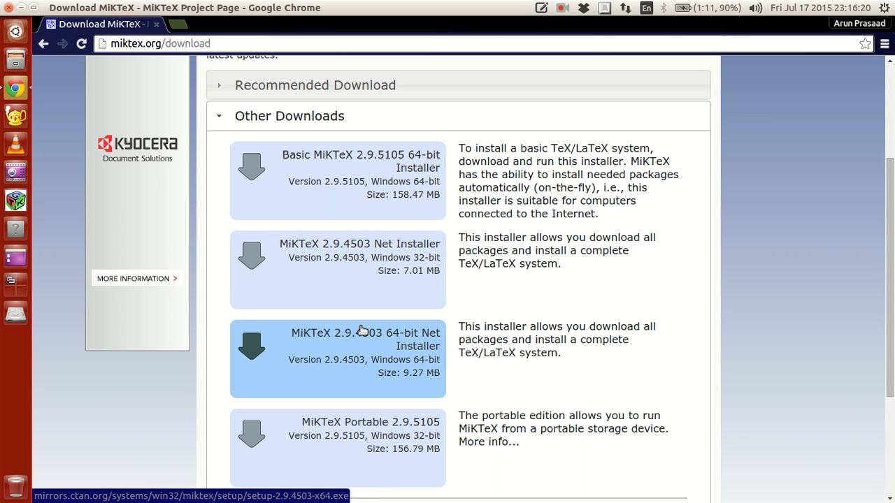
{"action": "mouse_move", "coordinate": [374, 187]}
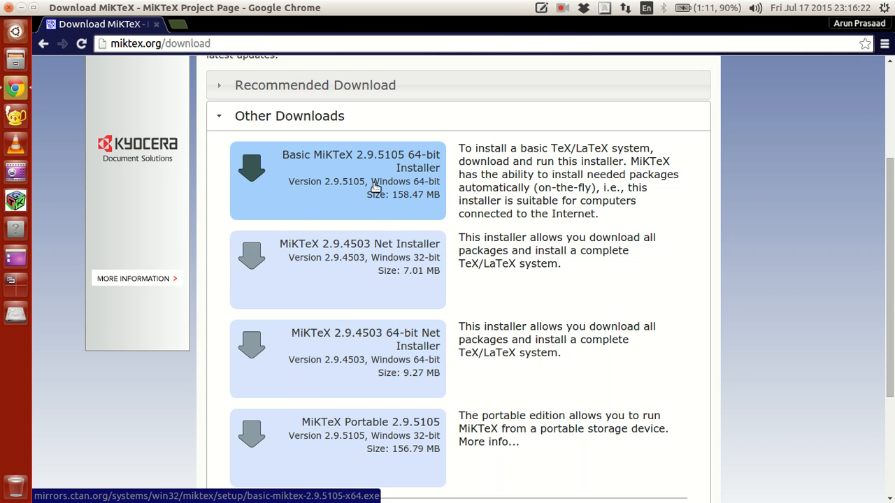
{"action": "mouse_move", "coordinate": [437, 279]}
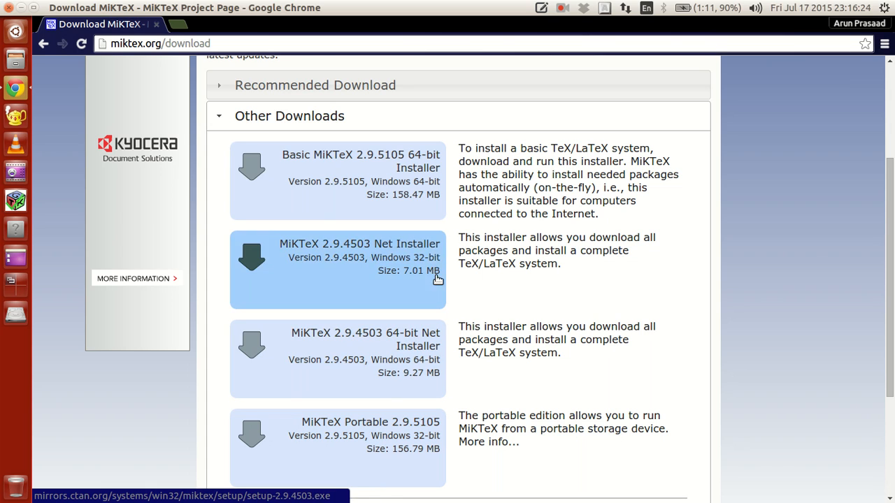
{"action": "mouse_move", "coordinate": [423, 205]}
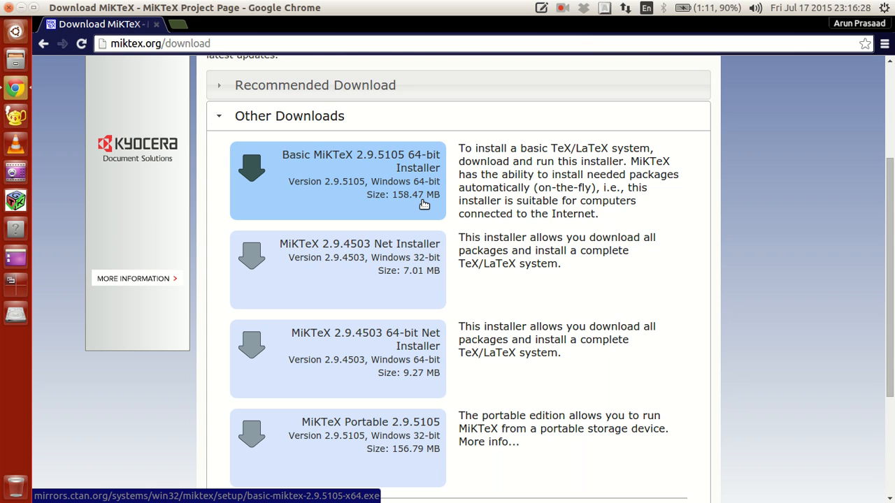
{"action": "mouse_move", "coordinate": [349, 322]}
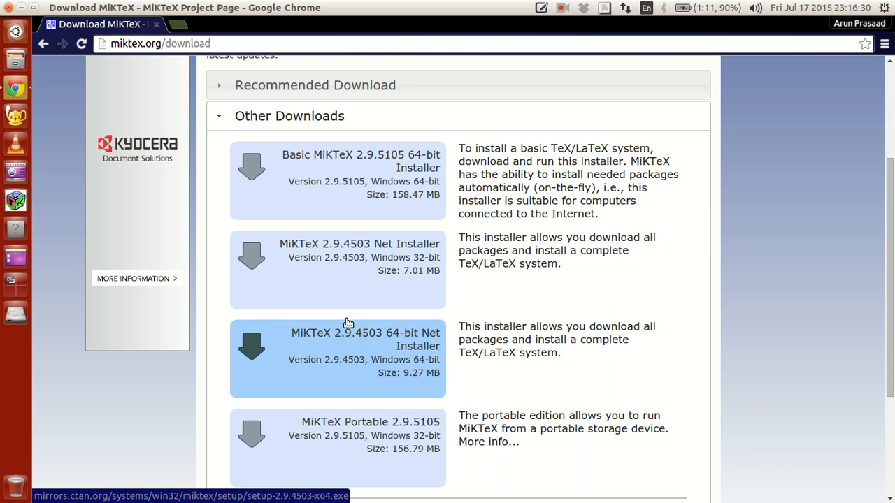
{"action": "mouse_move", "coordinate": [399, 364]}
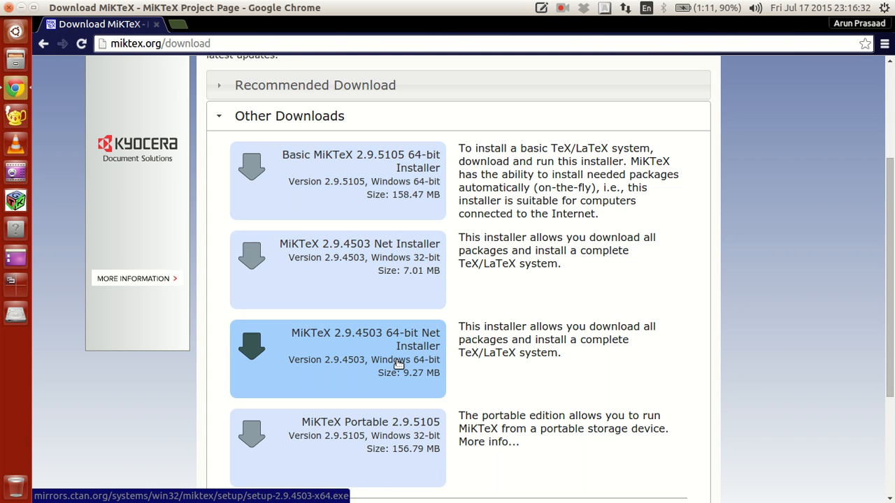
{"action": "mouse_move", "coordinate": [356, 244]}
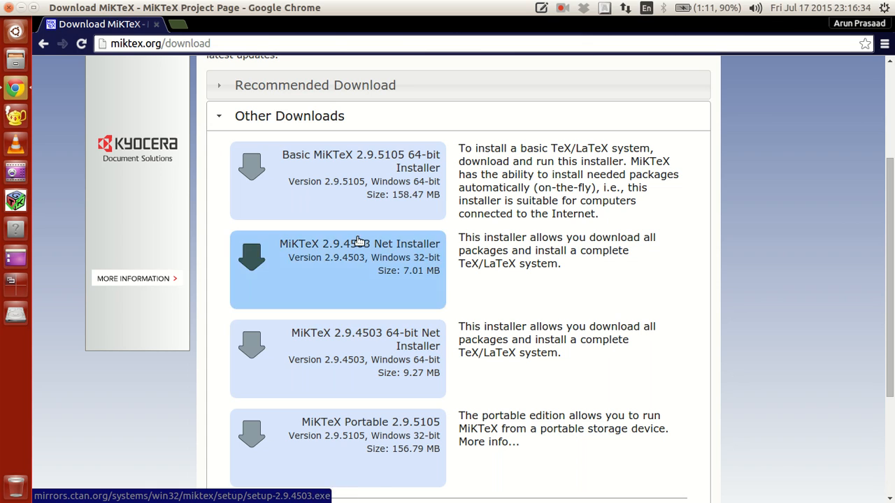
{"action": "mouse_move", "coordinate": [375, 436]}
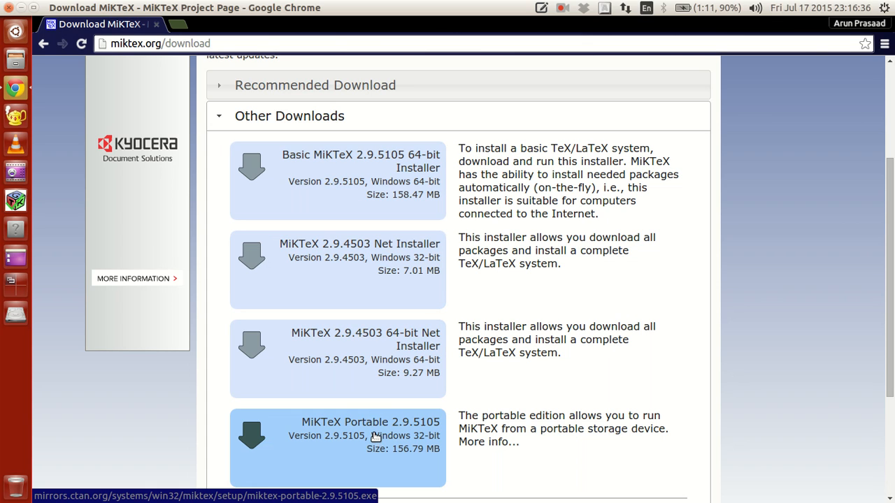
{"action": "scroll", "scroll_direction": "up", "scroll_amount": 3}
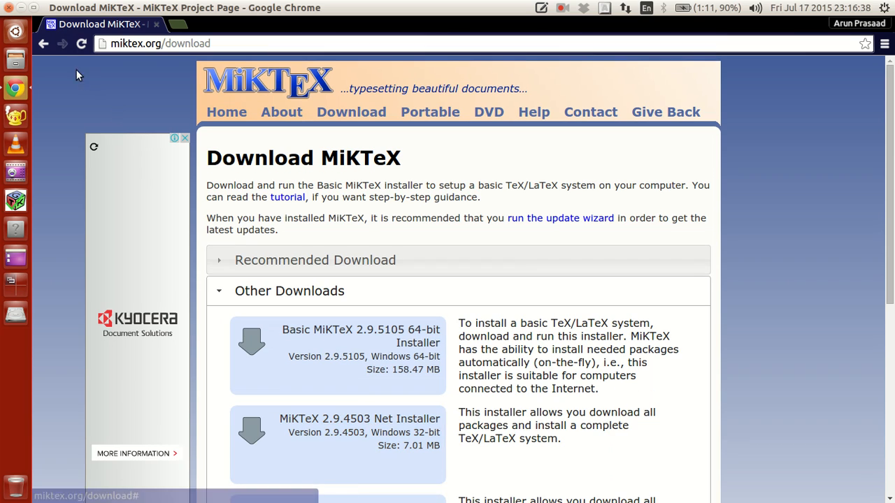
Step: Go forward to the MiKTeX home page and search for 'texmaker' in the omnibox
{"action": "left_click", "coordinate": [225, 112]}
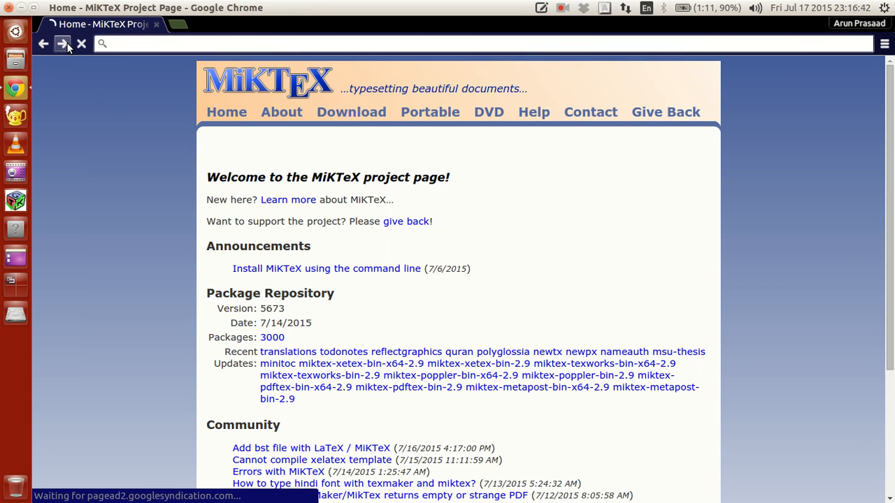
{"action": "type", "text": "te"}
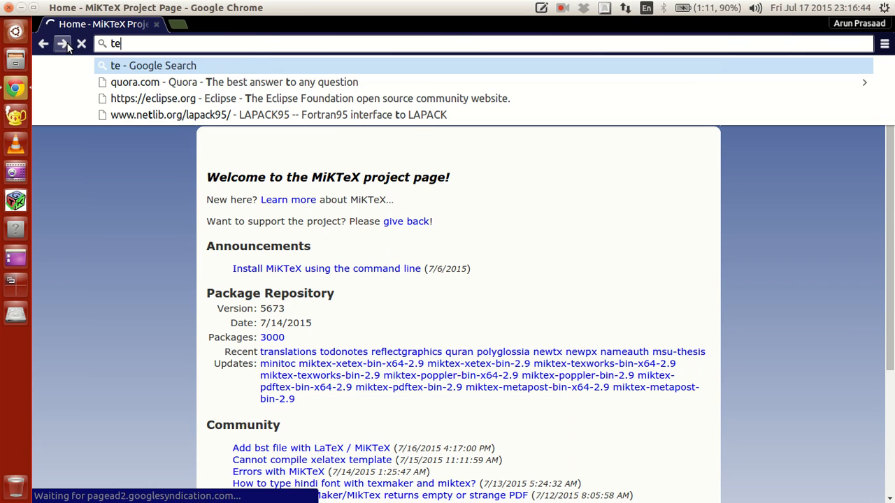
{"action": "type", "text": "x"}
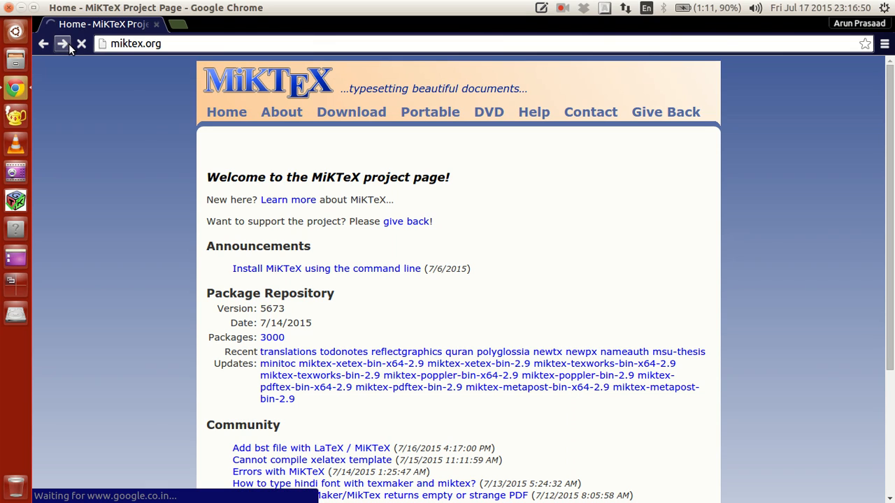
{"action": "mouse_move", "coordinate": [132, 221]}
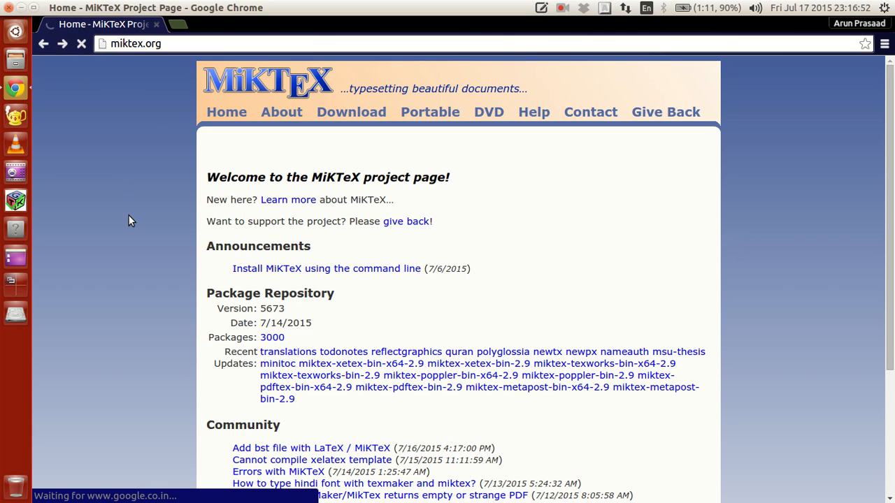
{"action": "mouse_move", "coordinate": [135, 220]}
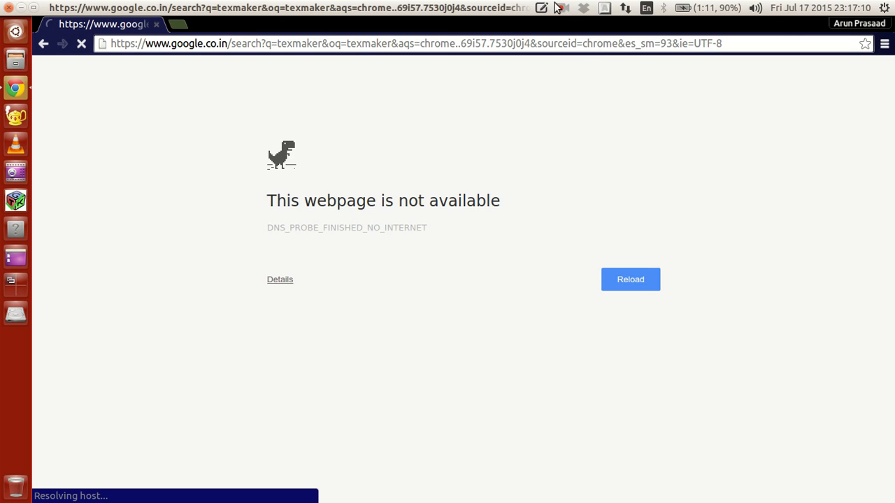
Step: Close the Chrome window to show the empty Ubuntu desktop
{"action": "left_click", "coordinate": [562, 7]}
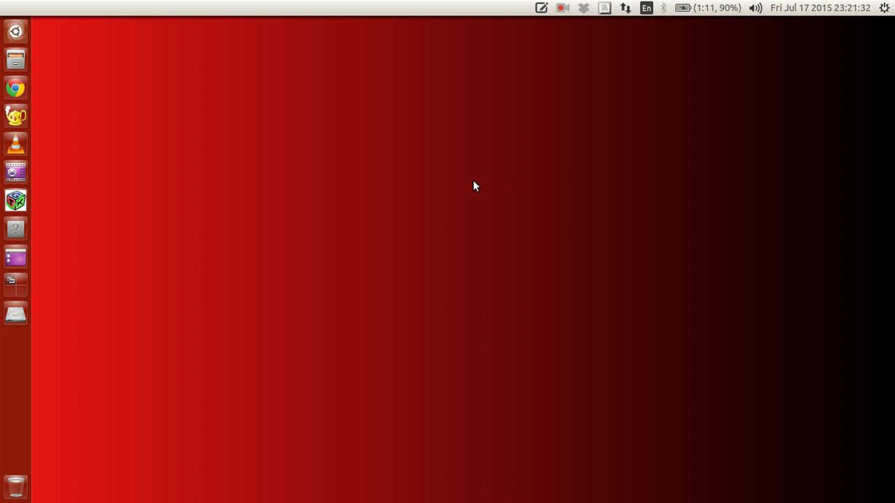
{"action": "mouse_move", "coordinate": [573, 43]}
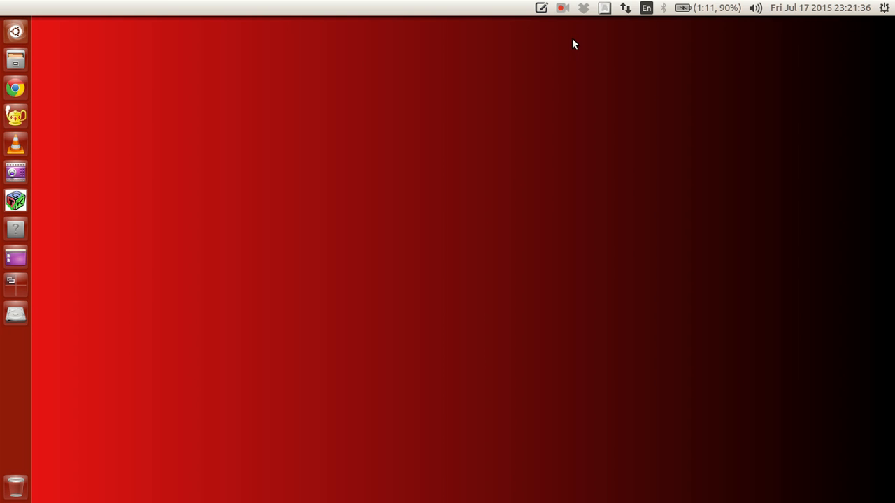